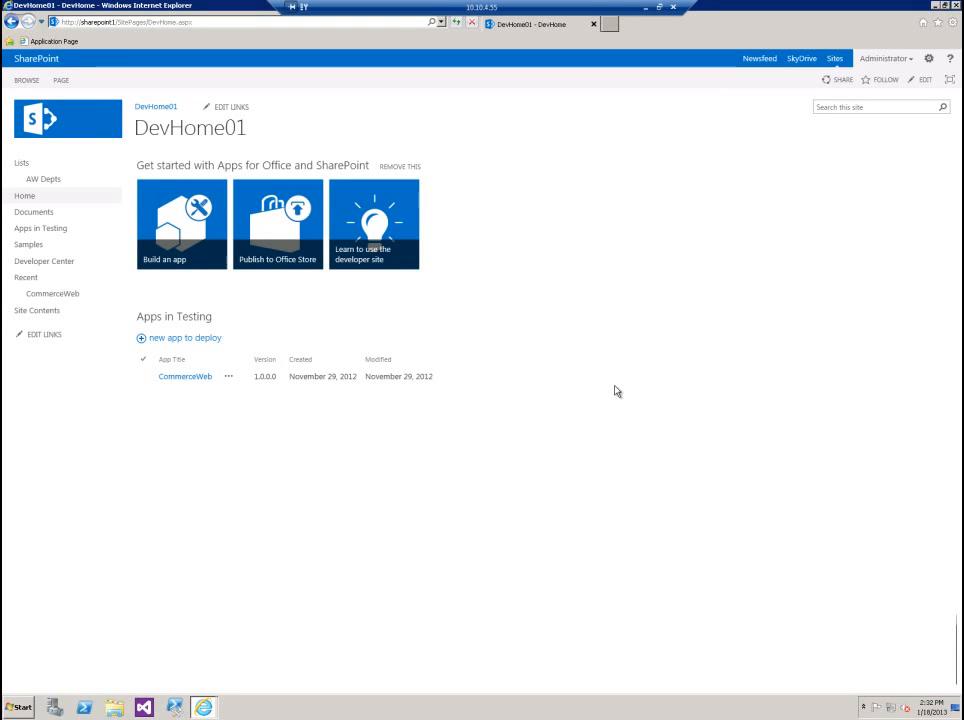
{"action": "mouse_move", "coordinate": [732, 251]}
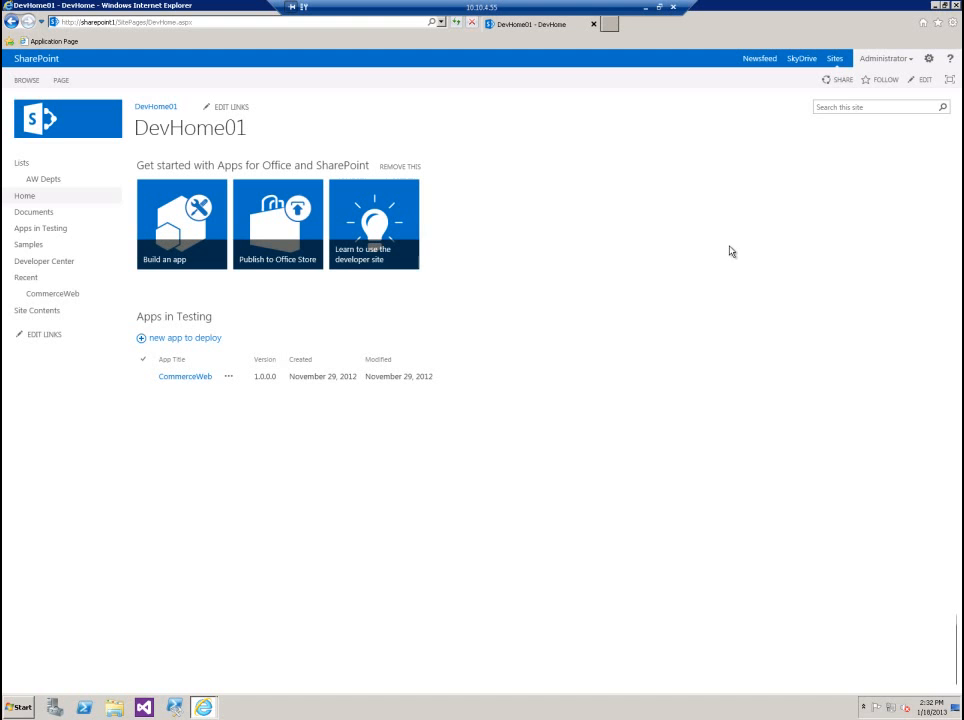
{"action": "mouse_move", "coordinate": [928, 70]}
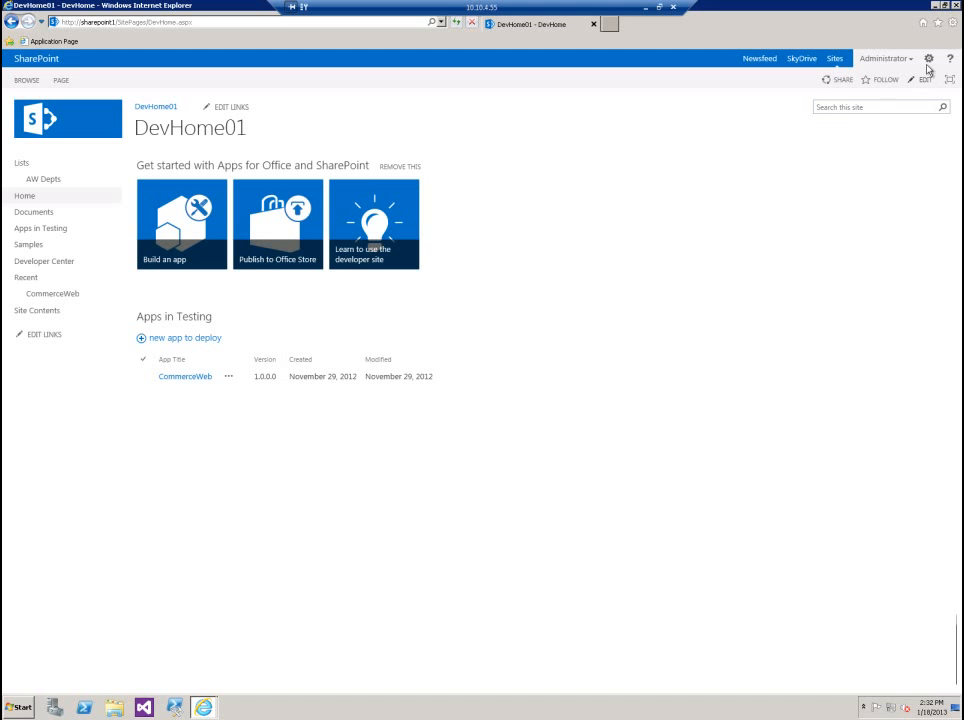
Step: Go to Site settings for DevHome01 through the gear menu
{"action": "left_click", "coordinate": [927, 62]}
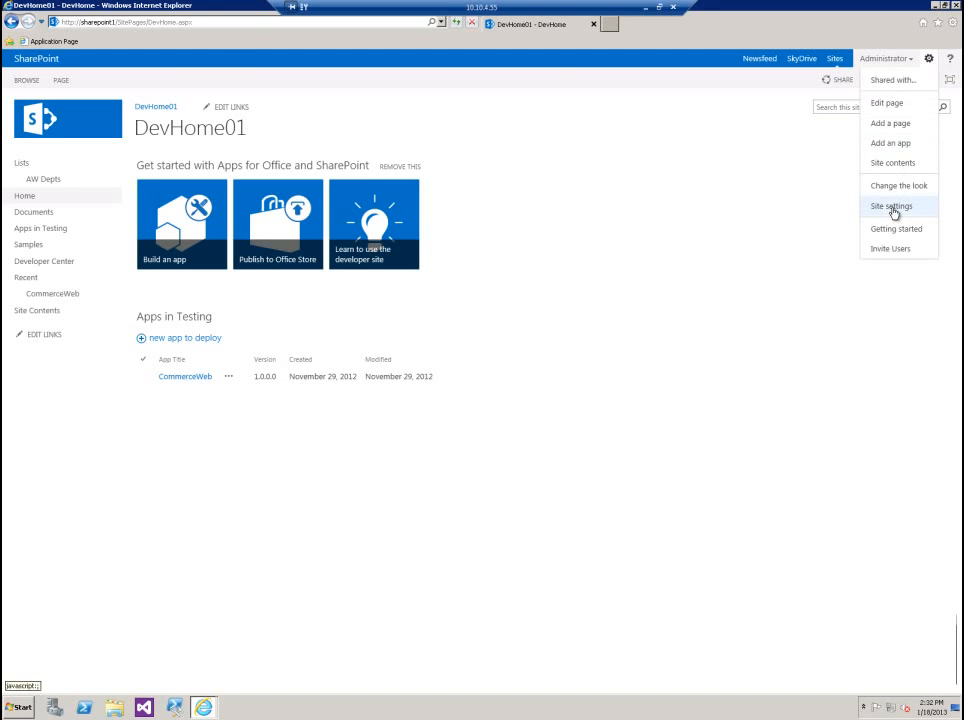
{"action": "left_click", "coordinate": [892, 206]}
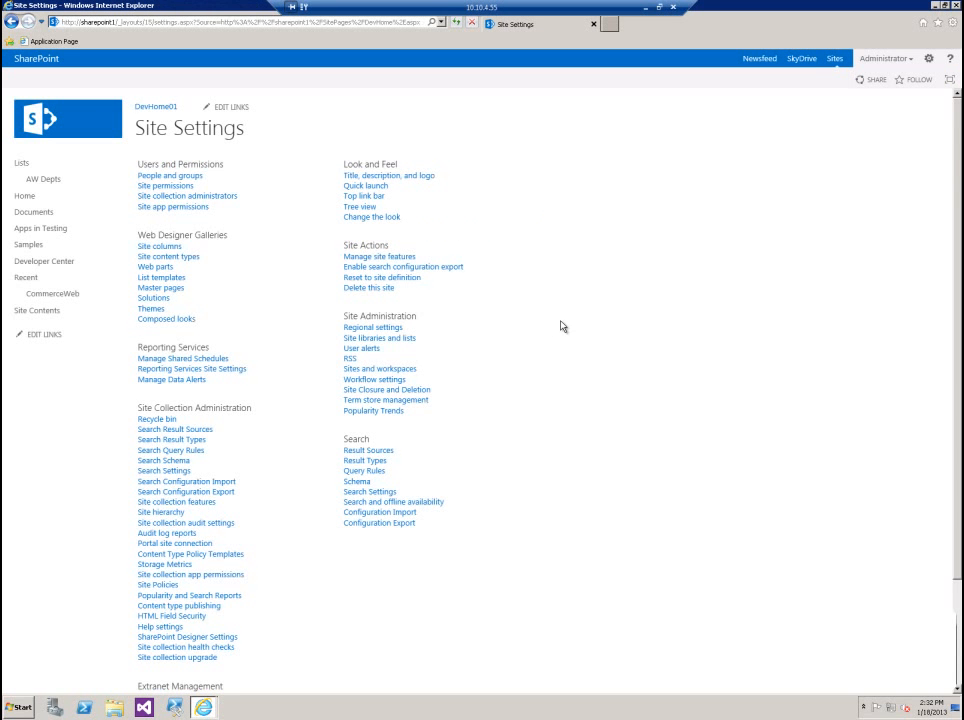
Step: Scroll to Extranet Management and open the Extranet Users page
{"action": "scroll", "scroll_direction": "down", "scroll_amount": 3}
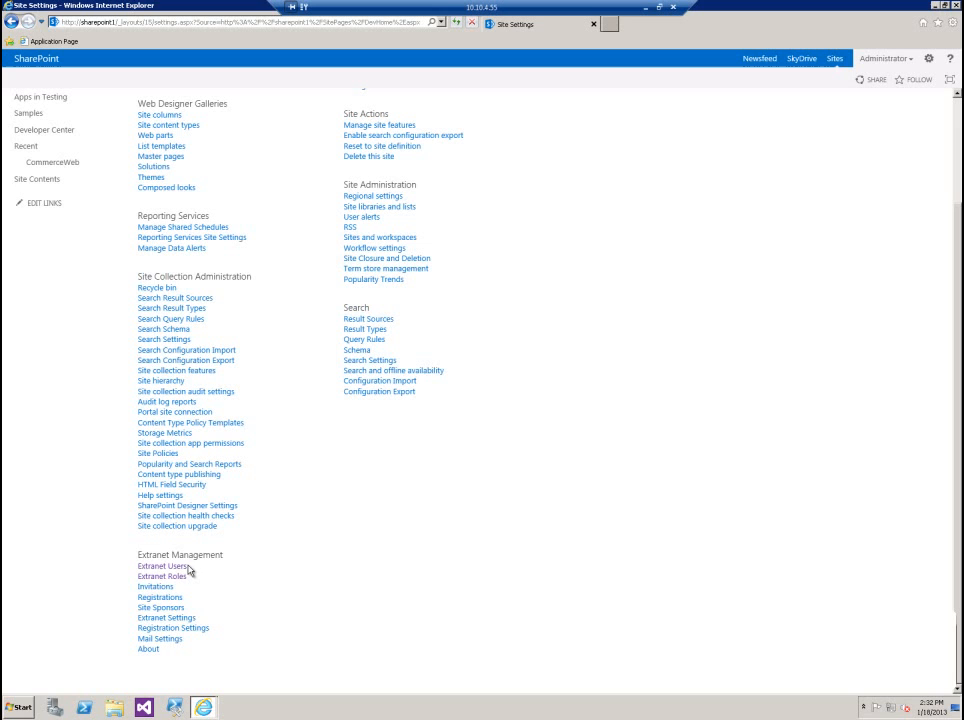
{"action": "mouse_move", "coordinate": [134, 593]}
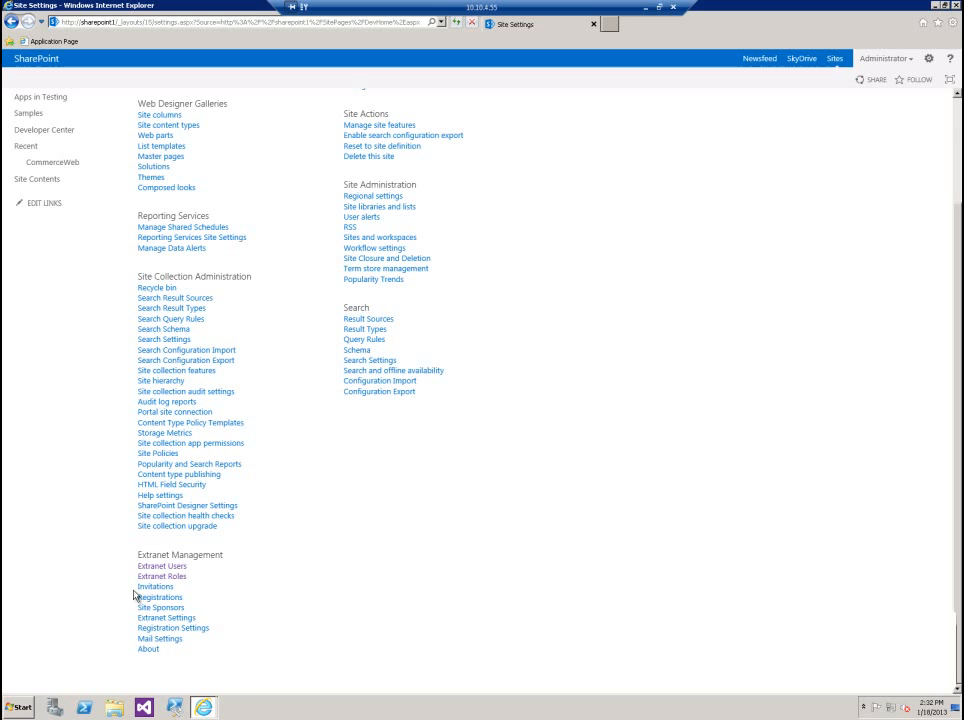
{"action": "mouse_move", "coordinate": [167, 567]}
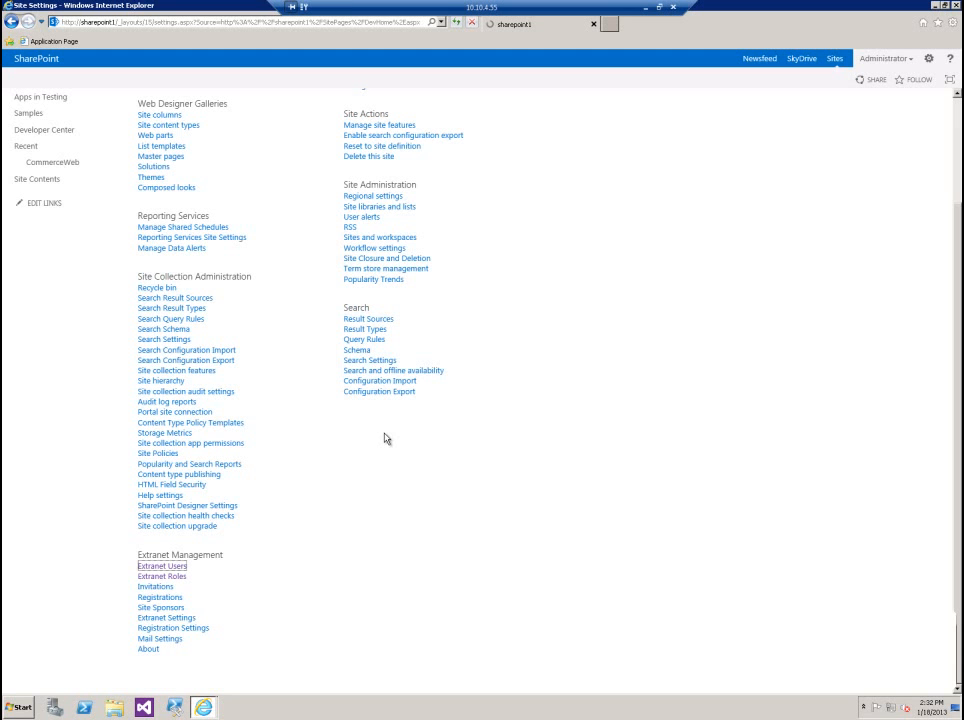
{"action": "left_click", "coordinate": [166, 565]}
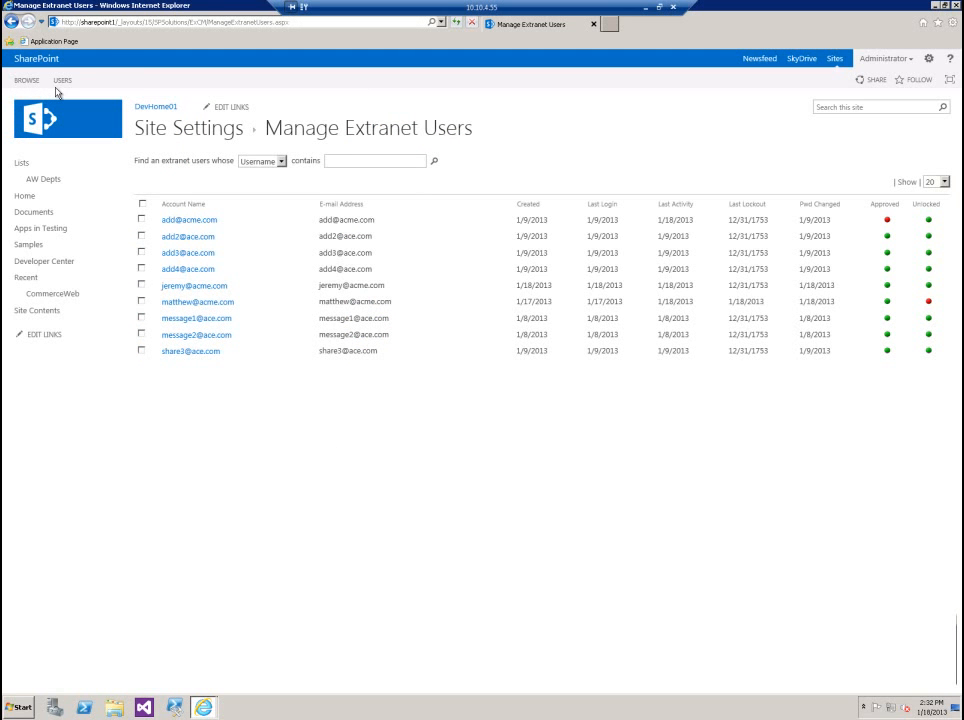
Step: Show the USERS ribbon commands for creating, editing, approving and inviting accounts
{"action": "left_click", "coordinate": [190, 351]}
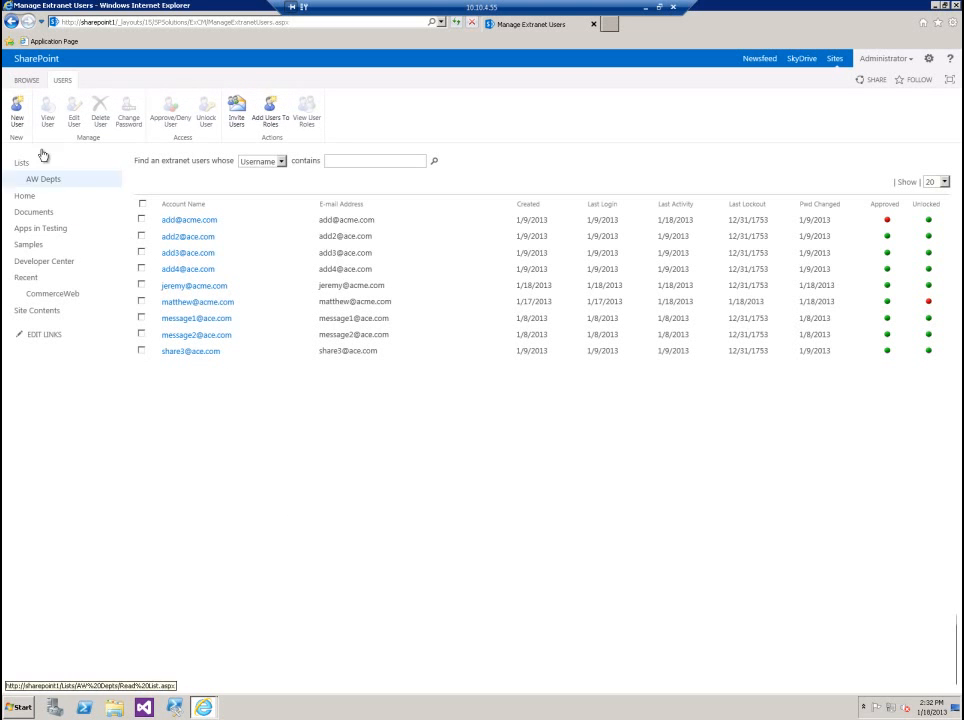
{"action": "mouse_move", "coordinate": [338, 136]}
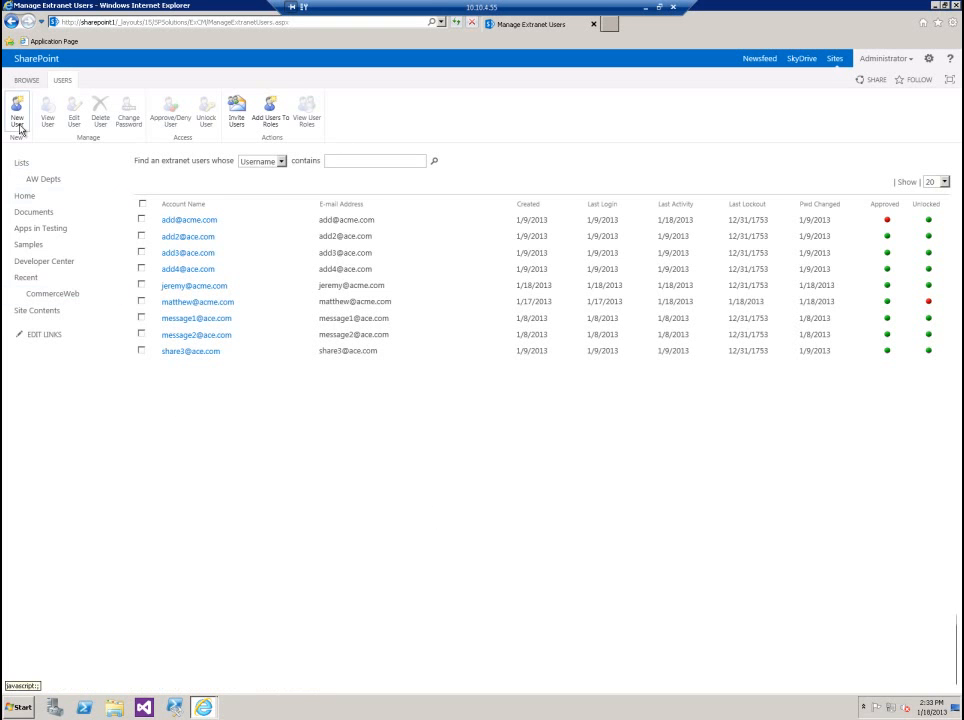
{"action": "mouse_move", "coordinate": [16, 115]}
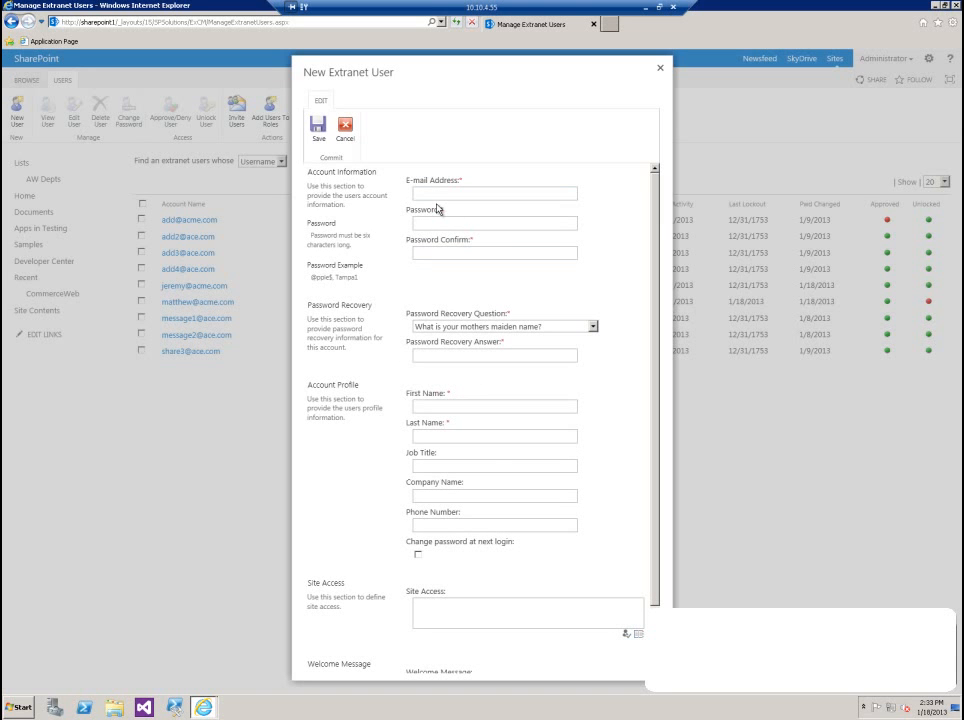
{"action": "type", "text": "jef"}
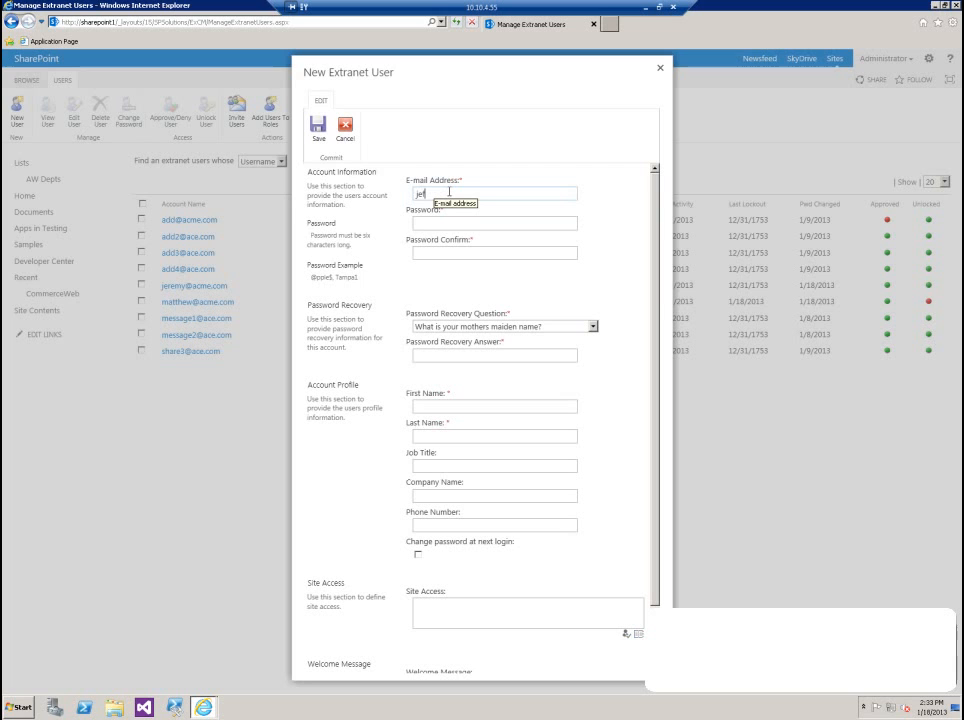
{"action": "left_click", "coordinate": [493, 224]}
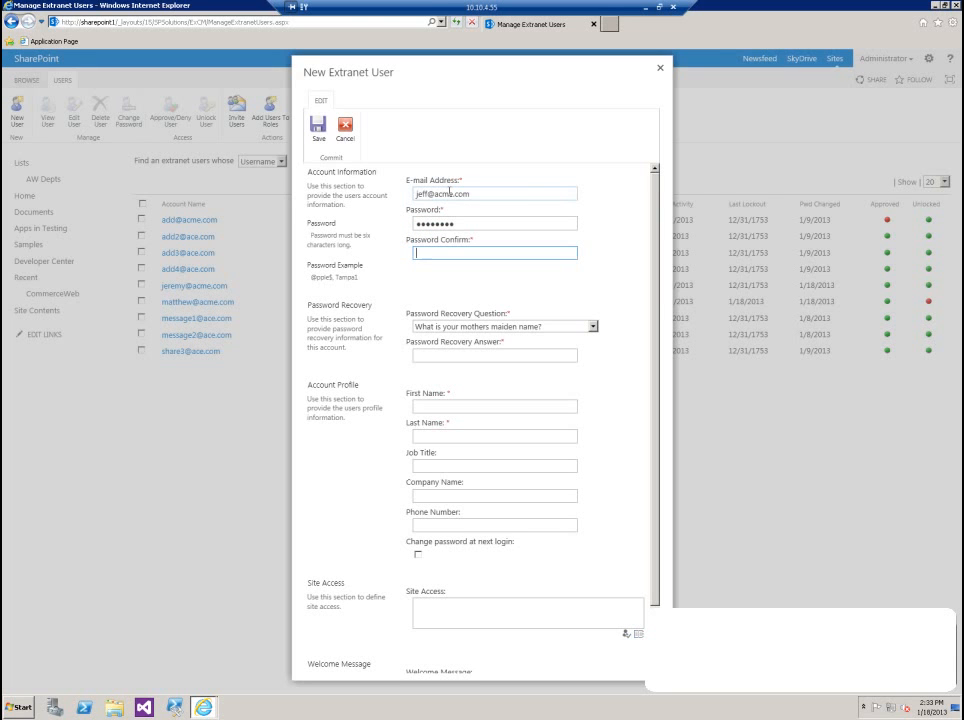
{"action": "type", "text": "••••••••"}
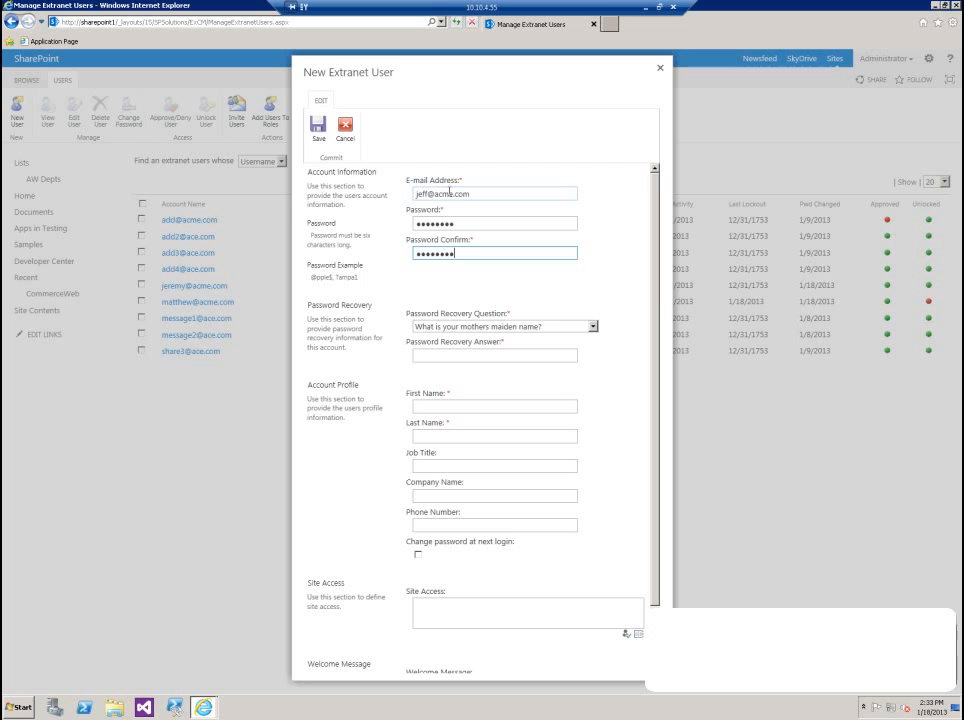
{"action": "left_click", "coordinate": [492, 355]}
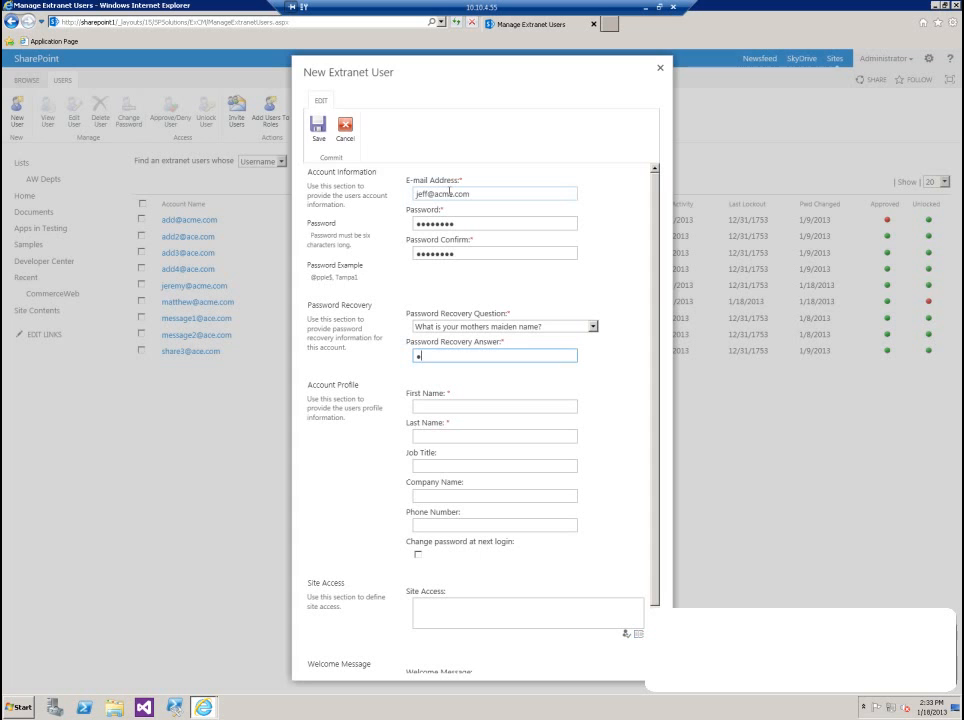
{"action": "left_click", "coordinate": [492, 406]}
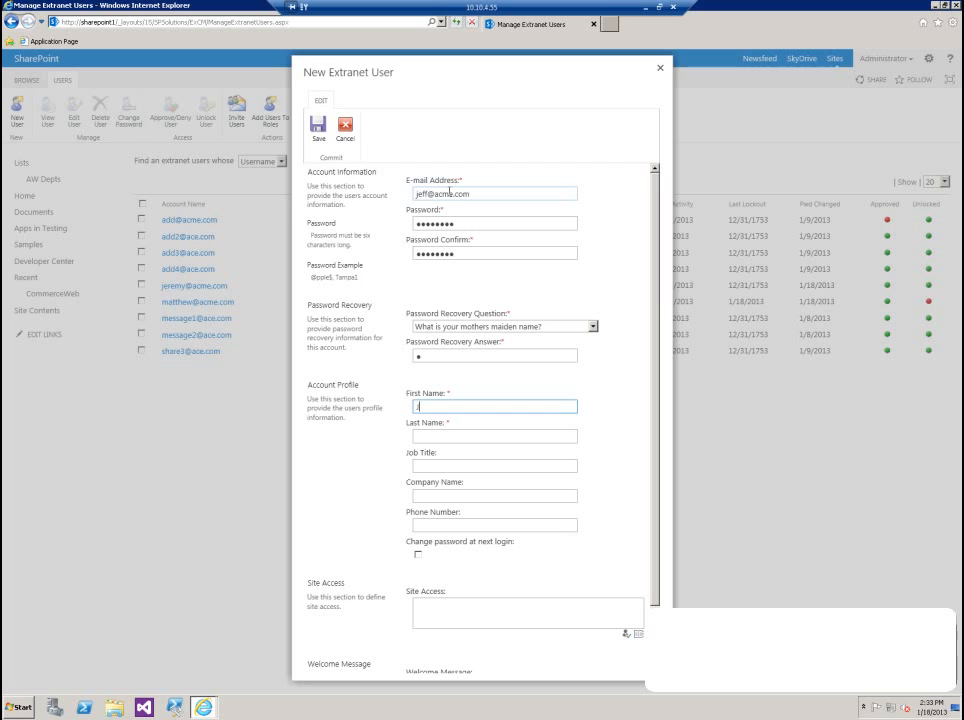
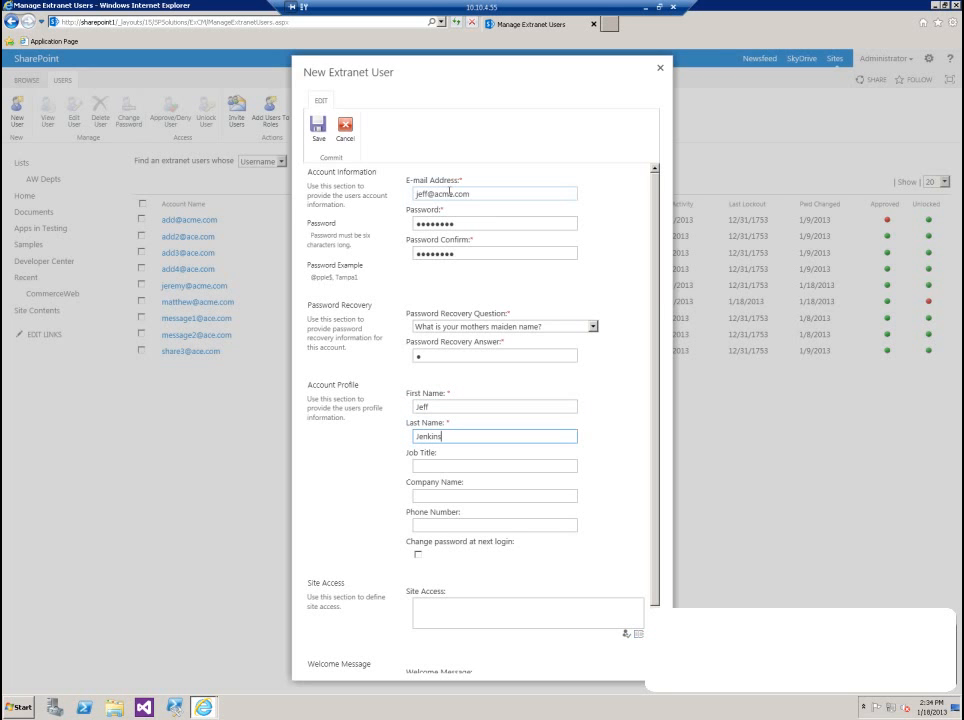
{"action": "type", "text": "ACME"}
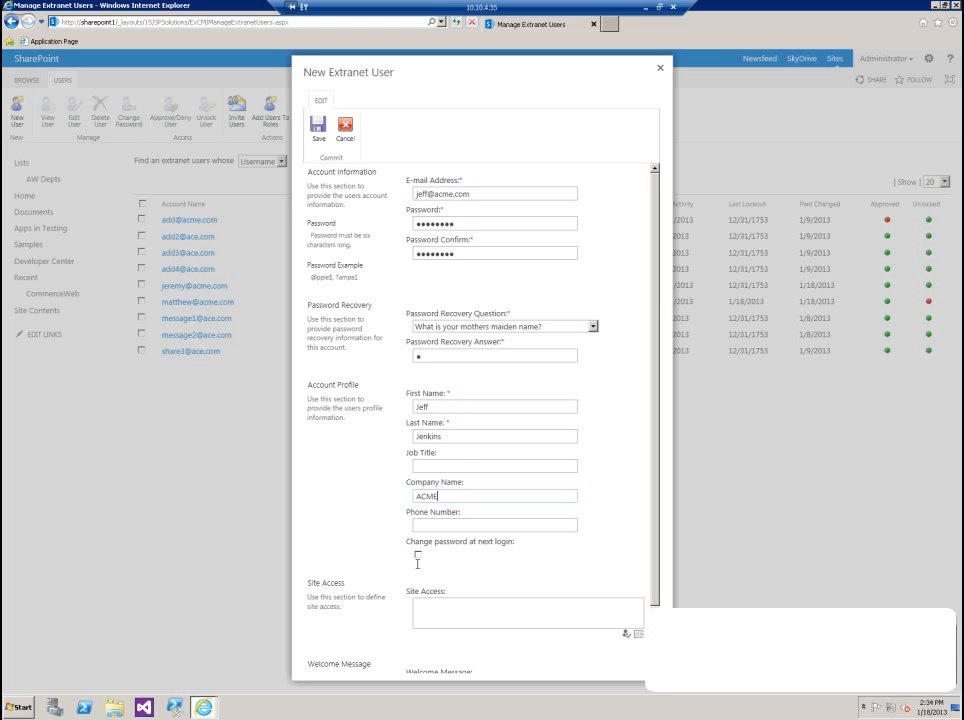
Step: Require a password change at next login and resolve 'visitors' to DevHome01 Visitors
{"action": "left_click", "coordinate": [417, 555]}
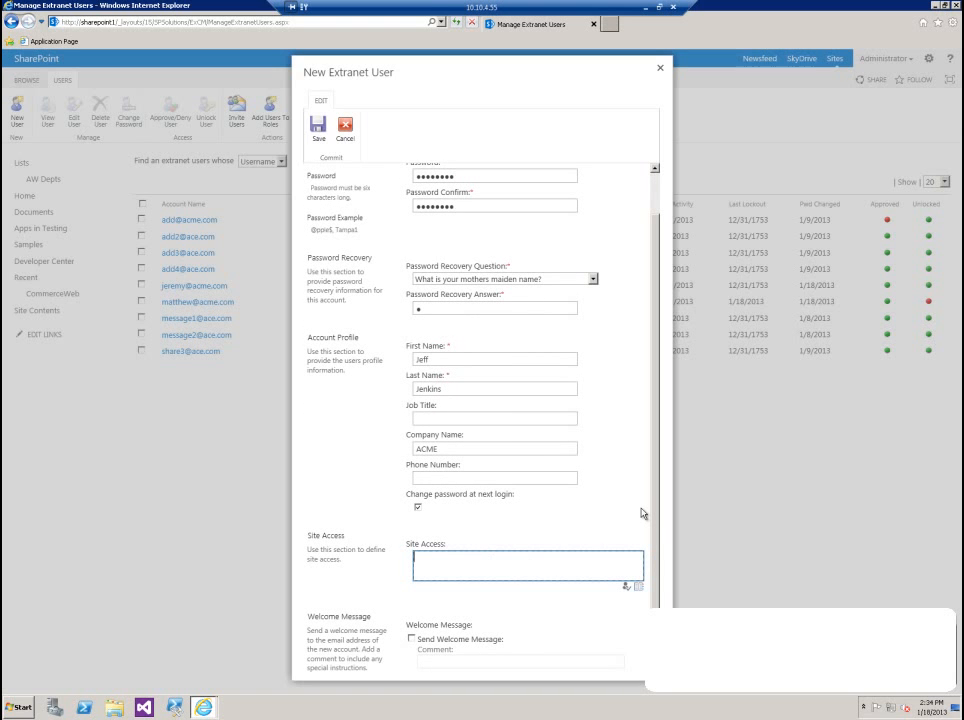
{"action": "type", "text": "visitors"}
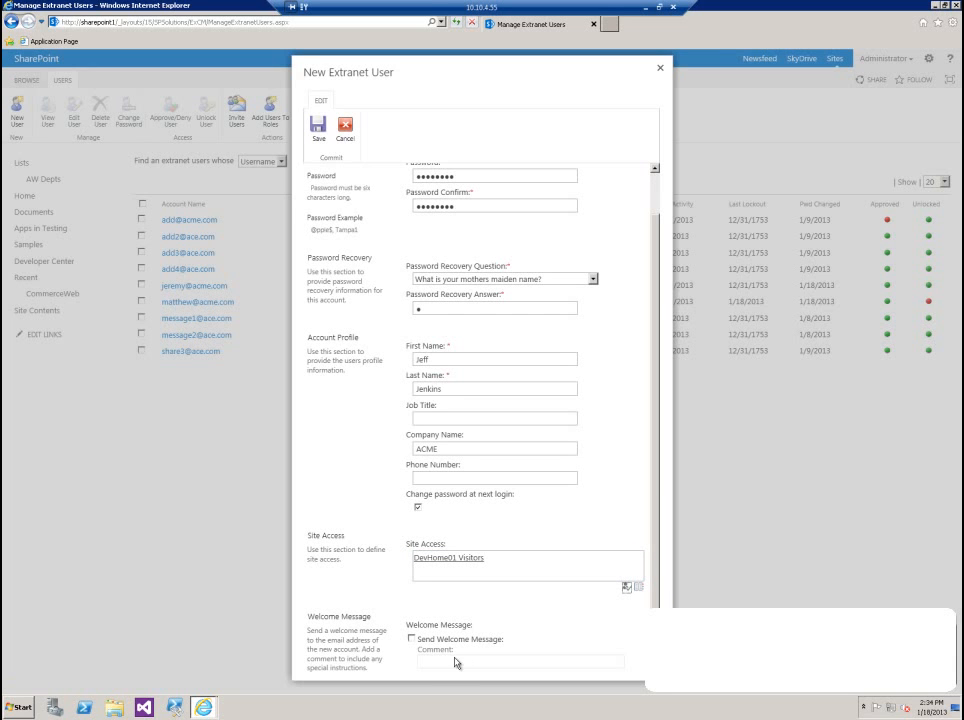
{"action": "left_click", "coordinate": [414, 639]}
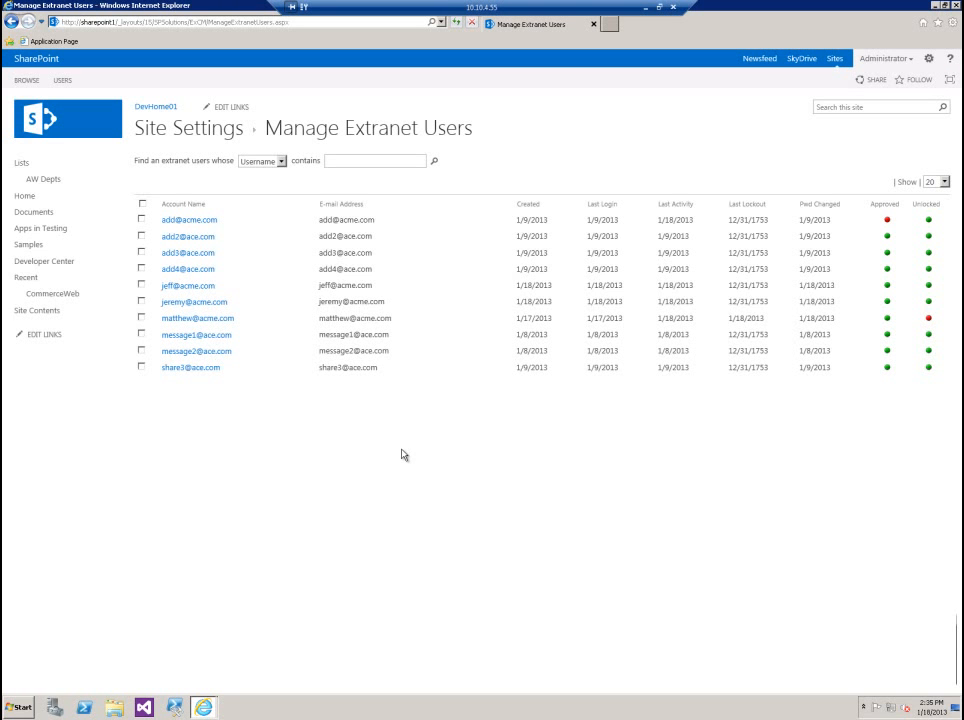
{"action": "left_click", "coordinate": [176, 286]}
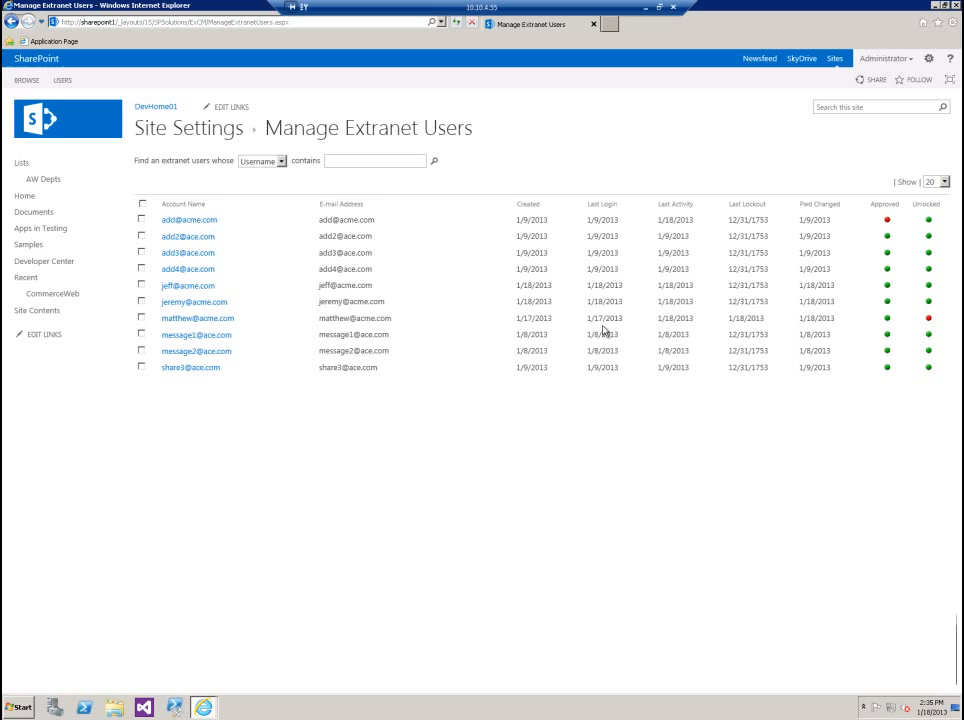
{"action": "mouse_move", "coordinate": [531, 301]}
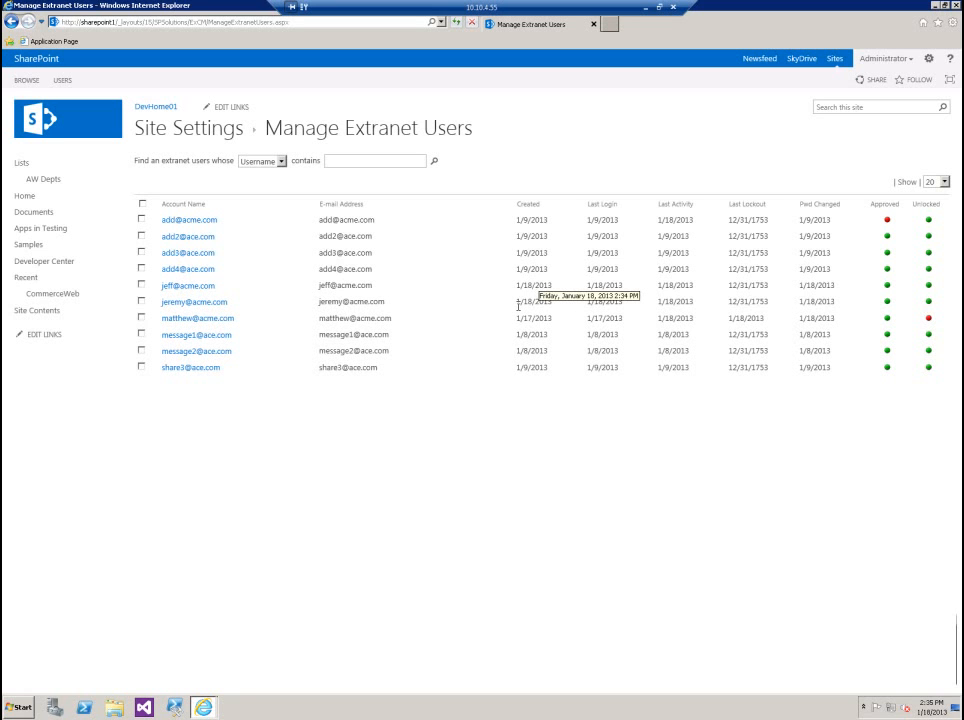
{"action": "mouse_move", "coordinate": [538, 240]}
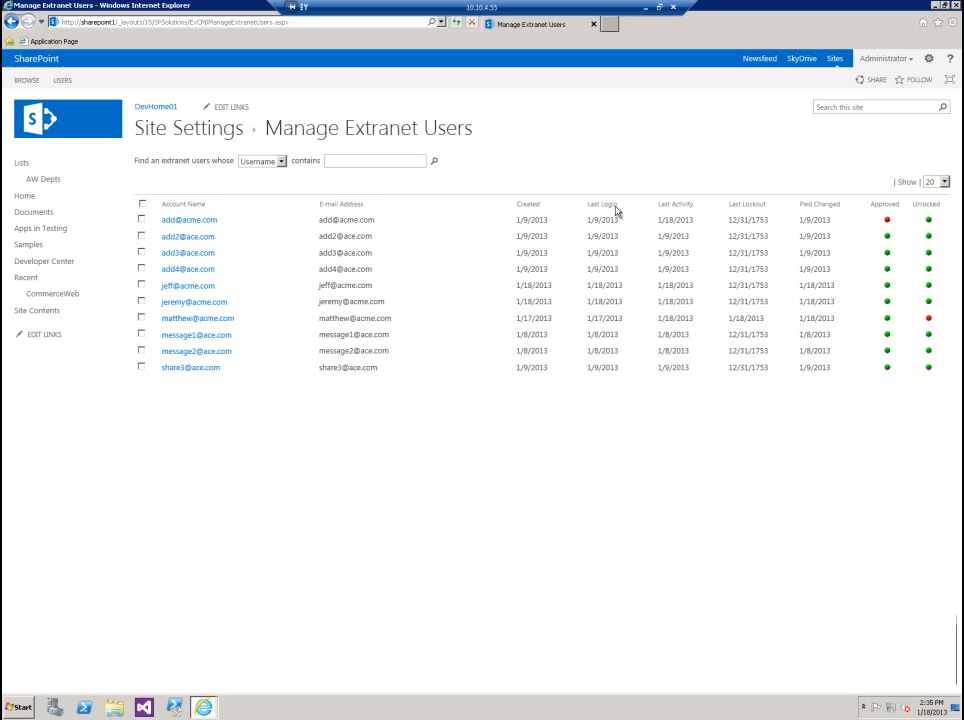
{"action": "mouse_move", "coordinate": [706, 200]}
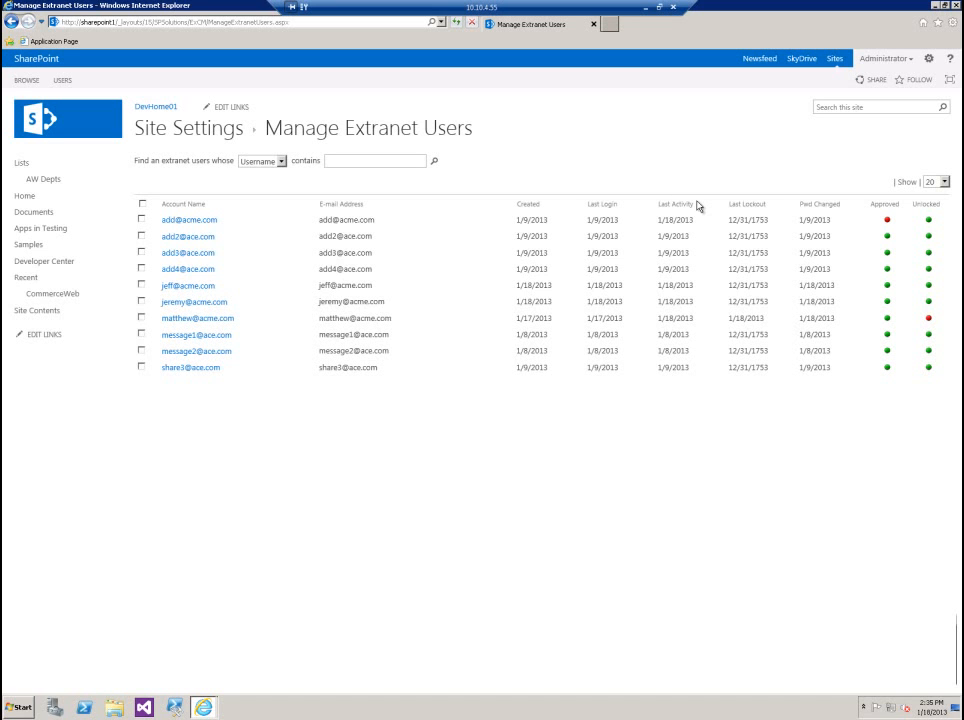
{"action": "mouse_move", "coordinate": [775, 377]}
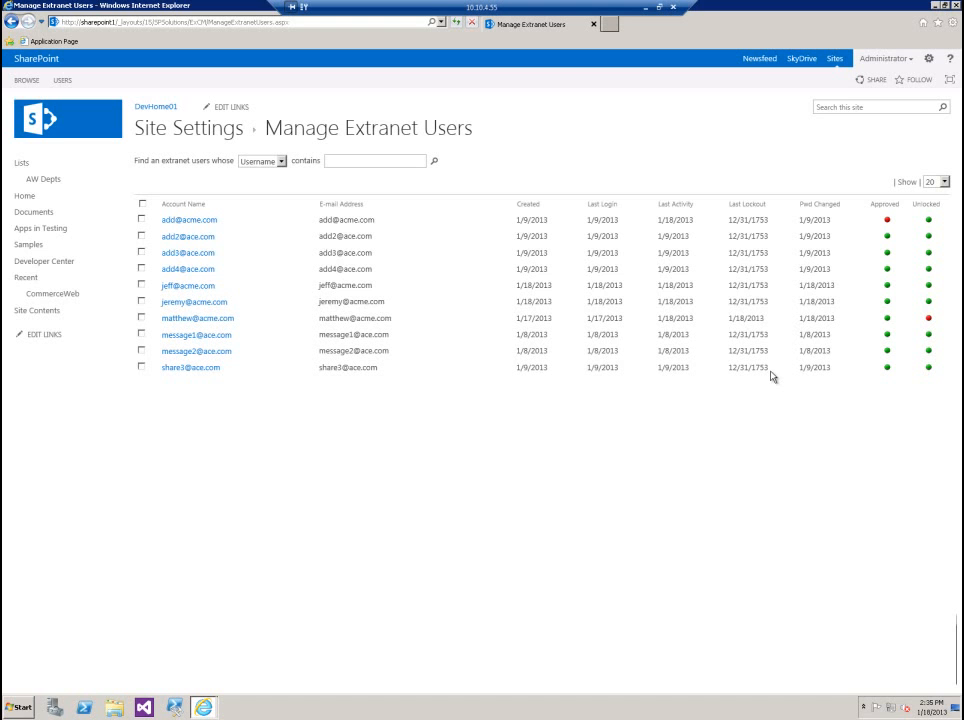
{"action": "mouse_move", "coordinate": [840, 300]}
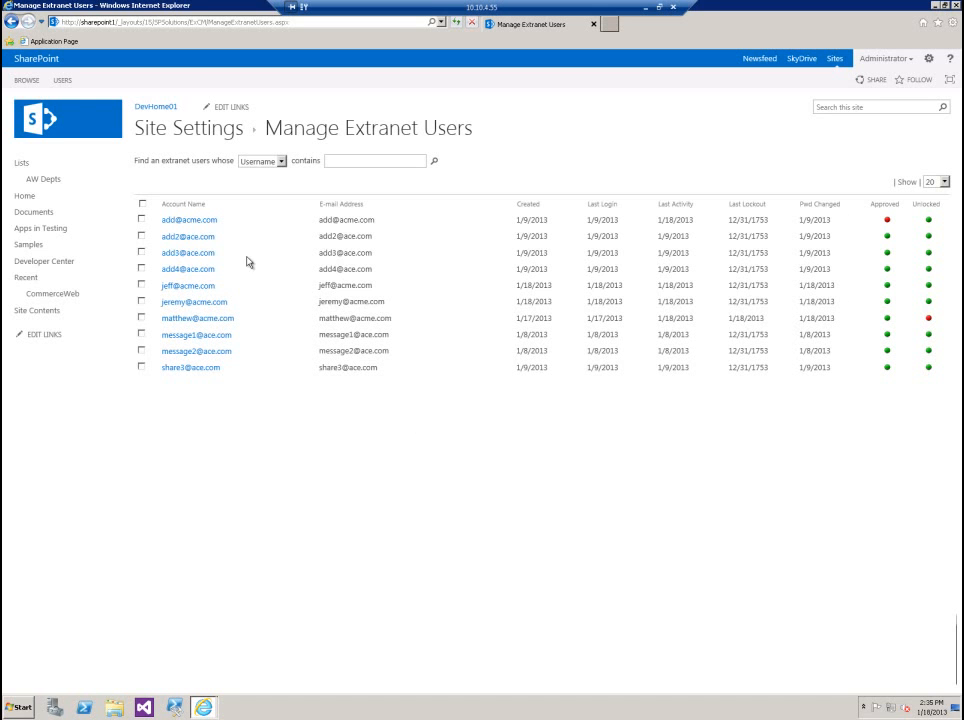
{"action": "left_click", "coordinate": [62, 81]}
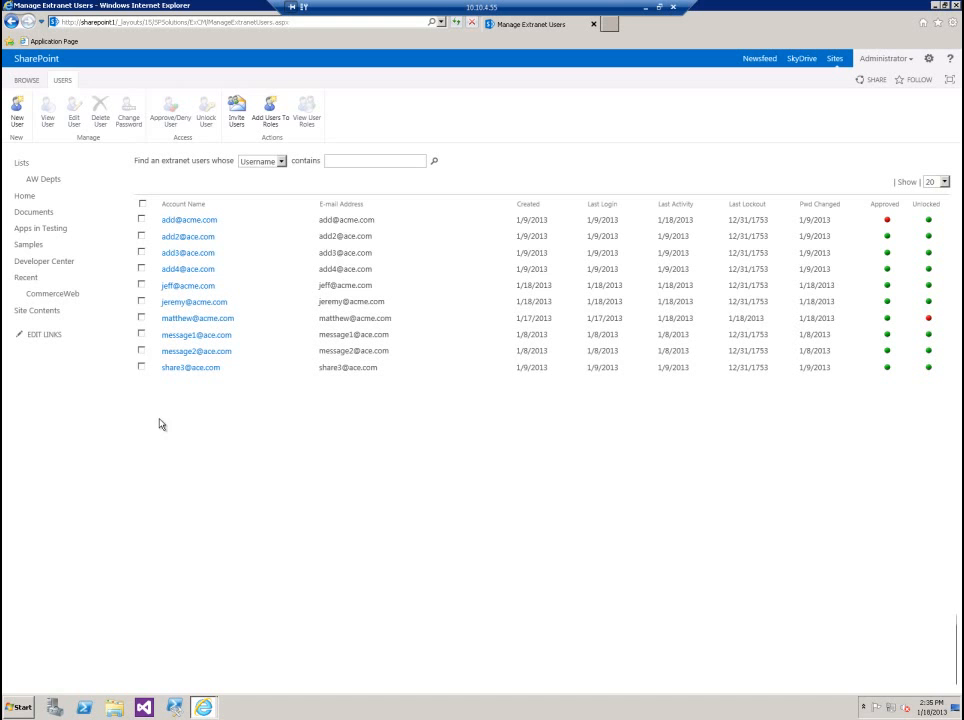
{"action": "mouse_move", "coordinate": [66, 168]}
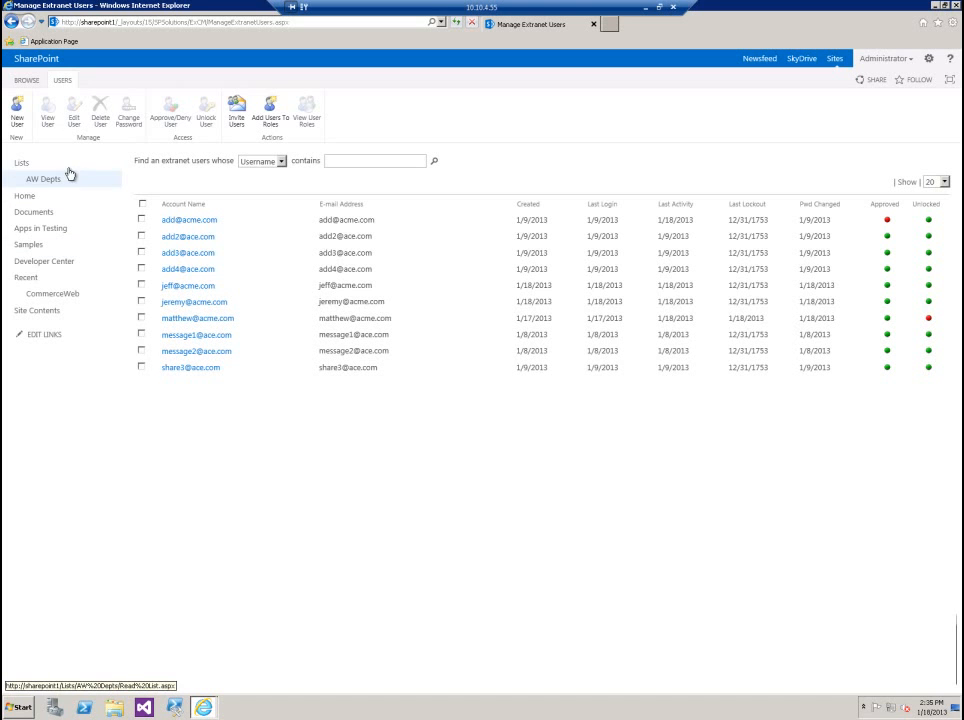
{"action": "mouse_move", "coordinate": [48, 110]}
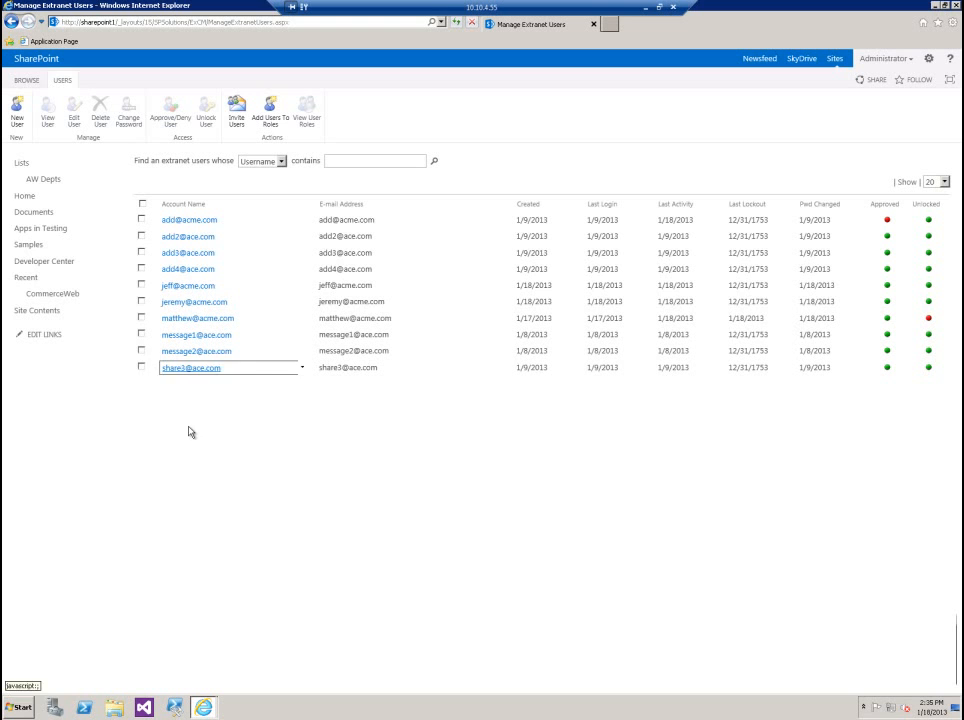
{"action": "left_click", "coordinate": [137, 285]}
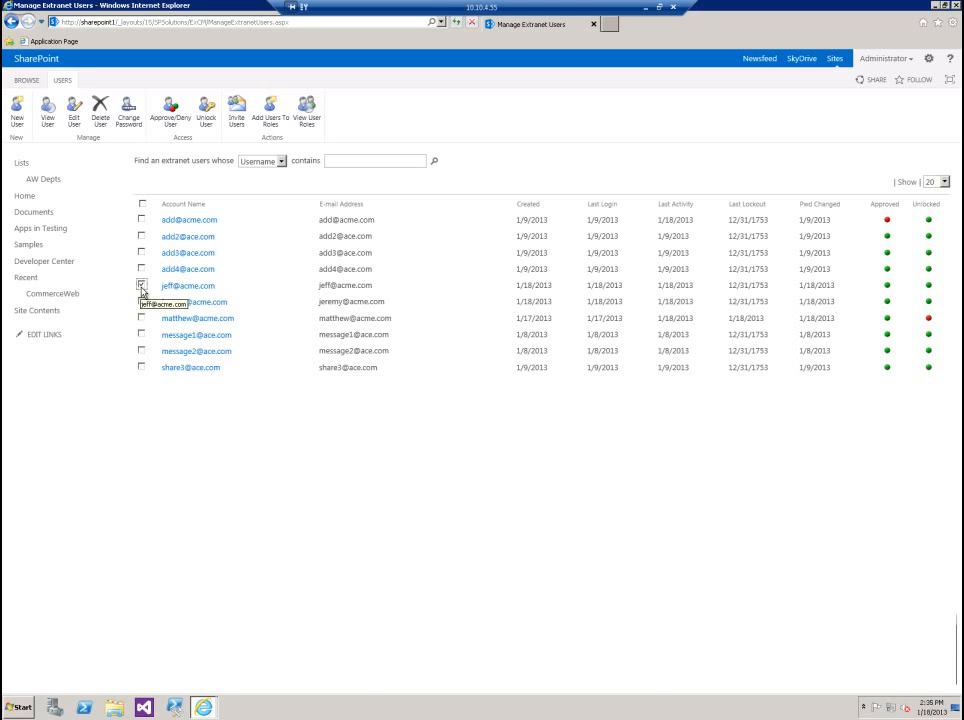
{"action": "left_click", "coordinate": [141, 285]}
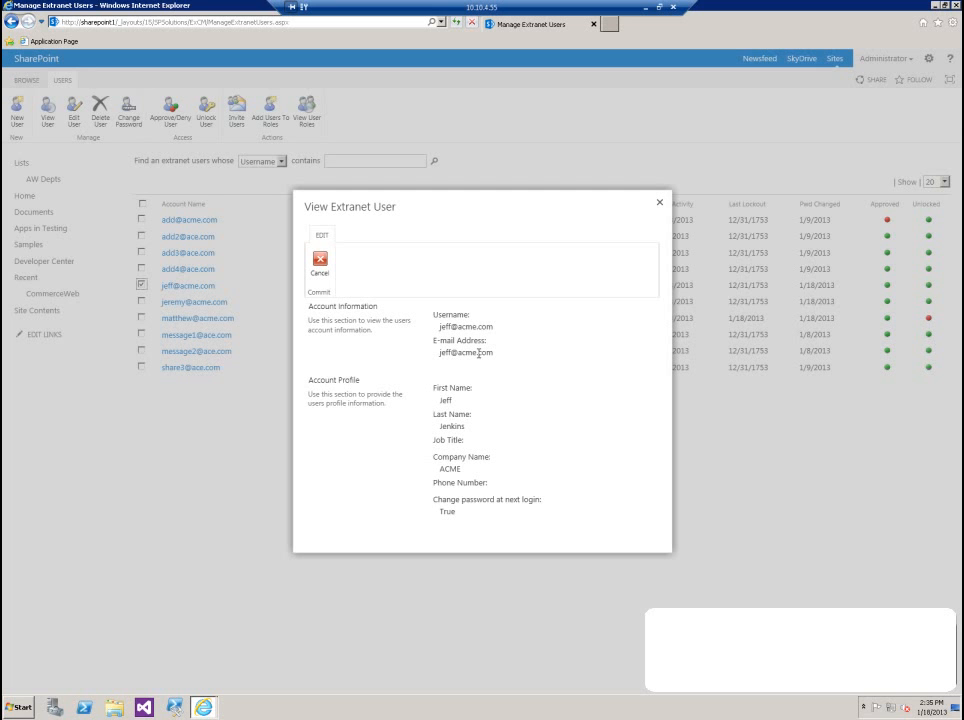
{"action": "mouse_move", "coordinate": [458, 407]}
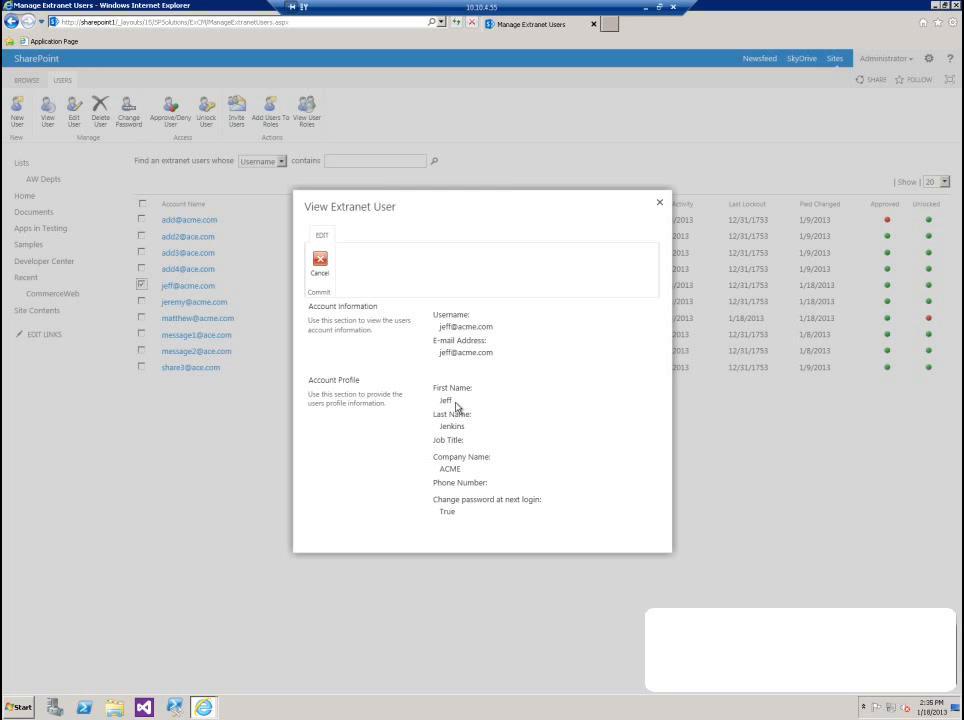
{"action": "mouse_move", "coordinate": [458, 470]}
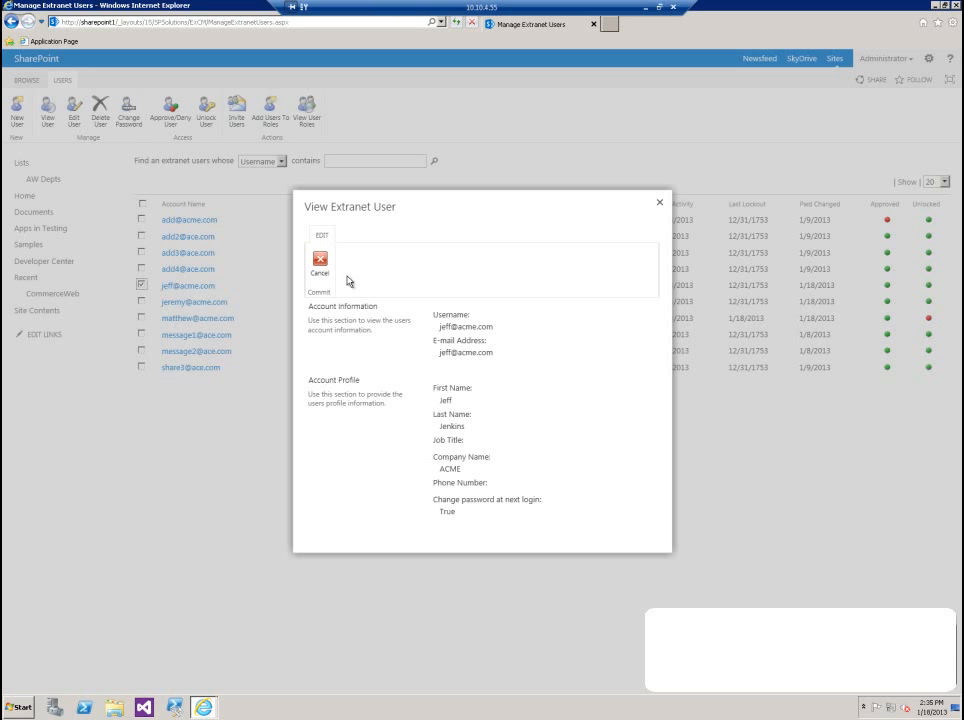
{"action": "left_click", "coordinate": [320, 260]}
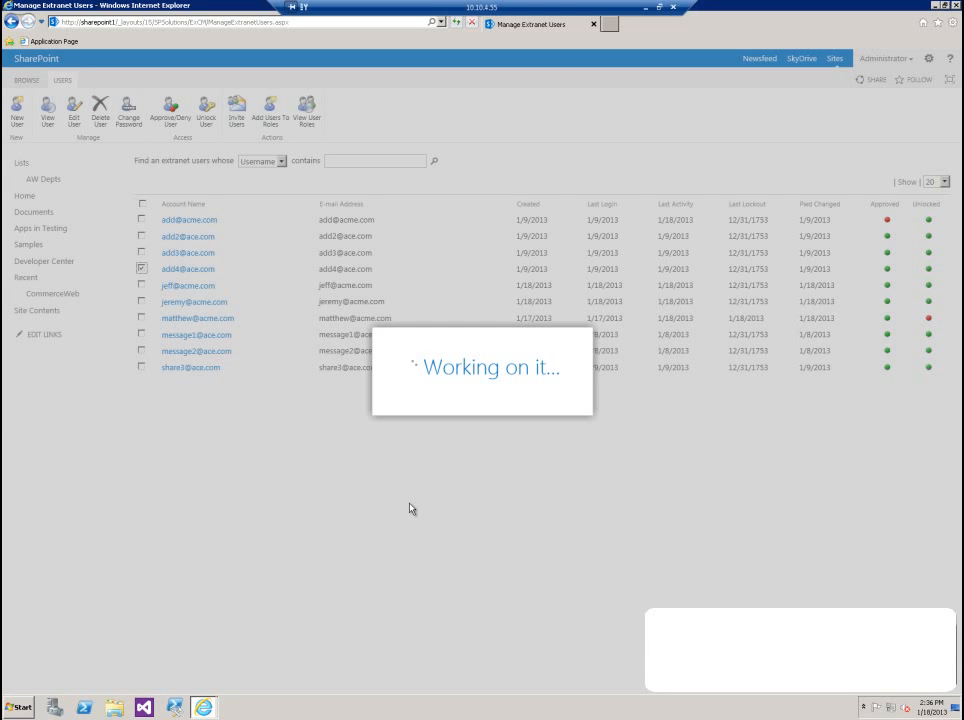
{"action": "mouse_move", "coordinate": [491, 461]}
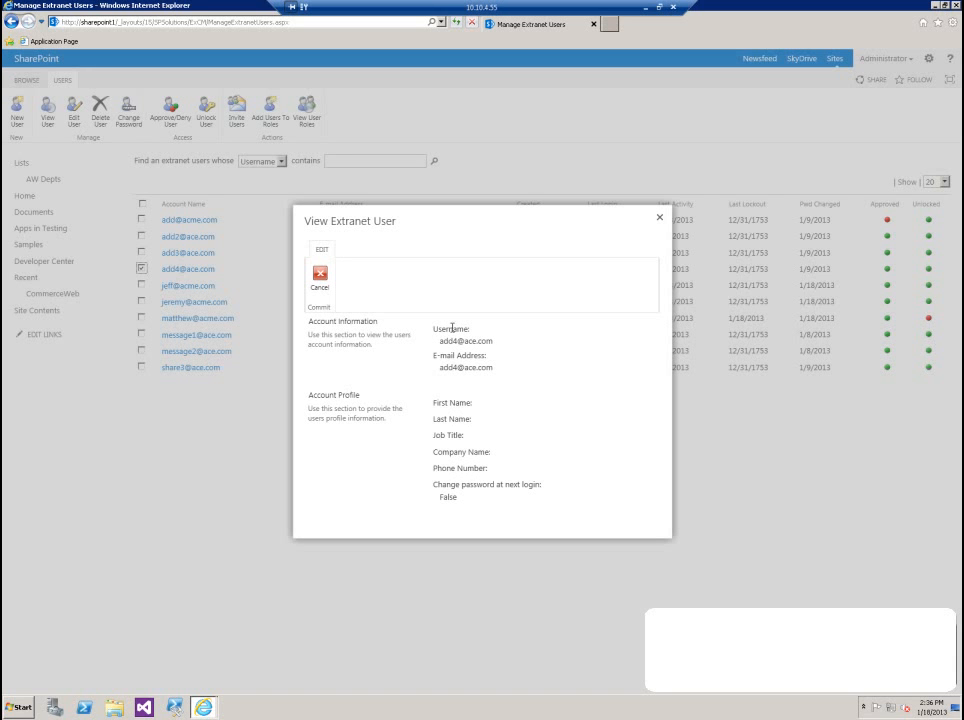
{"action": "mouse_move", "coordinate": [455, 372]}
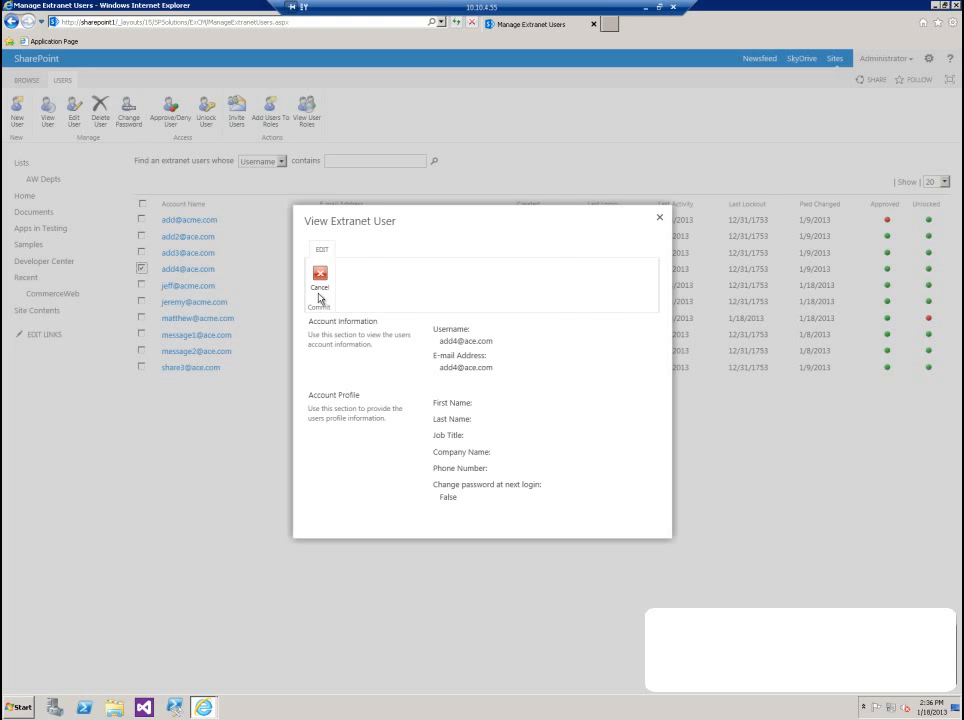
{"action": "left_click", "coordinate": [319, 280]}
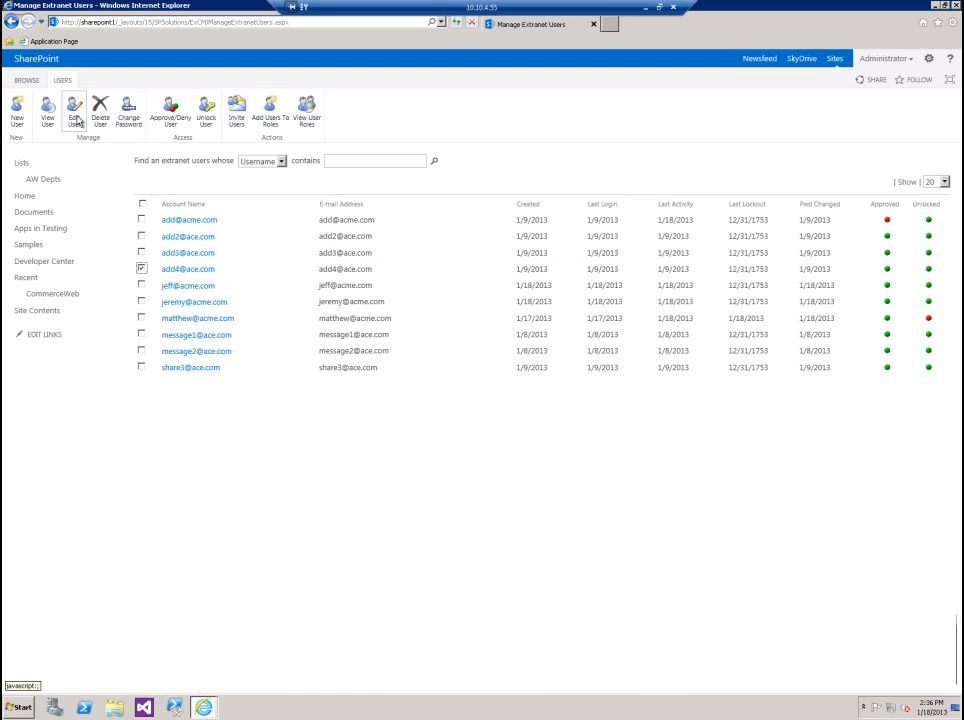
{"action": "left_click", "coordinate": [71, 110]}
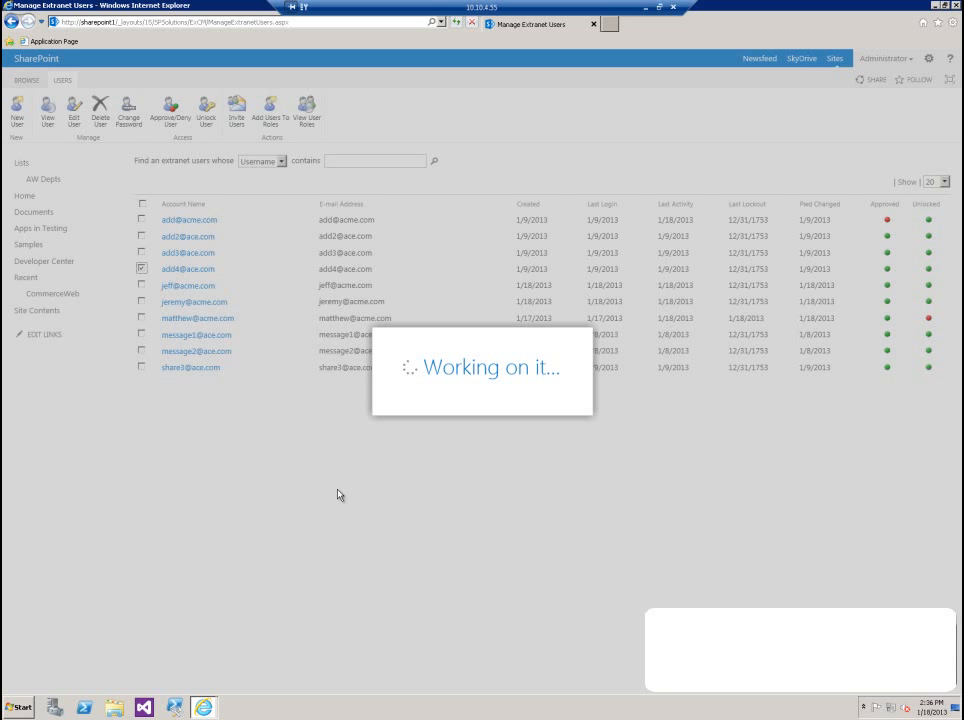
{"action": "mouse_move", "coordinate": [409, 482]}
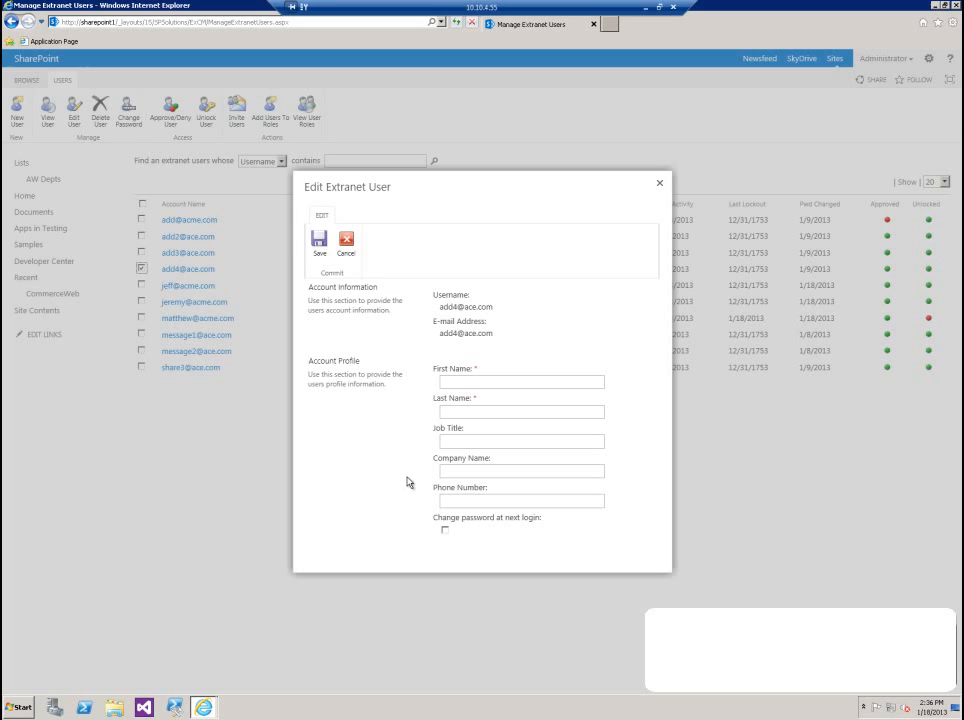
{"action": "left_click", "coordinate": [519, 381]}
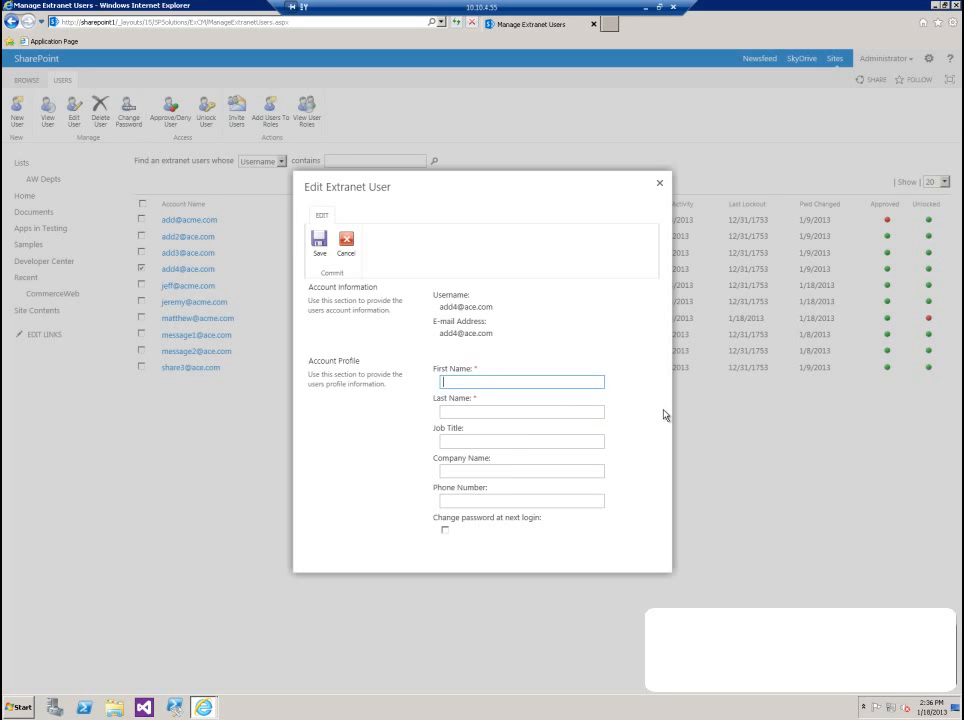
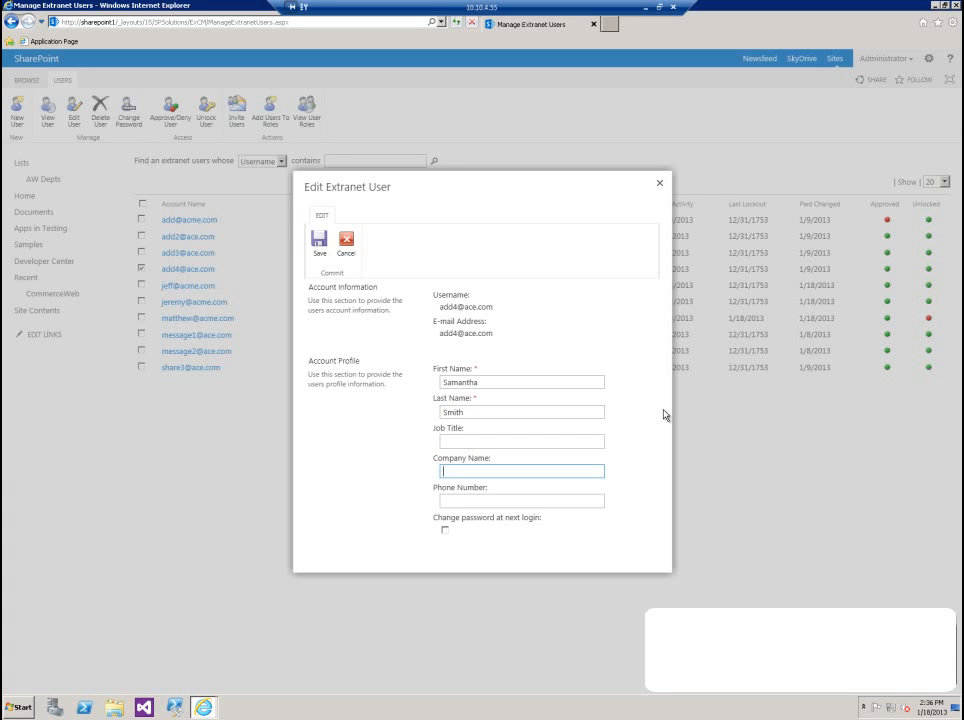
{"action": "type", "text": "ACE"}
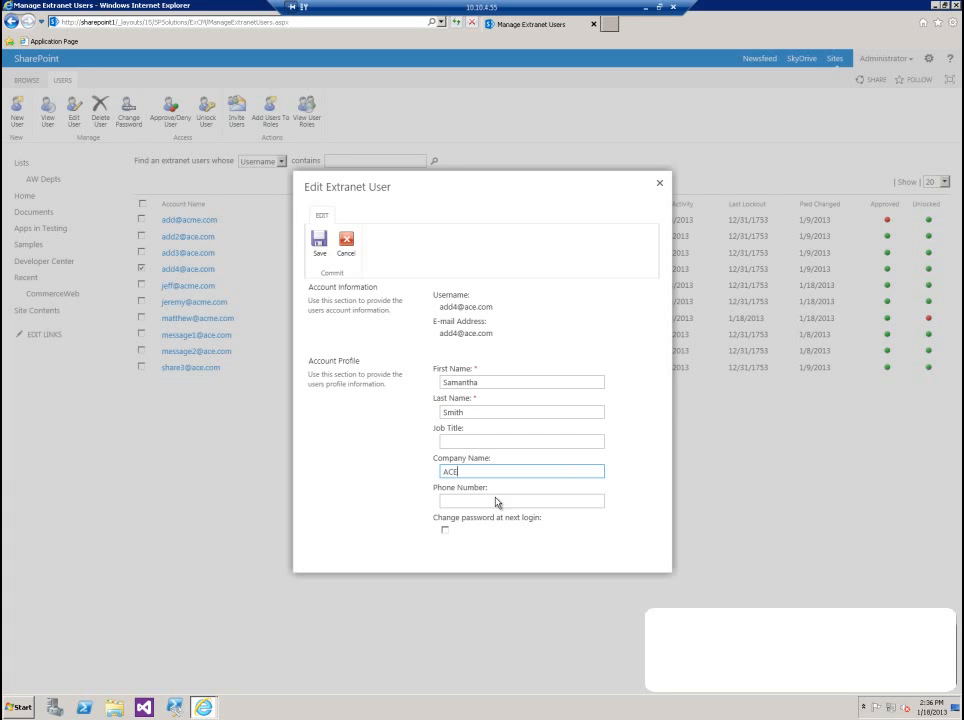
{"action": "left_click", "coordinate": [519, 441]}
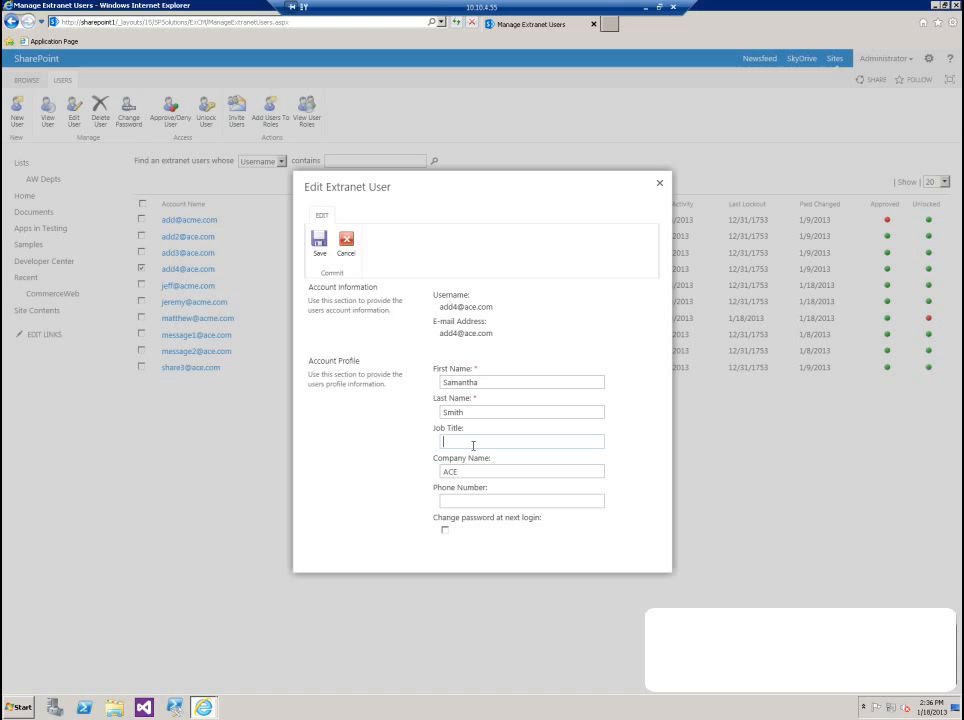
{"action": "type", "text": "Marketing"}
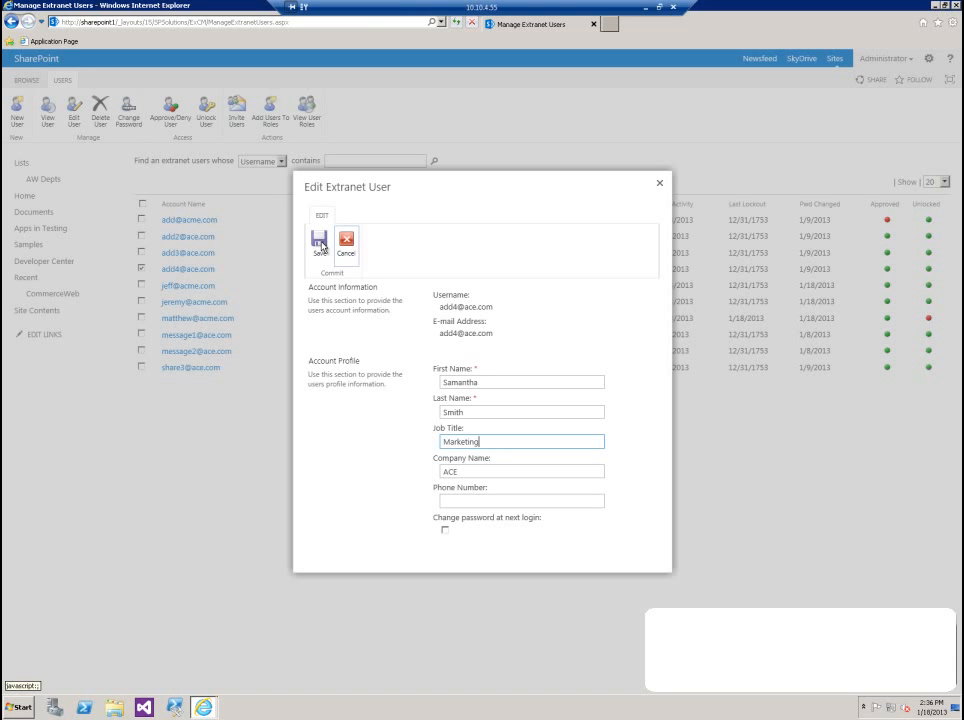
{"action": "left_click", "coordinate": [320, 243]}
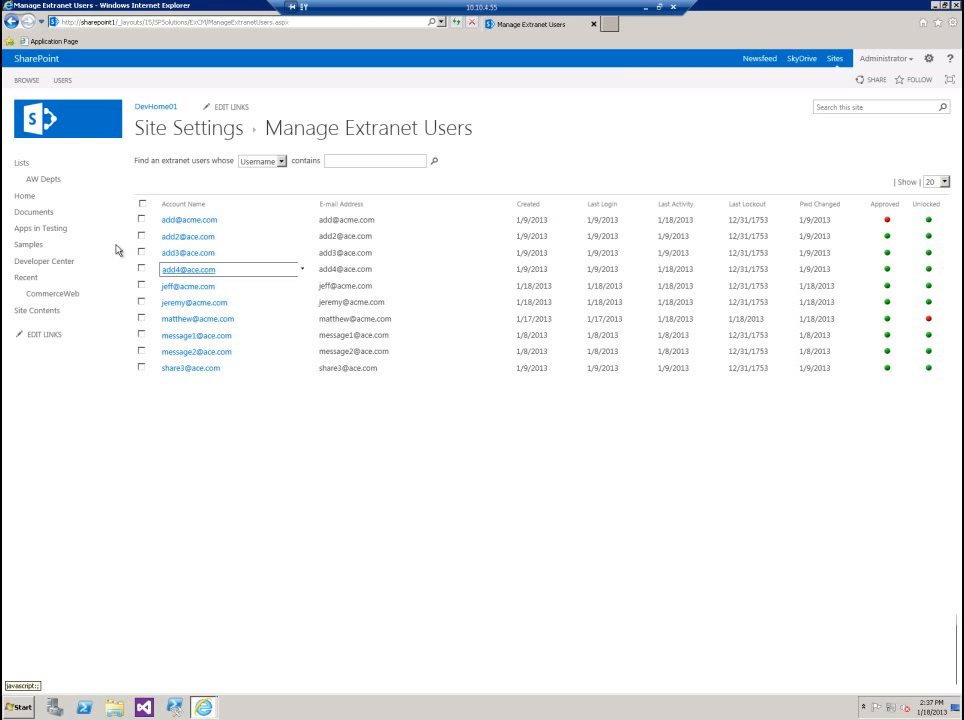
{"action": "left_click", "coordinate": [139, 269]}
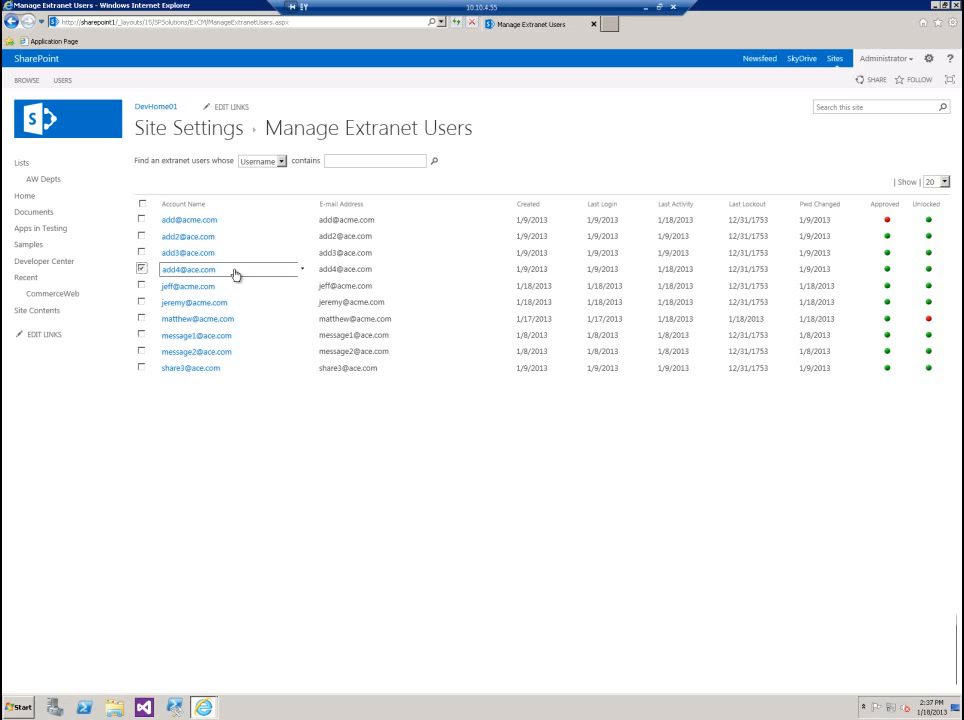
{"action": "left_click", "coordinate": [49, 94]}
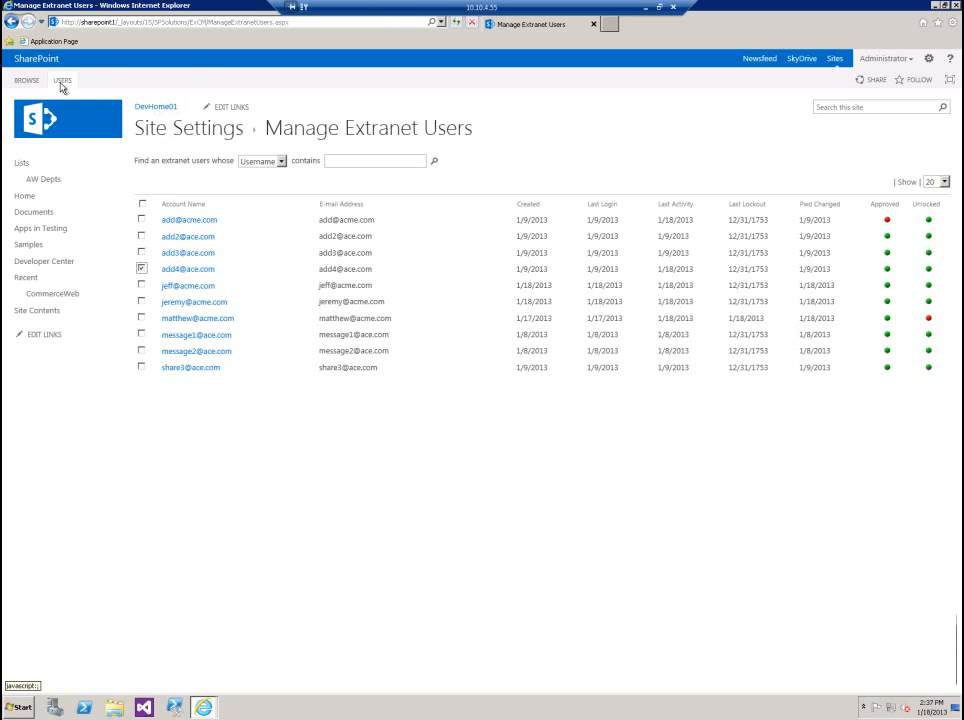
{"action": "left_click", "coordinate": [63, 81]}
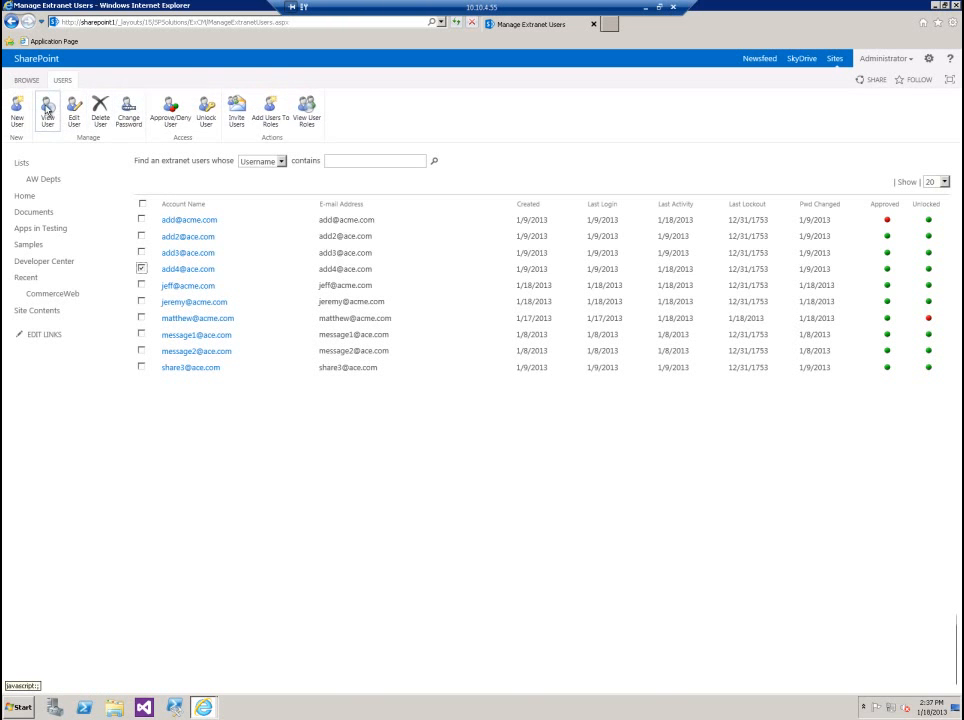
{"action": "left_click", "coordinate": [49, 113]}
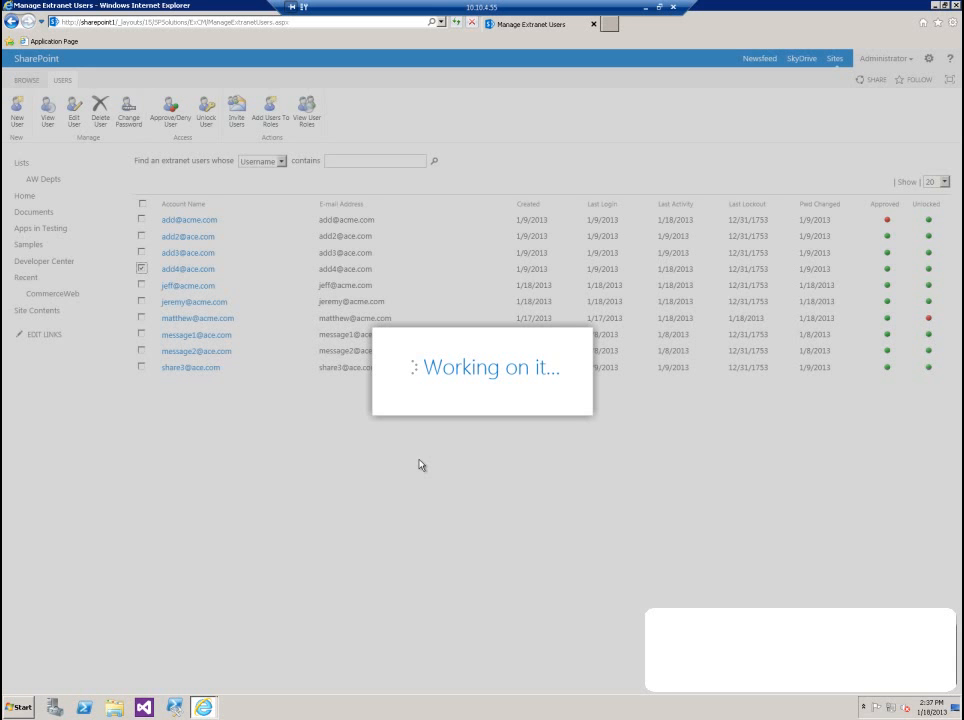
{"action": "left_click", "coordinate": [50, 110]}
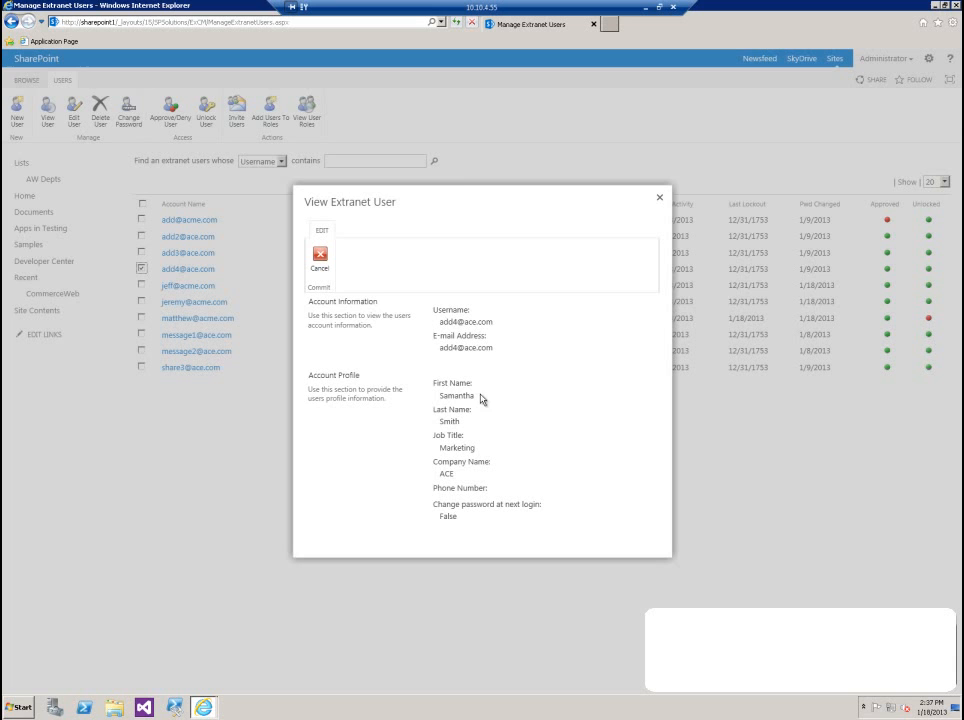
{"action": "mouse_move", "coordinate": [463, 438]}
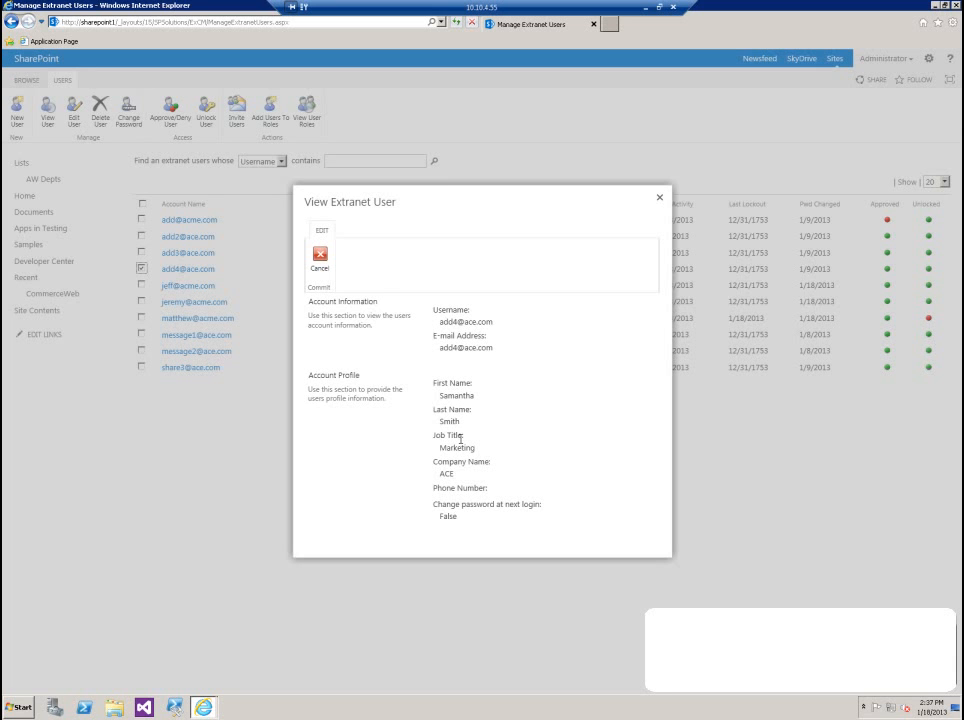
{"action": "mouse_move", "coordinate": [414, 531]}
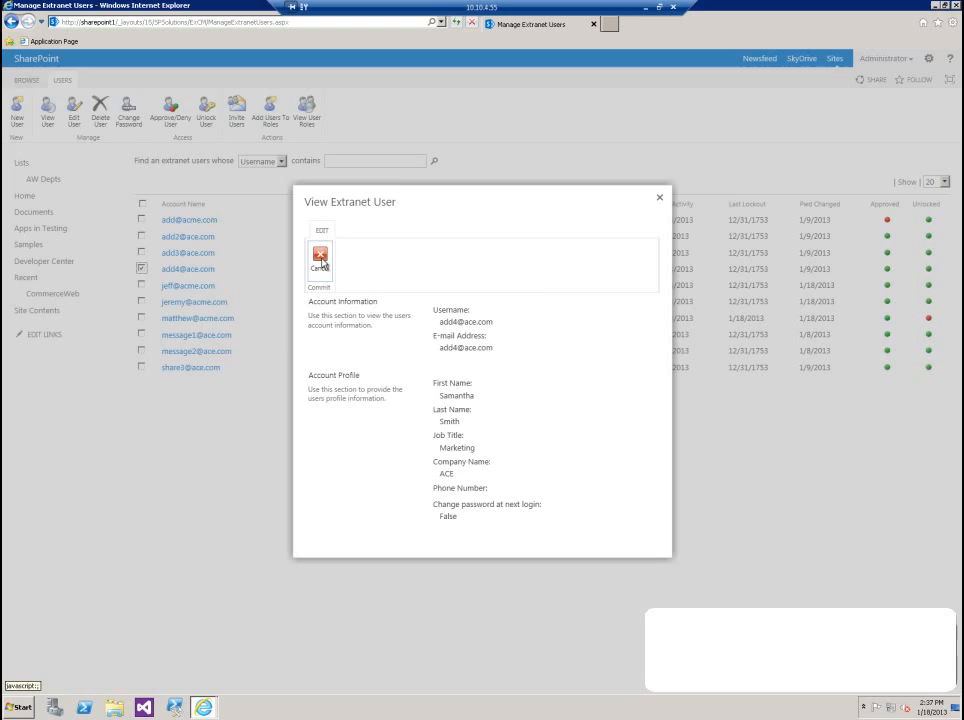
{"action": "left_click", "coordinate": [657, 200]}
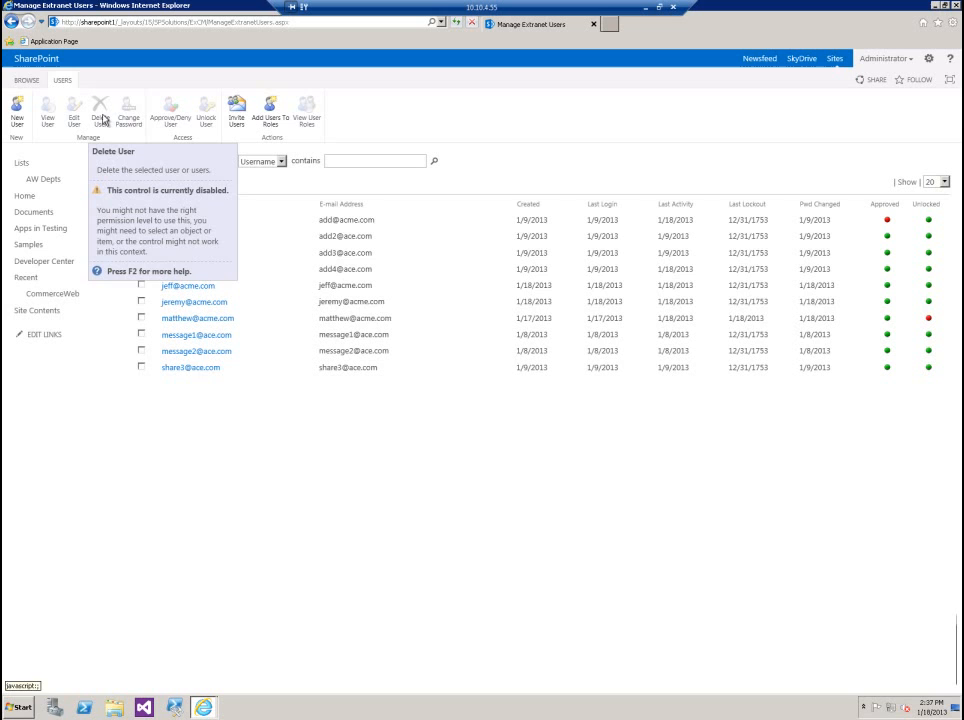
{"action": "mouse_move", "coordinate": [267, 458]}
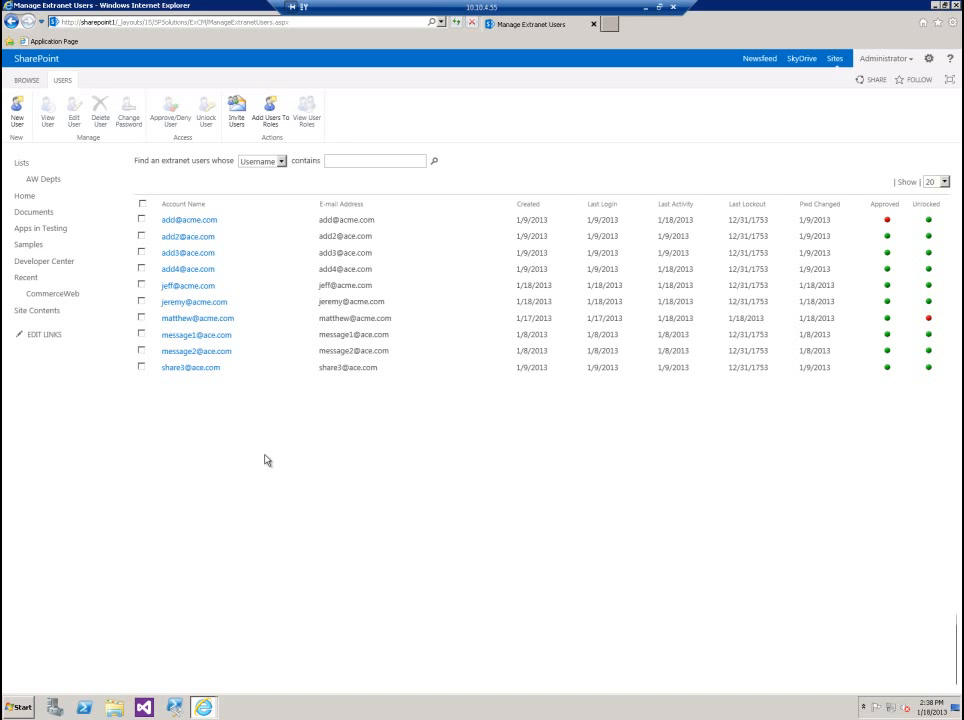
{"action": "left_click", "coordinate": [137, 285]}
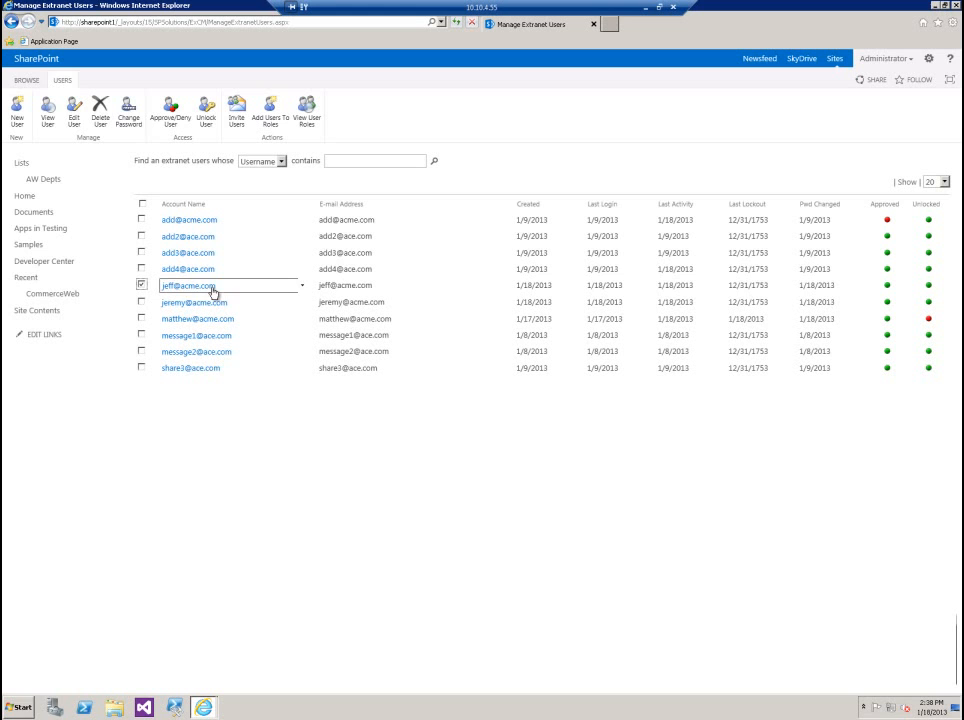
{"action": "mouse_move", "coordinate": [97, 110]}
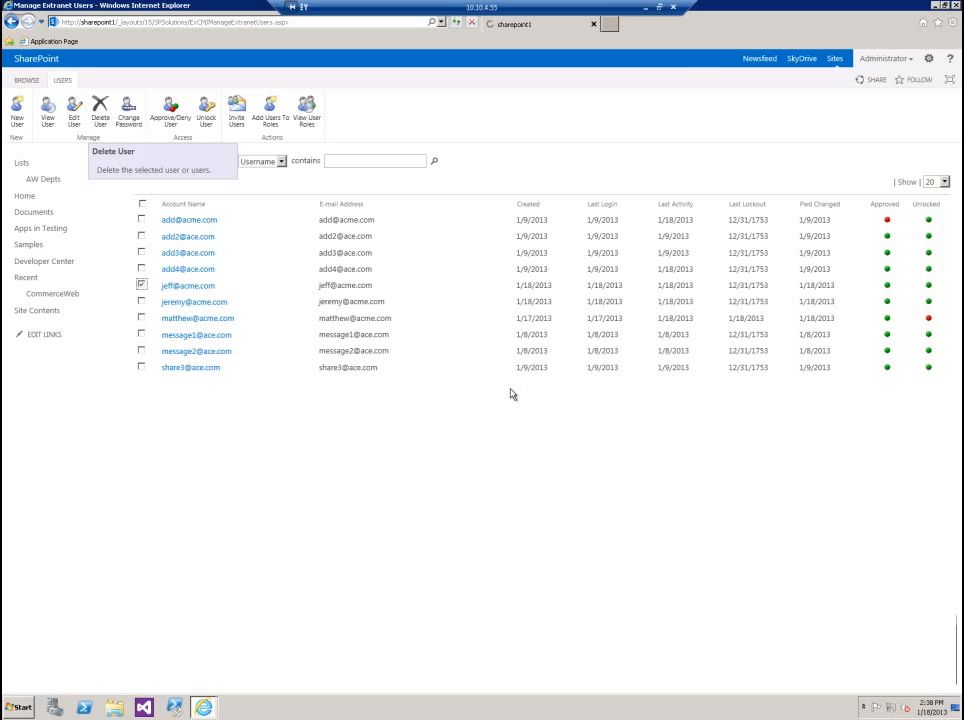
{"action": "mouse_move", "coordinate": [279, 497]}
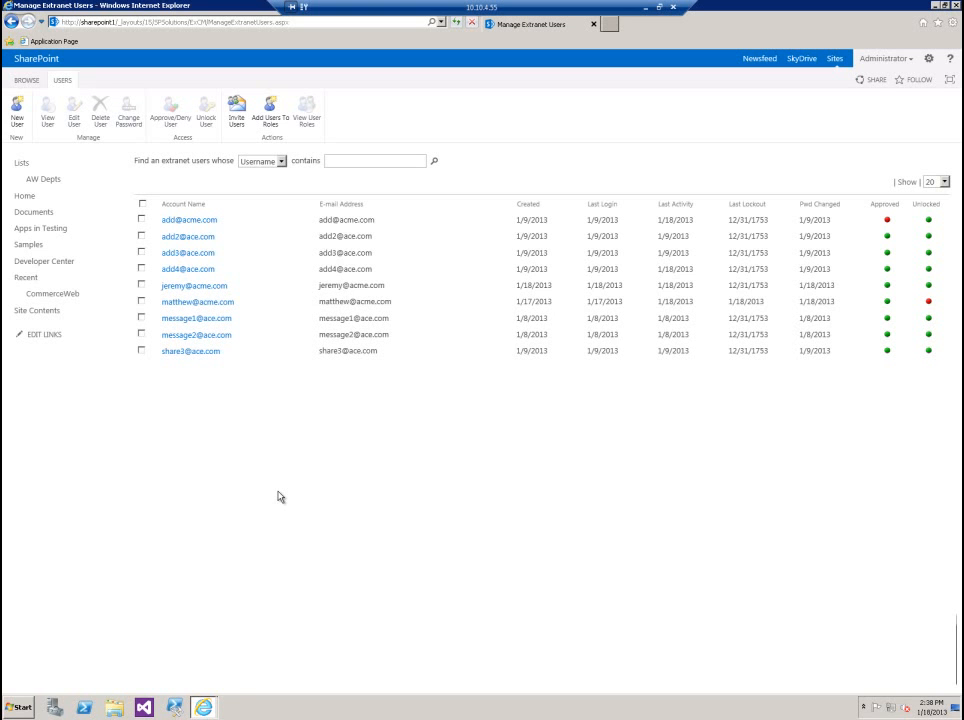
{"action": "mouse_move", "coordinate": [339, 501]}
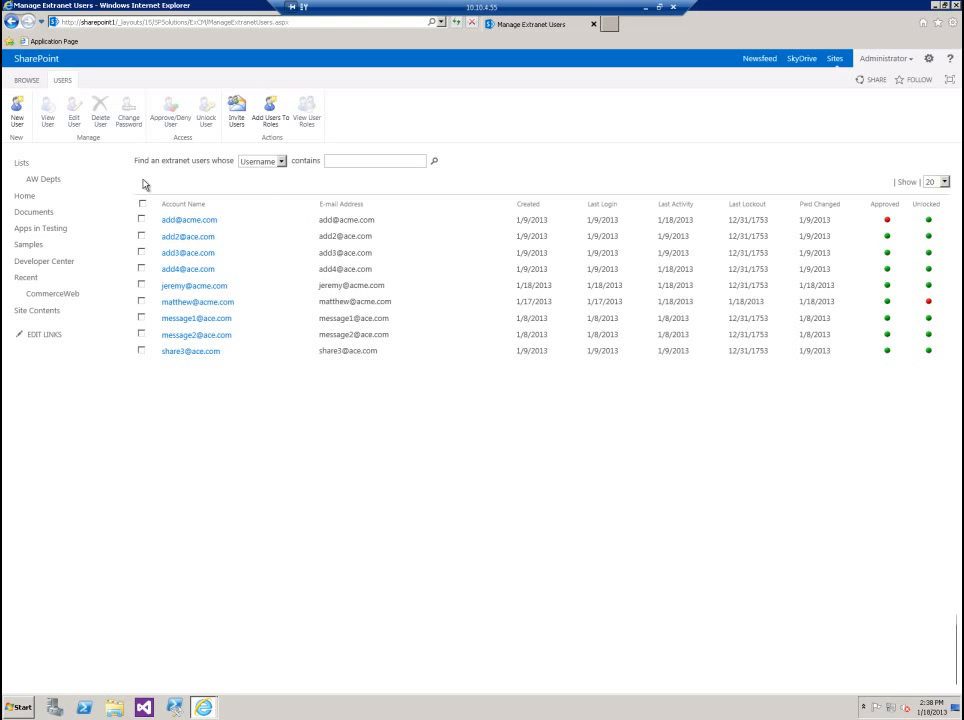
{"action": "left_click", "coordinate": [137, 285]}
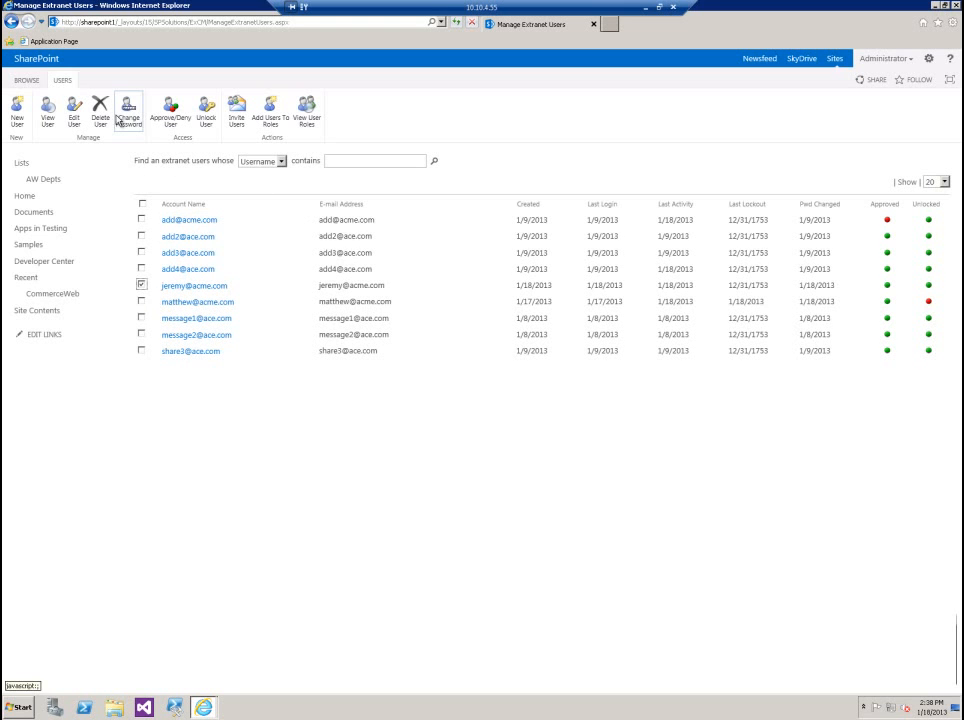
{"action": "mouse_move", "coordinate": [130, 110]}
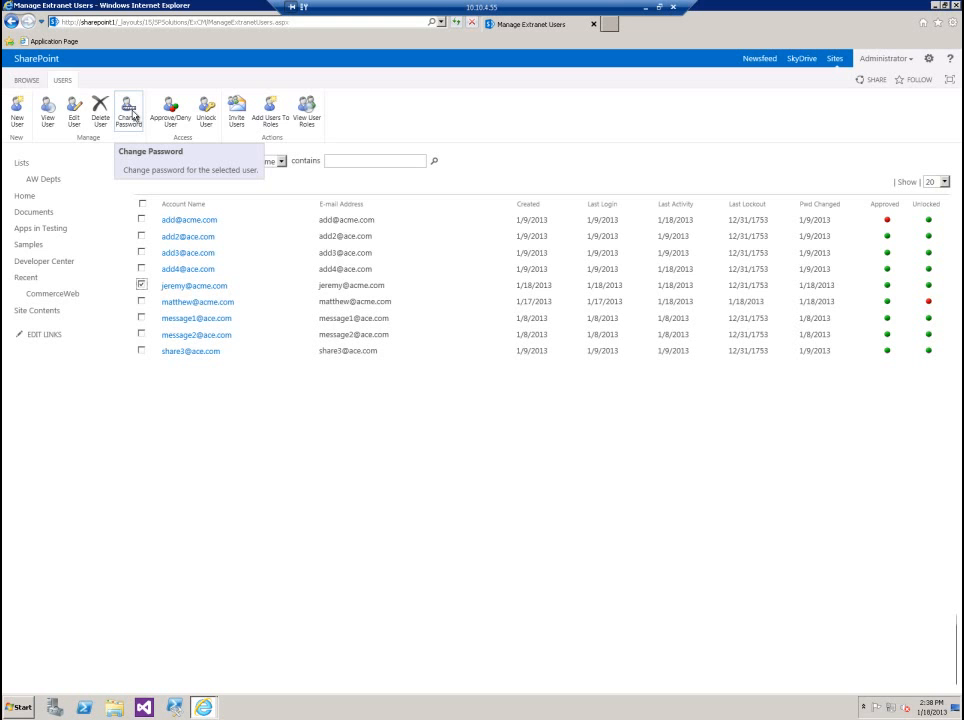
{"action": "left_click", "coordinate": [123, 110]}
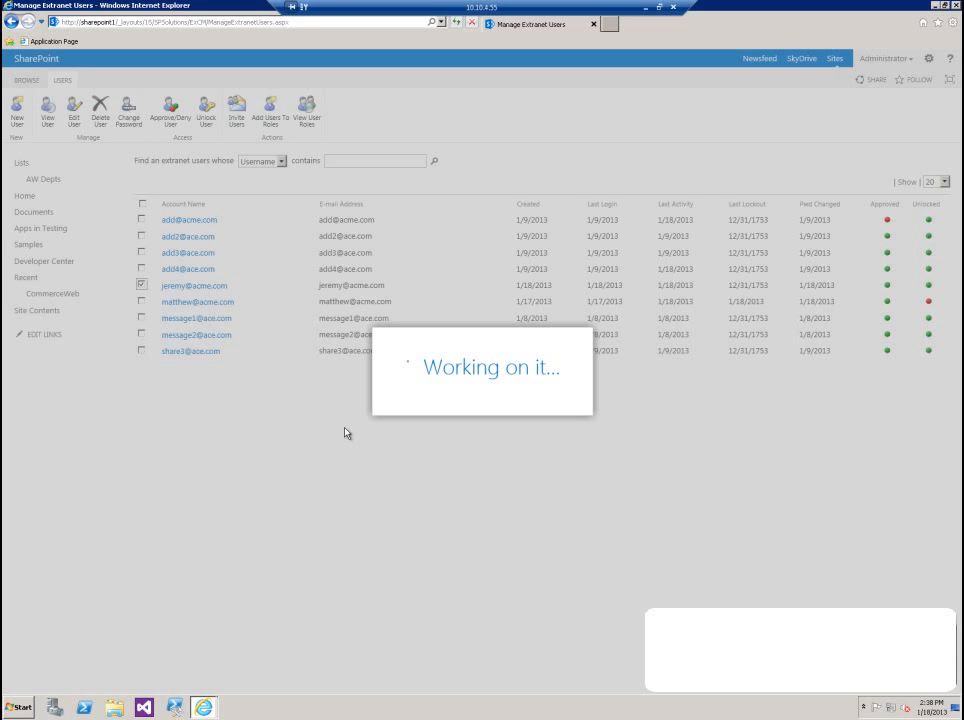
{"action": "left_click", "coordinate": [127, 110]}
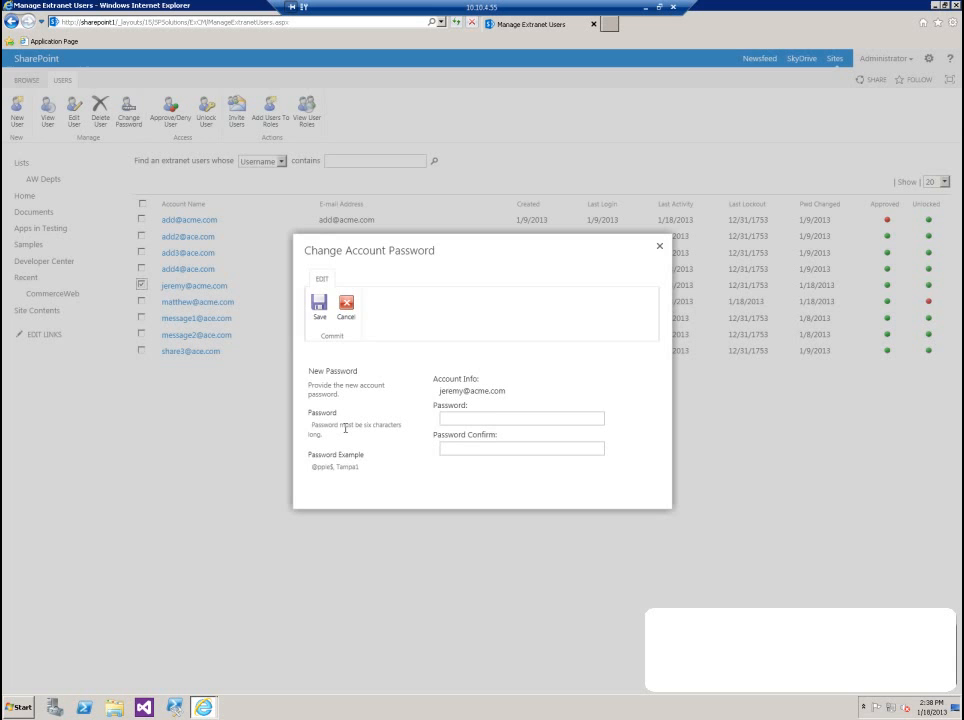
{"action": "left_click", "coordinate": [521, 418]}
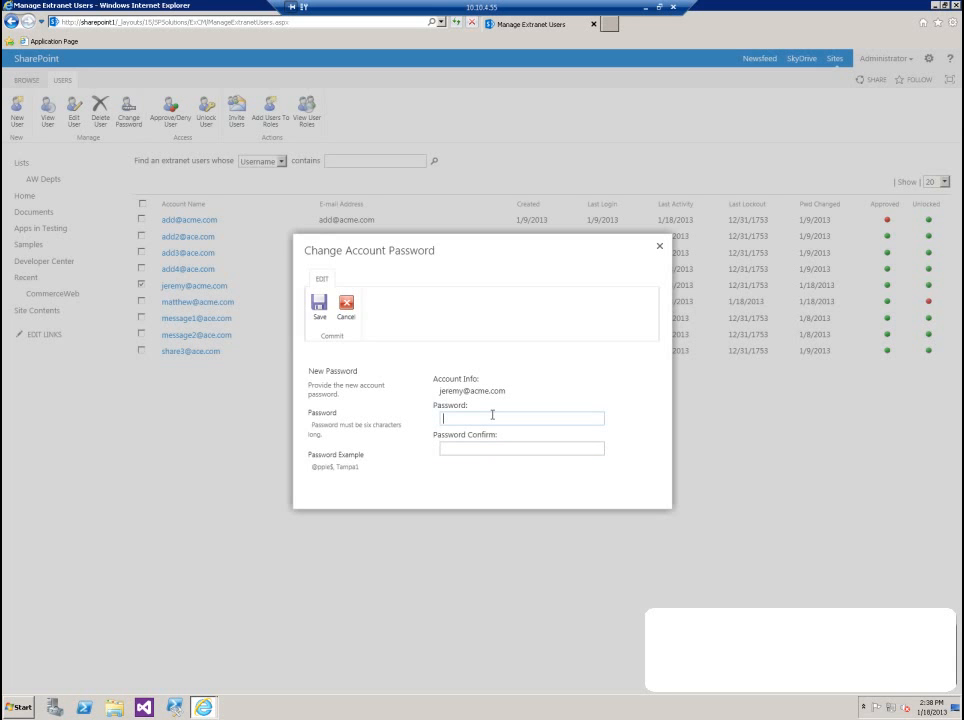
{"action": "type", "text": "•"}
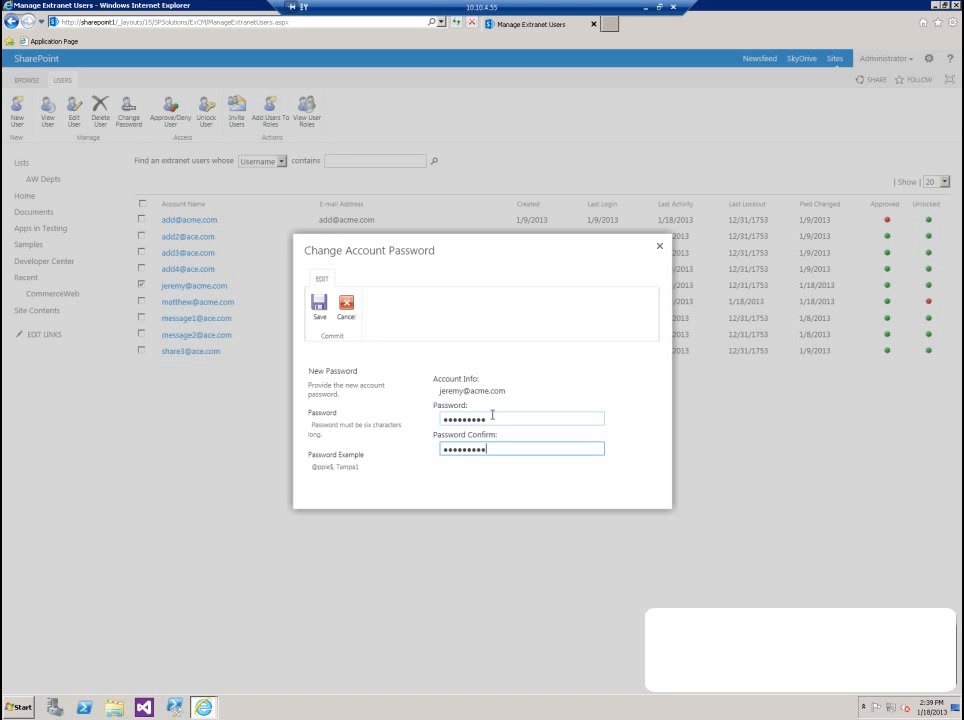
{"action": "left_click", "coordinate": [318, 302]}
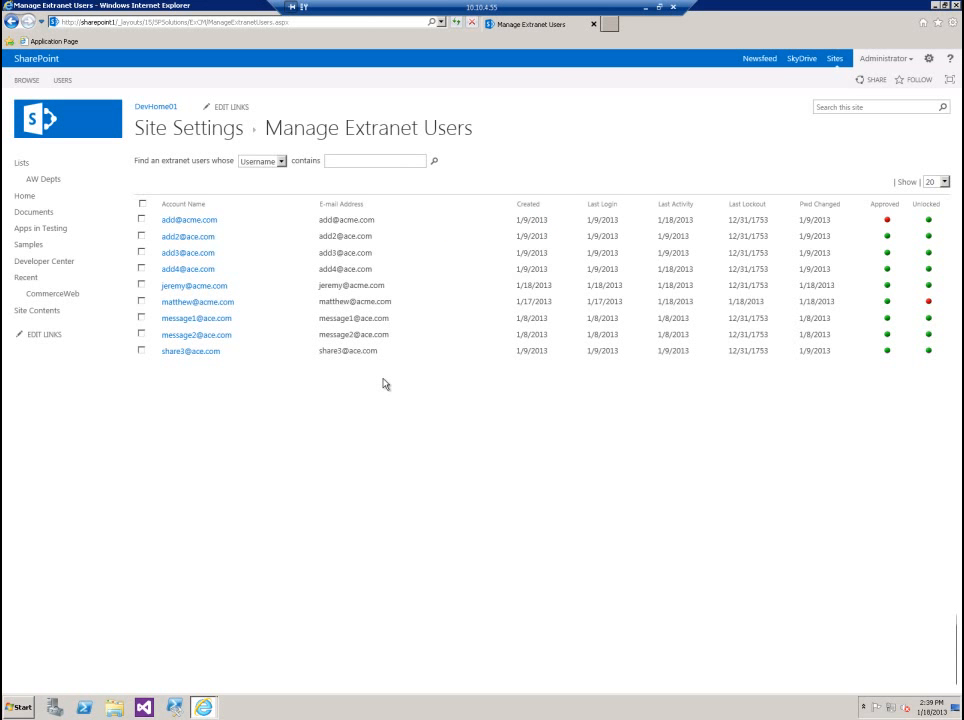
{"action": "mouse_move", "coordinate": [704, 281]}
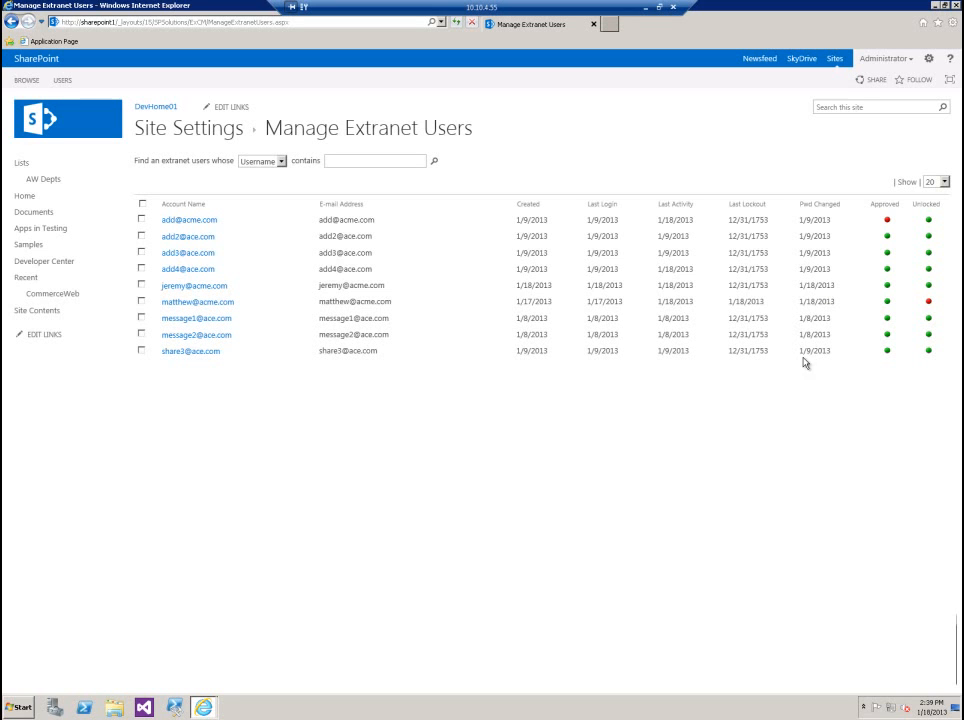
{"action": "mouse_move", "coordinate": [558, 425]}
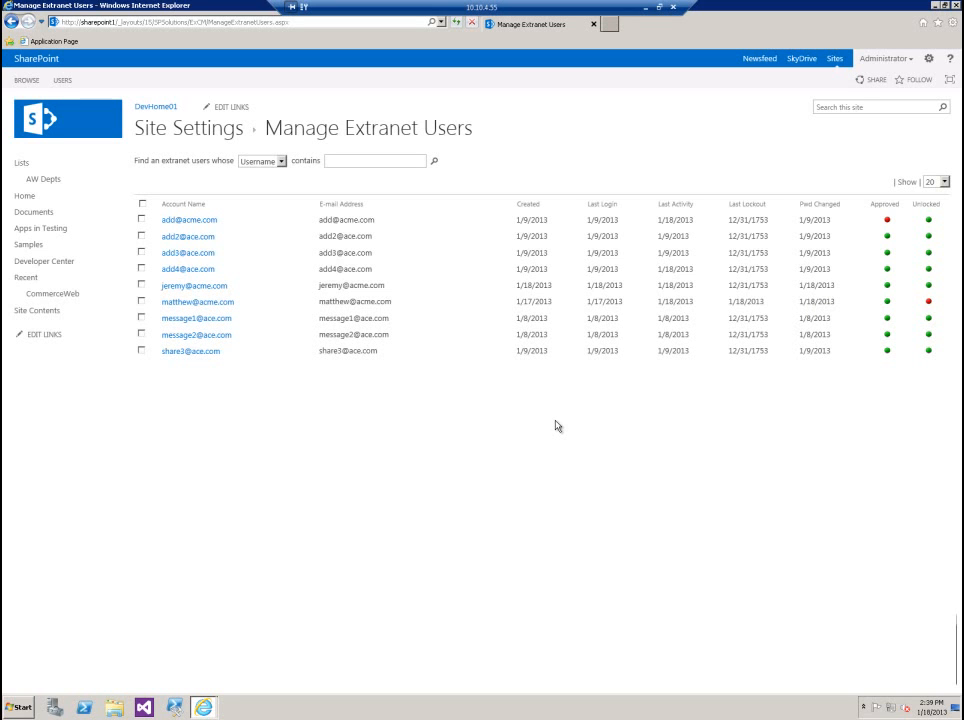
{"action": "mouse_move", "coordinate": [423, 412]}
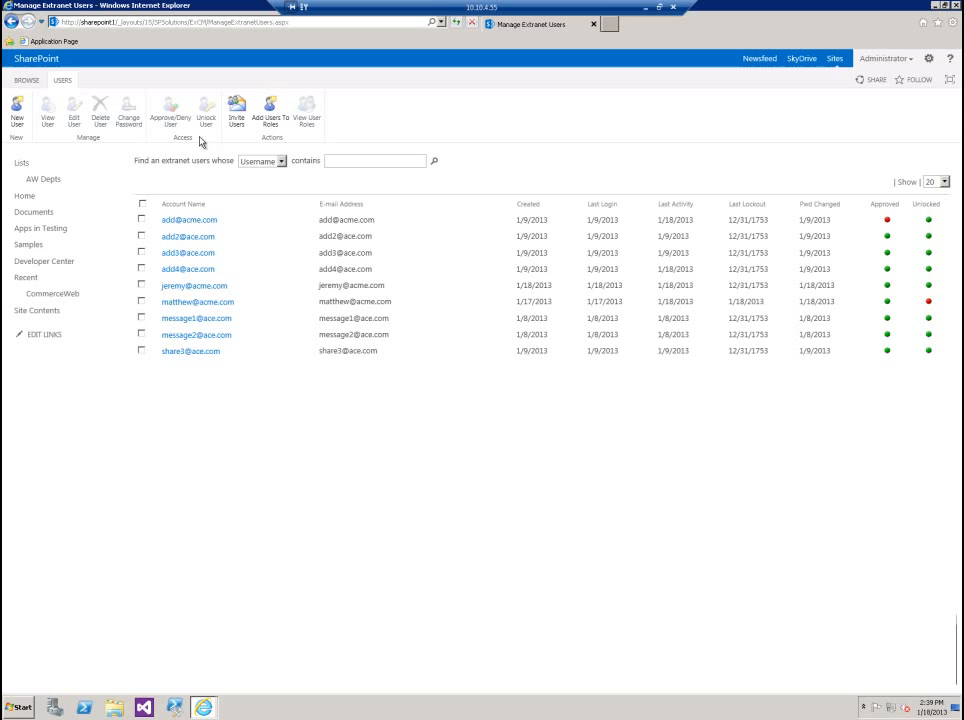
{"action": "mouse_move", "coordinate": [769, 377]}
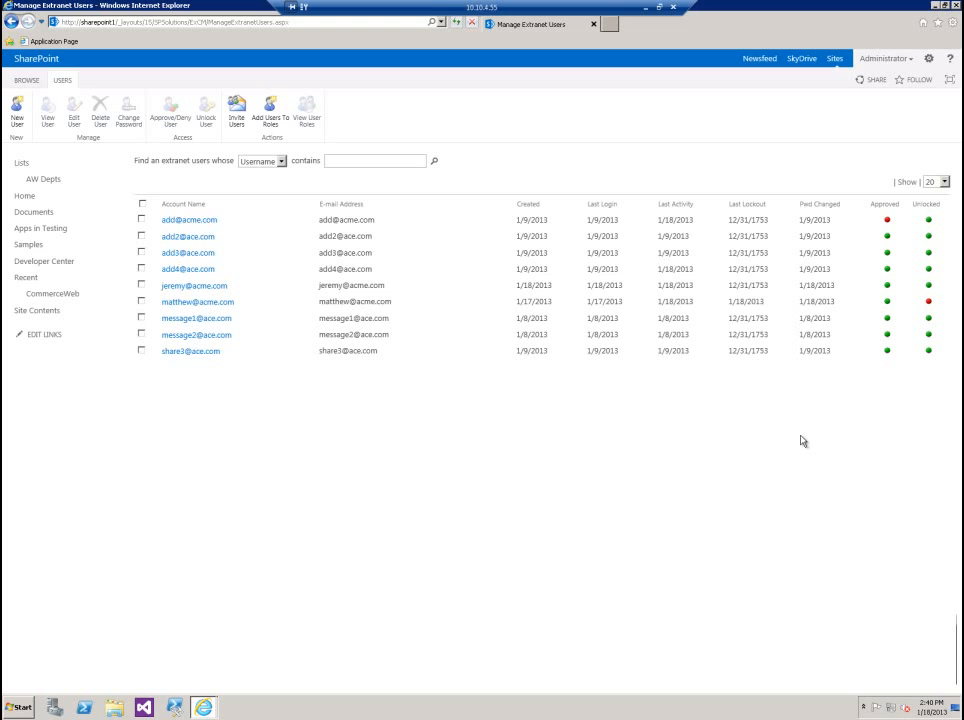
{"action": "left_click", "coordinate": [184, 219]}
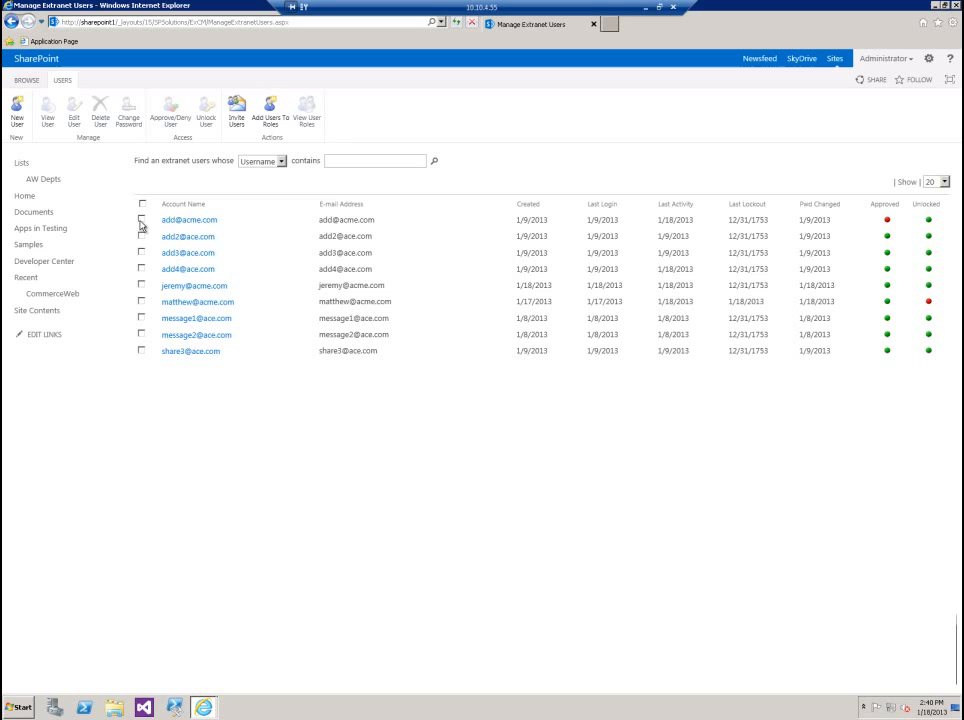
{"action": "left_click", "coordinate": [138, 219]}
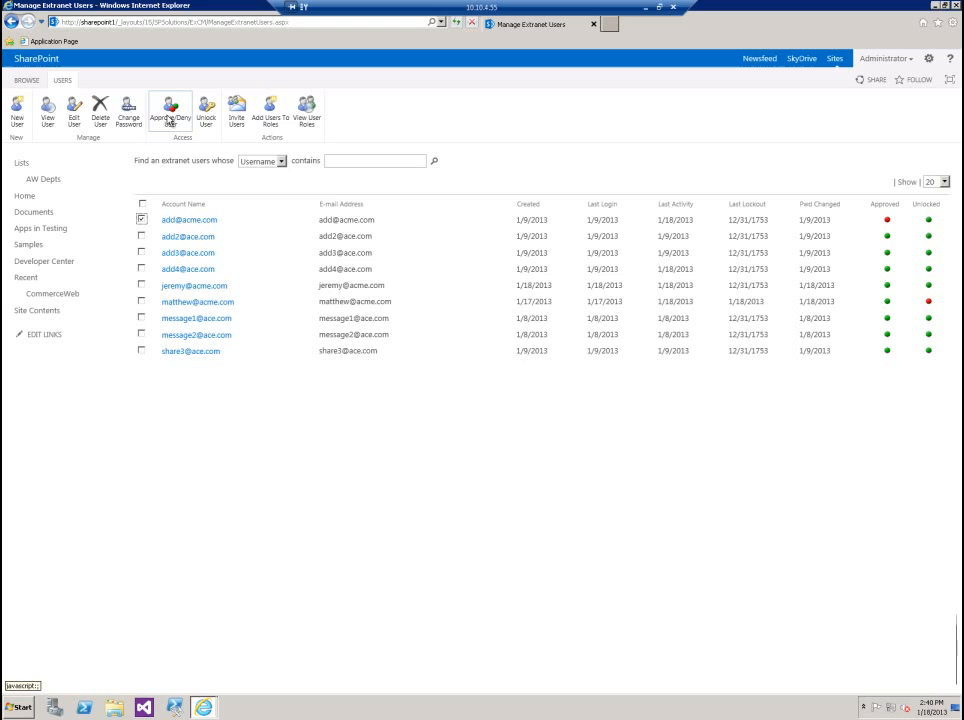
{"action": "left_click", "coordinate": [176, 115]}
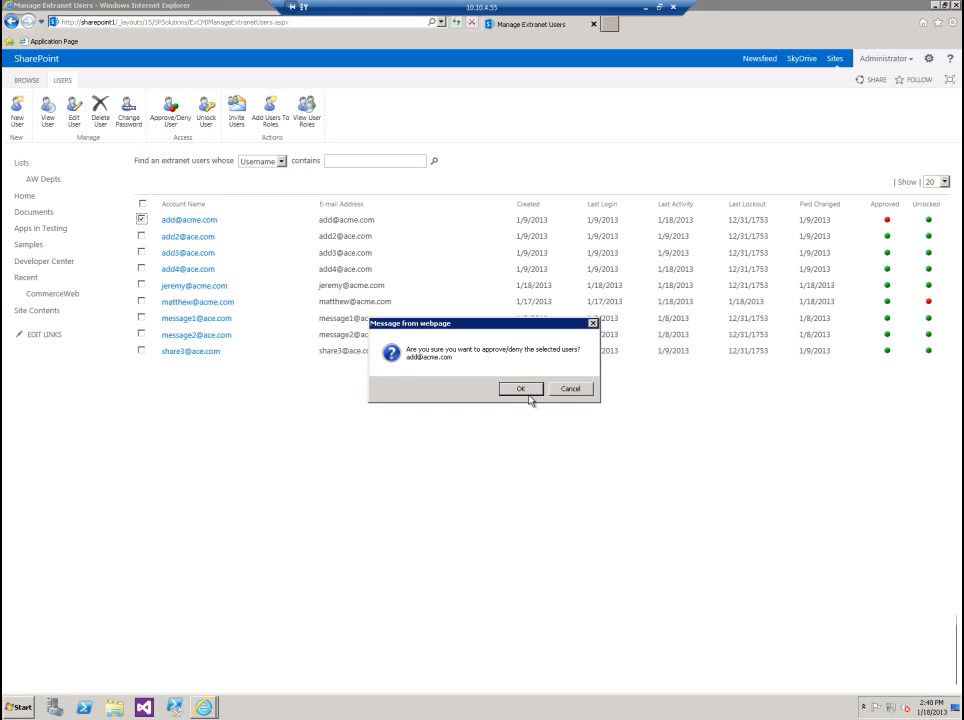
{"action": "left_click", "coordinate": [520, 388]}
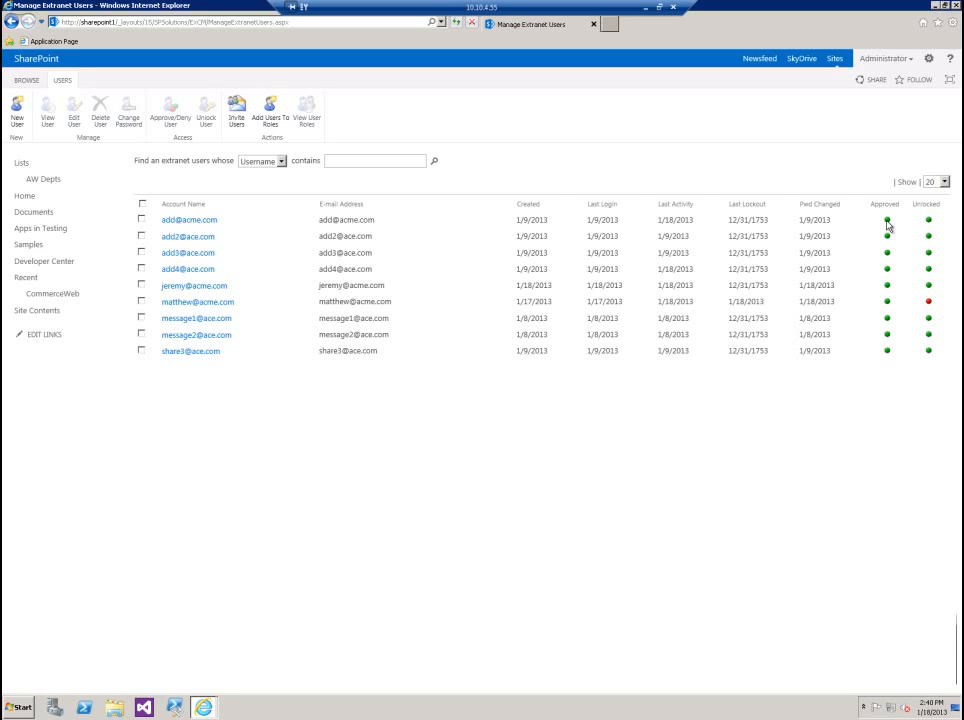
{"action": "mouse_move", "coordinate": [941, 308]}
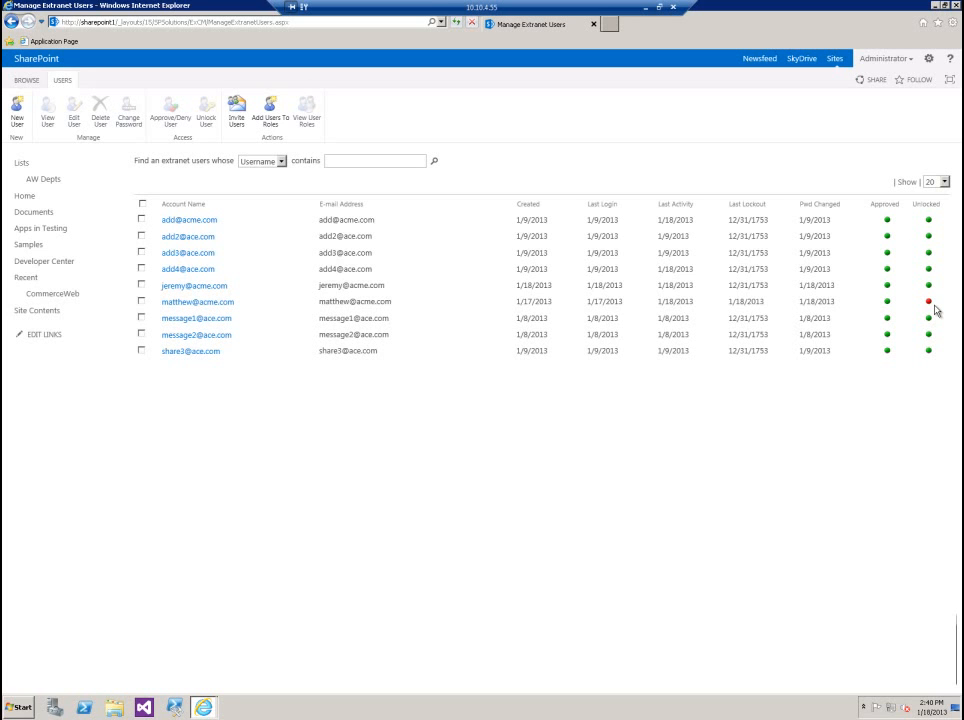
{"action": "mouse_move", "coordinate": [944, 285]}
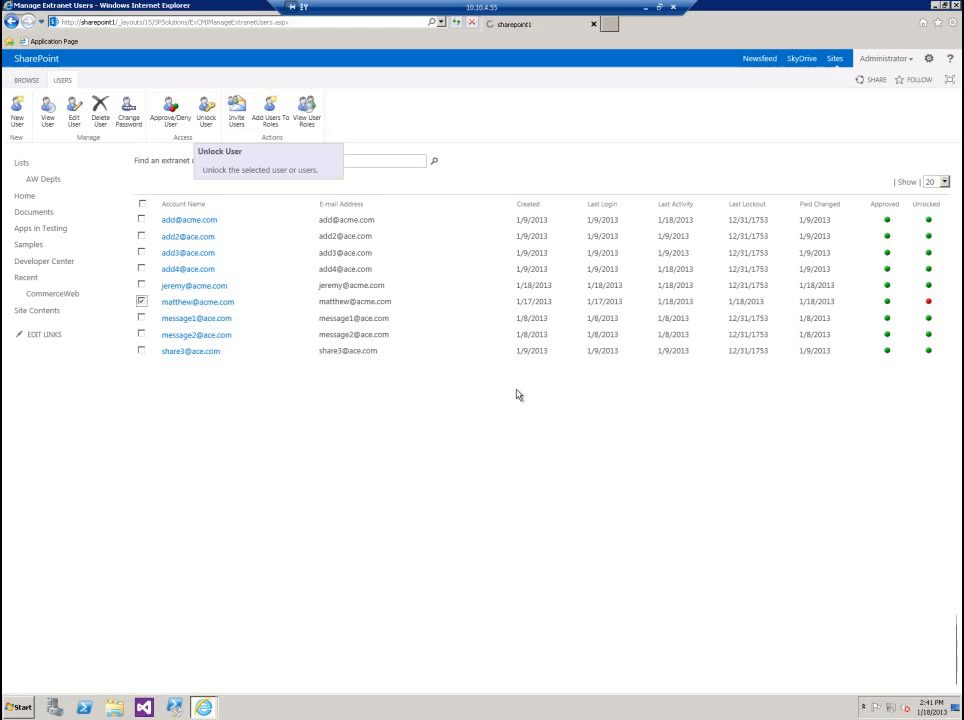
{"action": "left_click", "coordinate": [208, 109]}
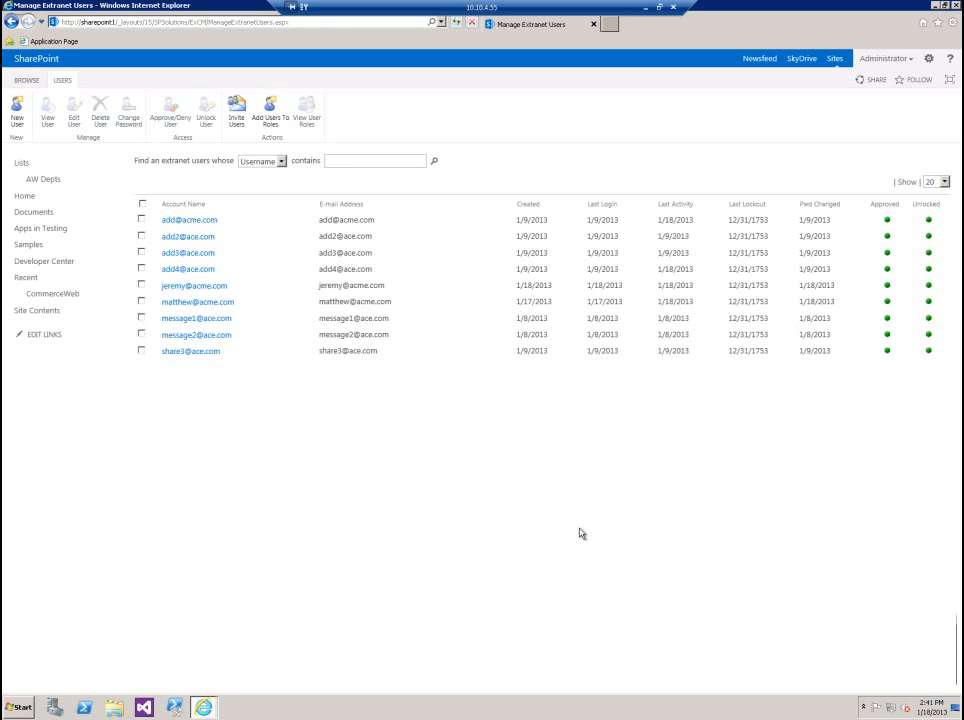
{"action": "mouse_move", "coordinate": [471, 476]}
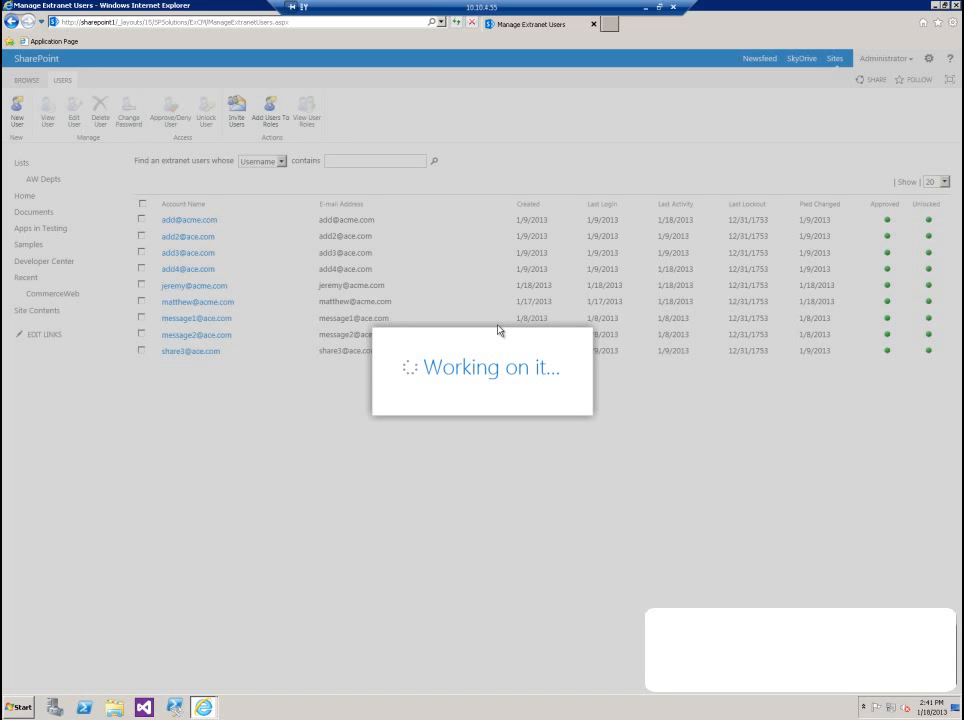
{"action": "mouse_move", "coordinate": [466, 360]}
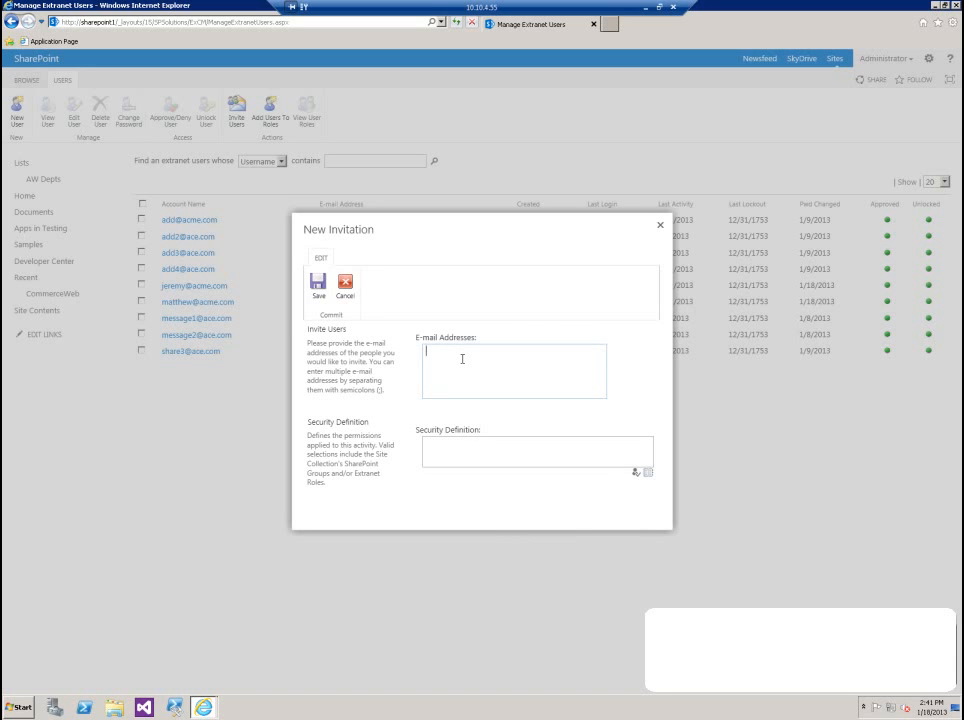
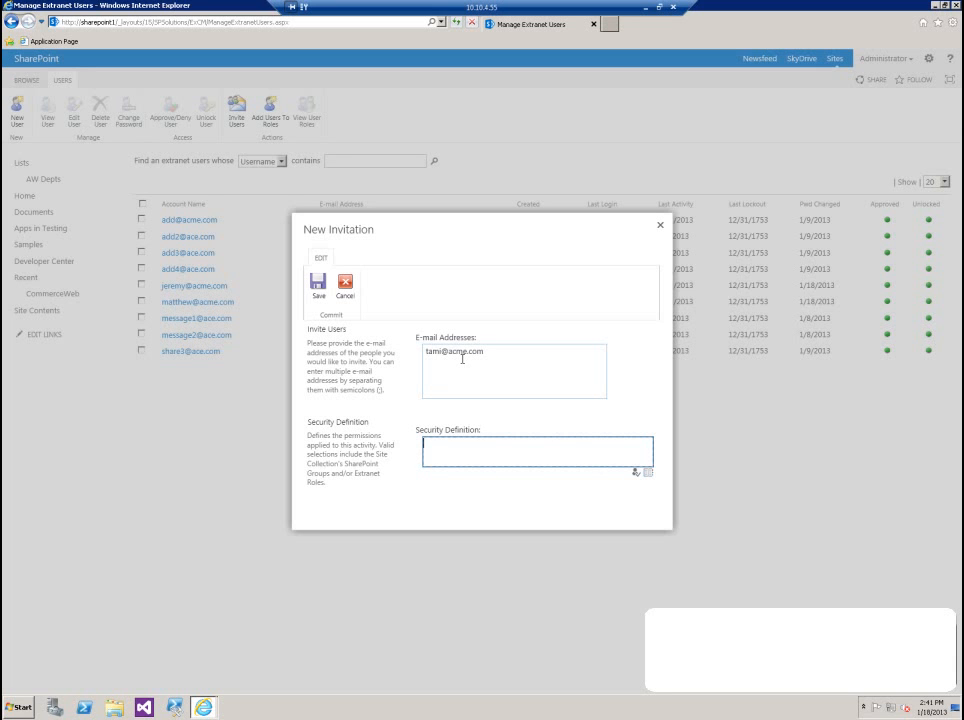
{"action": "type", "text": "owners"}
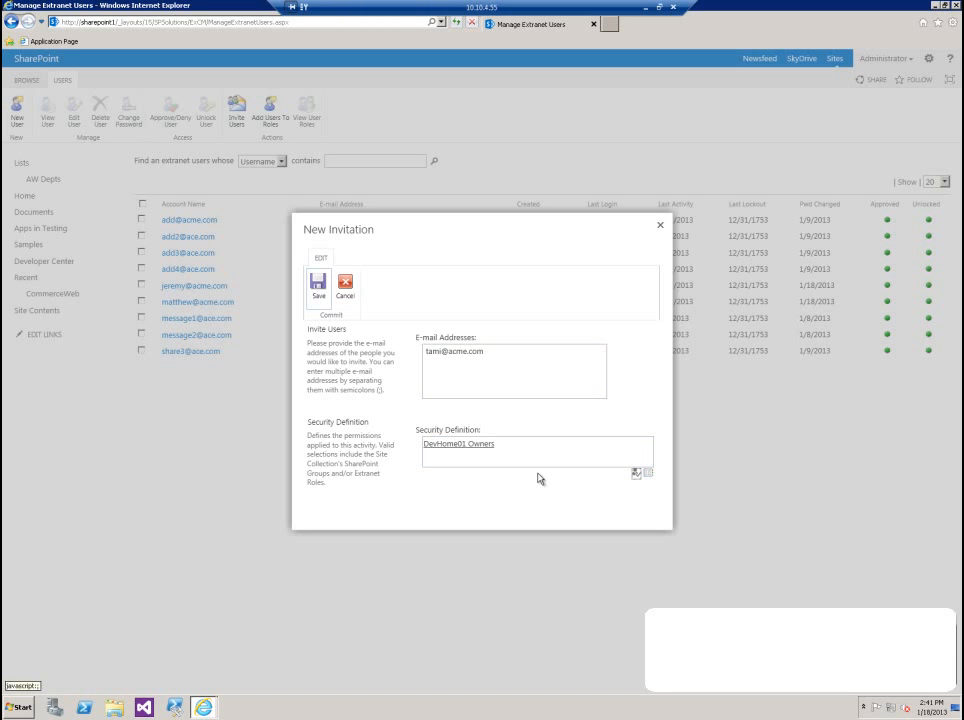
{"action": "left_click", "coordinate": [318, 287]}
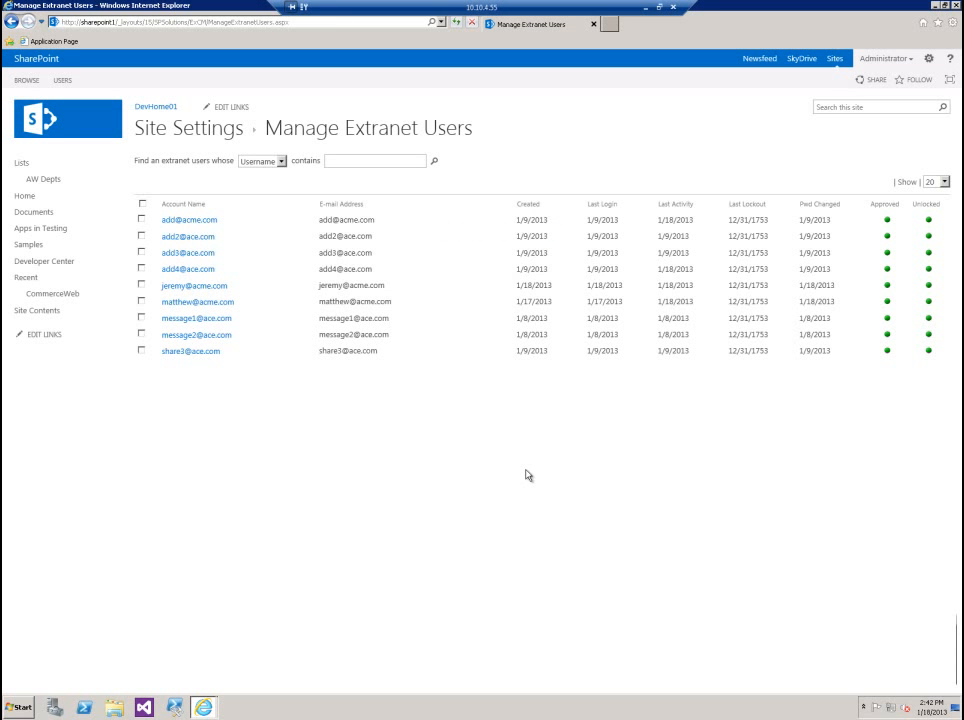
{"action": "mouse_move", "coordinate": [296, 396]}
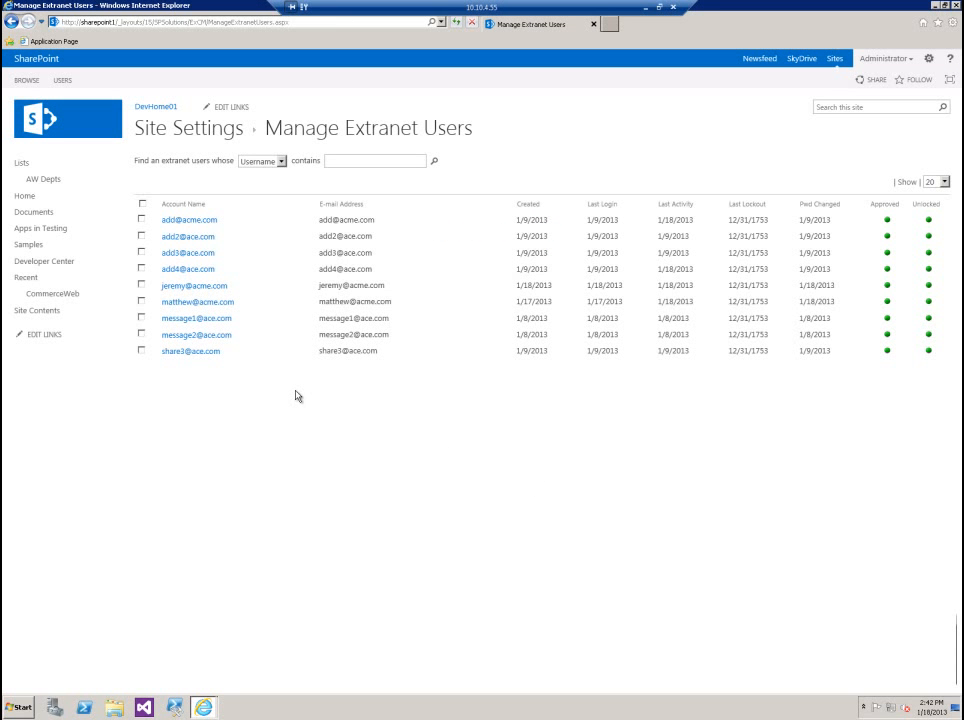
{"action": "mouse_move", "coordinate": [414, 457]}
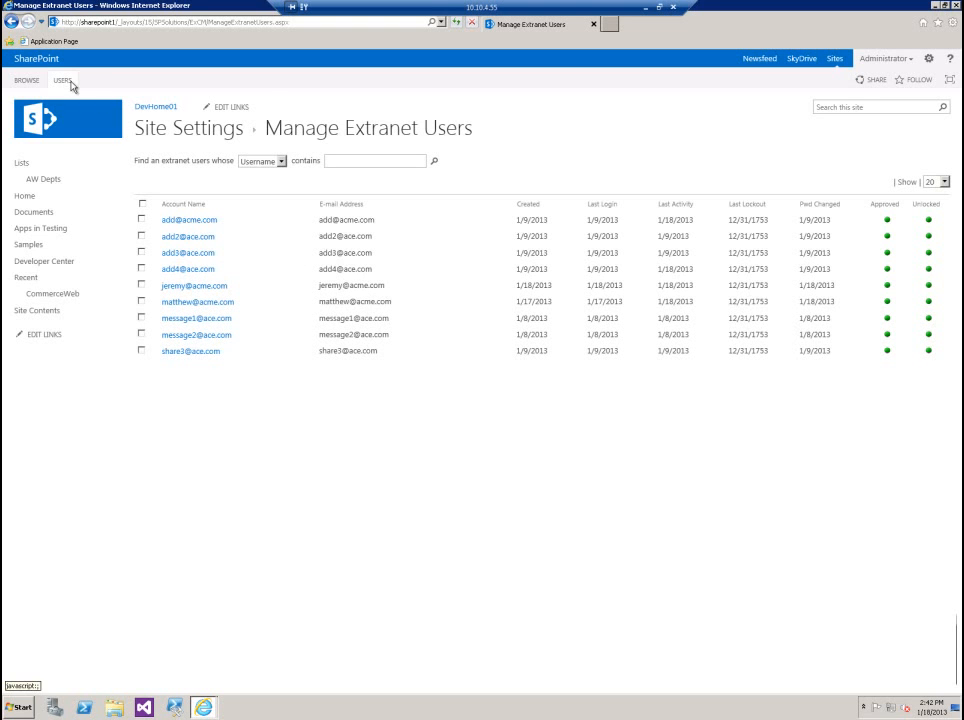
Step: Show the extranet user commands on the USERS ribbon tab
{"action": "left_click", "coordinate": [63, 86]}
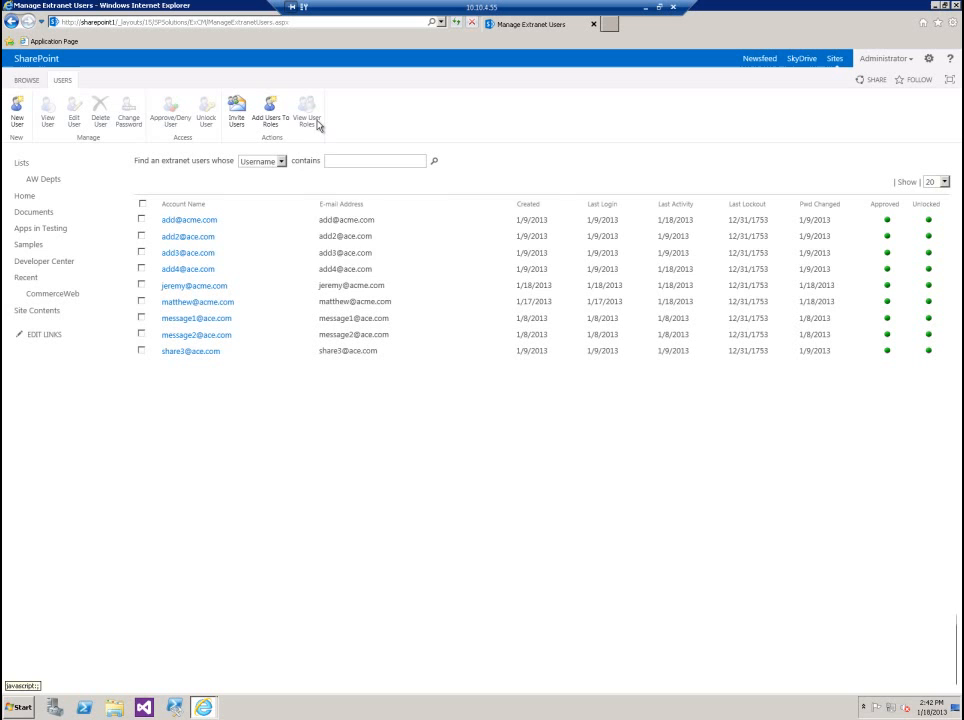
{"action": "mouse_move", "coordinate": [291, 509]}
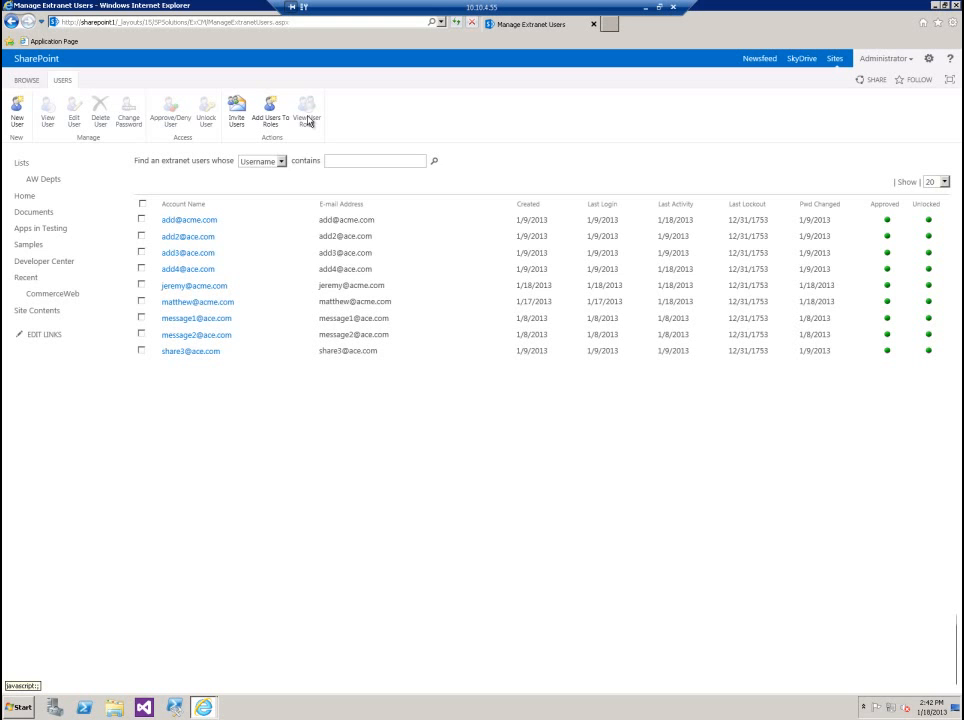
{"action": "mouse_move", "coordinate": [305, 118]}
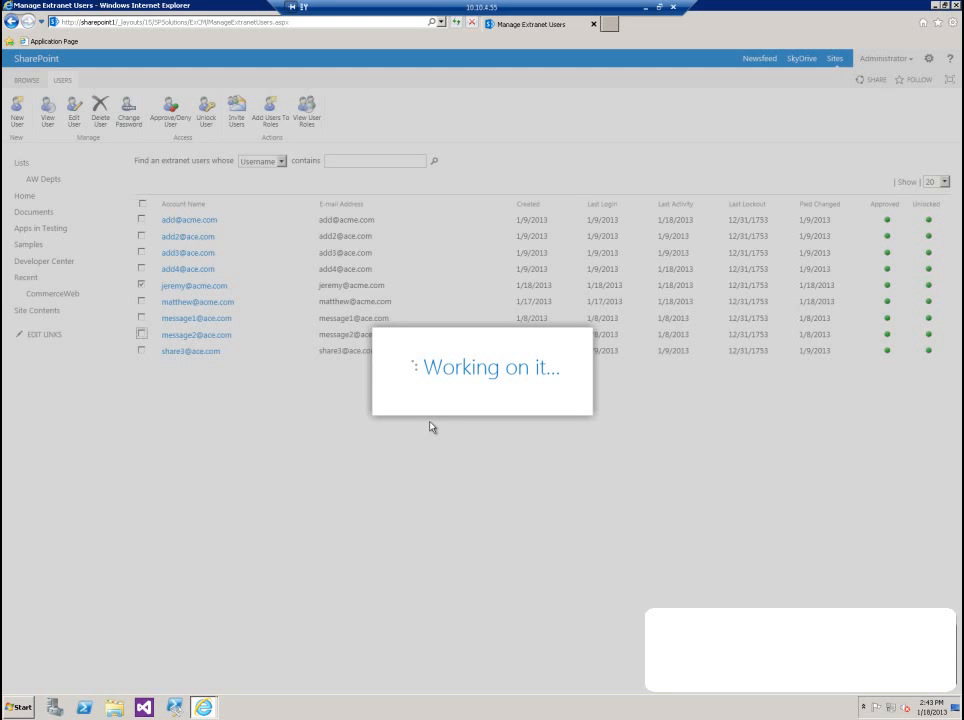
{"action": "mouse_move", "coordinate": [414, 396]}
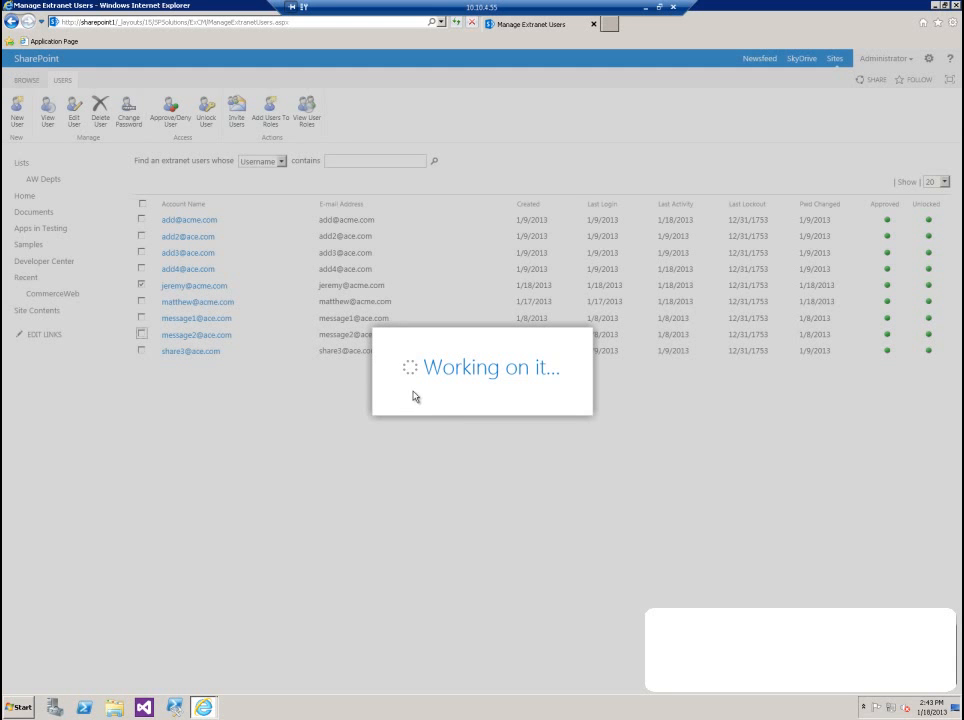
{"action": "mouse_move", "coordinate": [457, 392]}
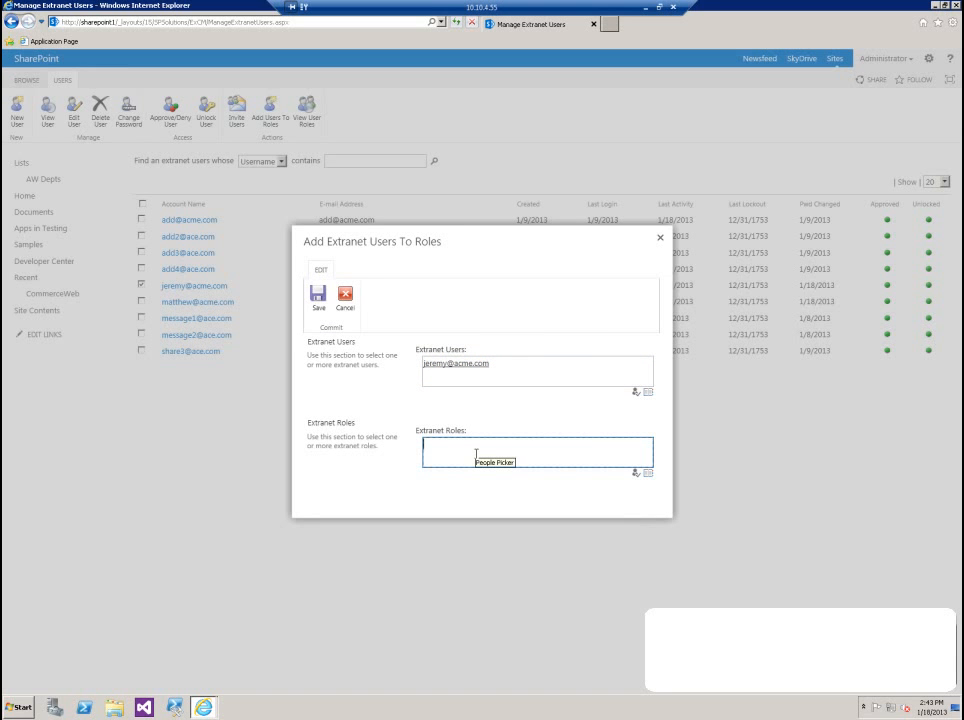
{"action": "type", "text": "acme"}
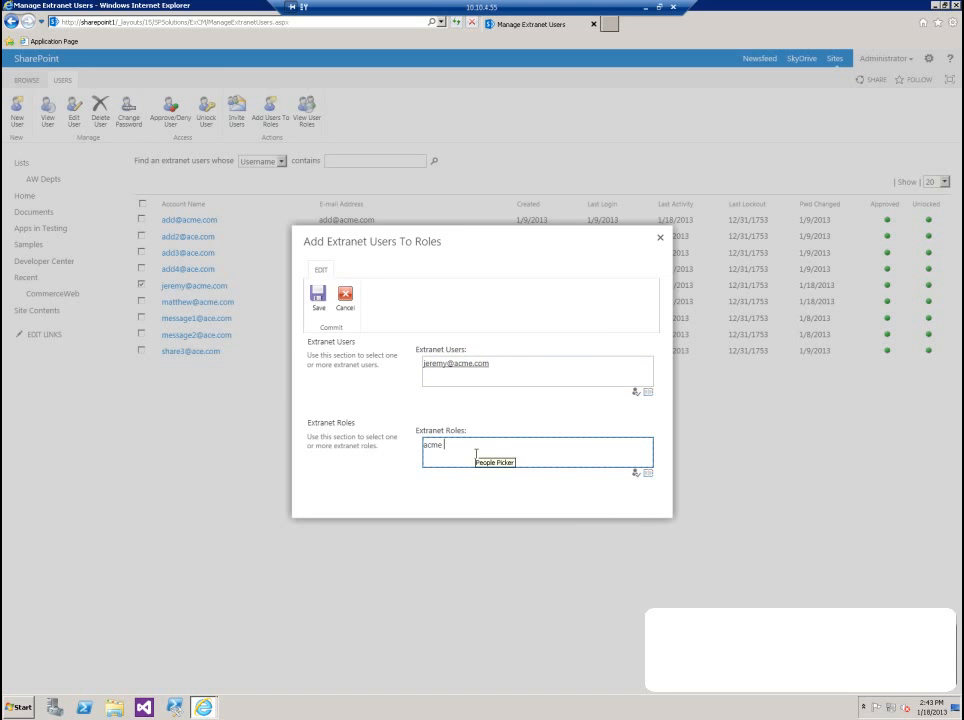
{"action": "type", "text": "employees"}
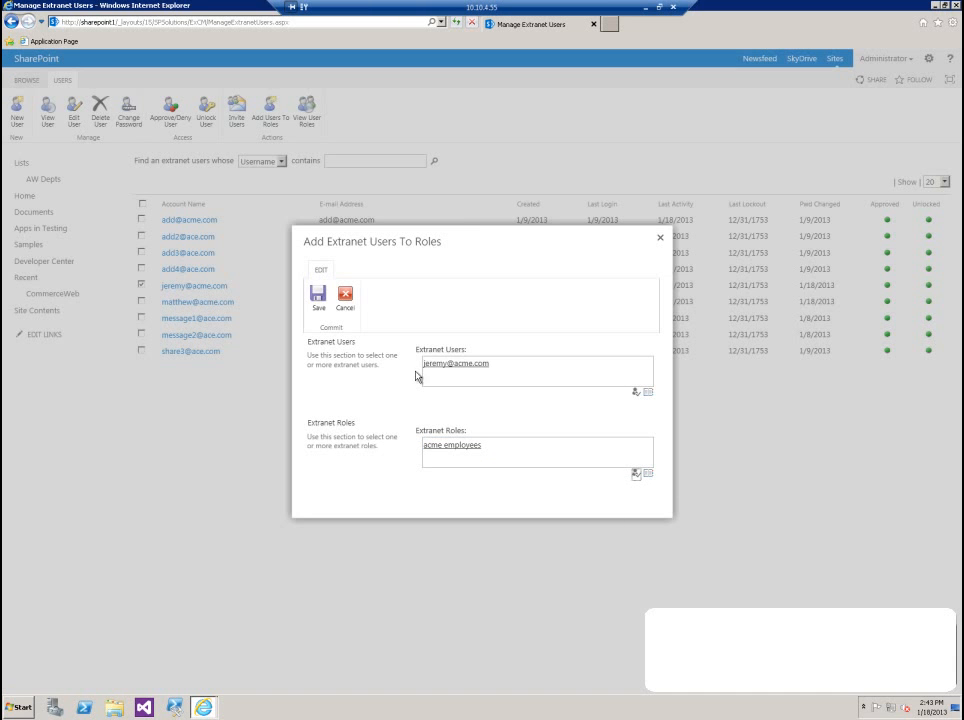
{"action": "left_click", "coordinate": [318, 298]}
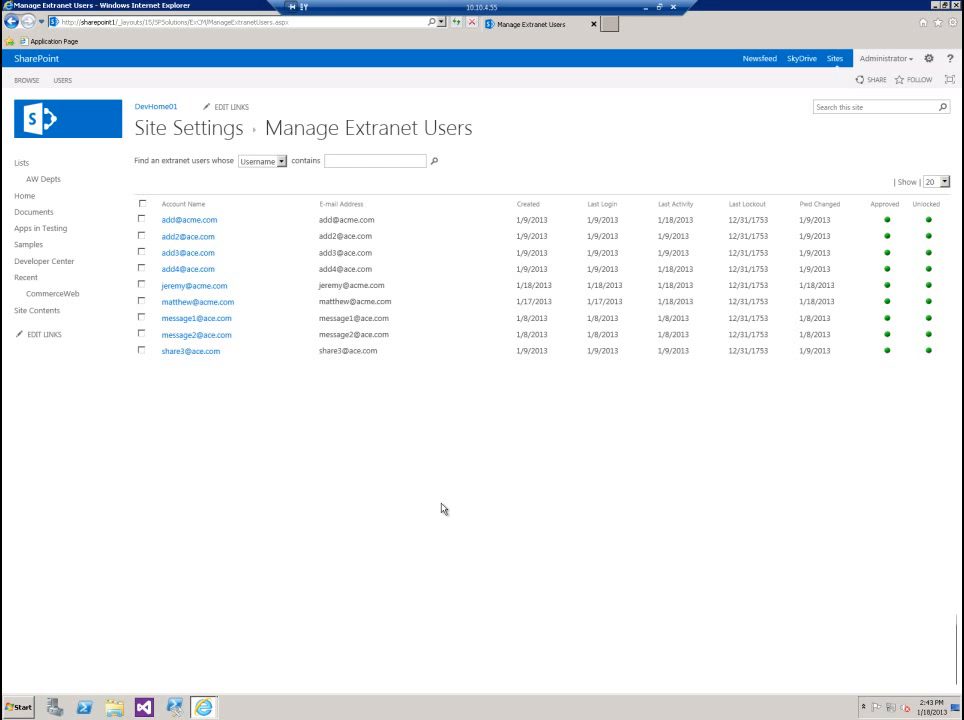
Step: Select the account created on 1/18/2013 and bring up the USERS ribbon commands
{"action": "left_click", "coordinate": [138, 285]}
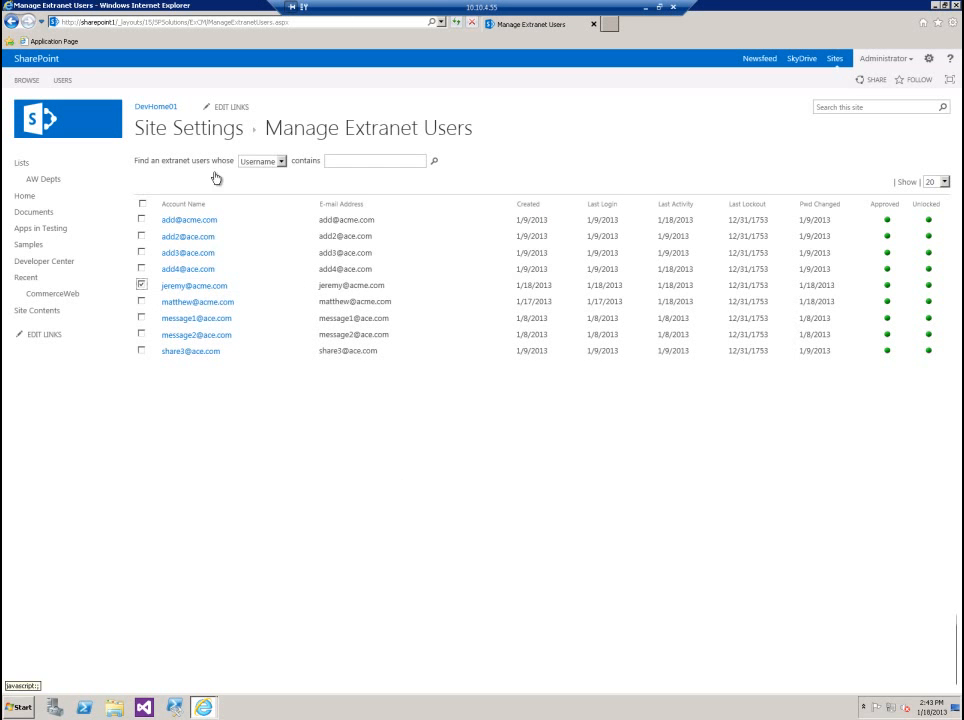
{"action": "left_click", "coordinate": [62, 85]}
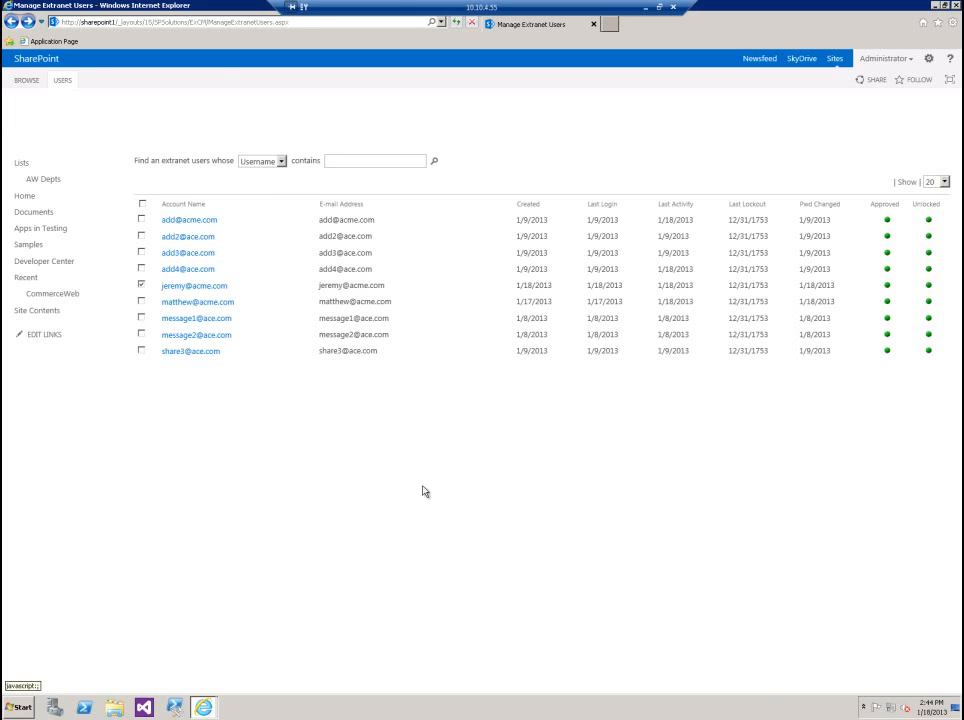
{"action": "left_click", "coordinate": [63, 80]}
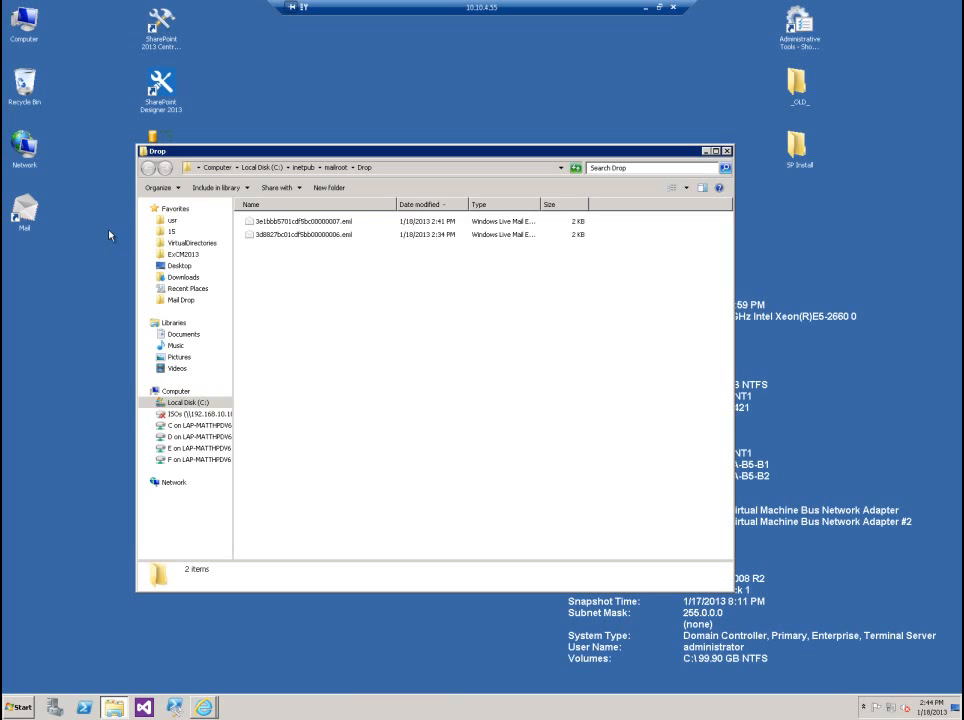
{"action": "left_click", "coordinate": [330, 234]}
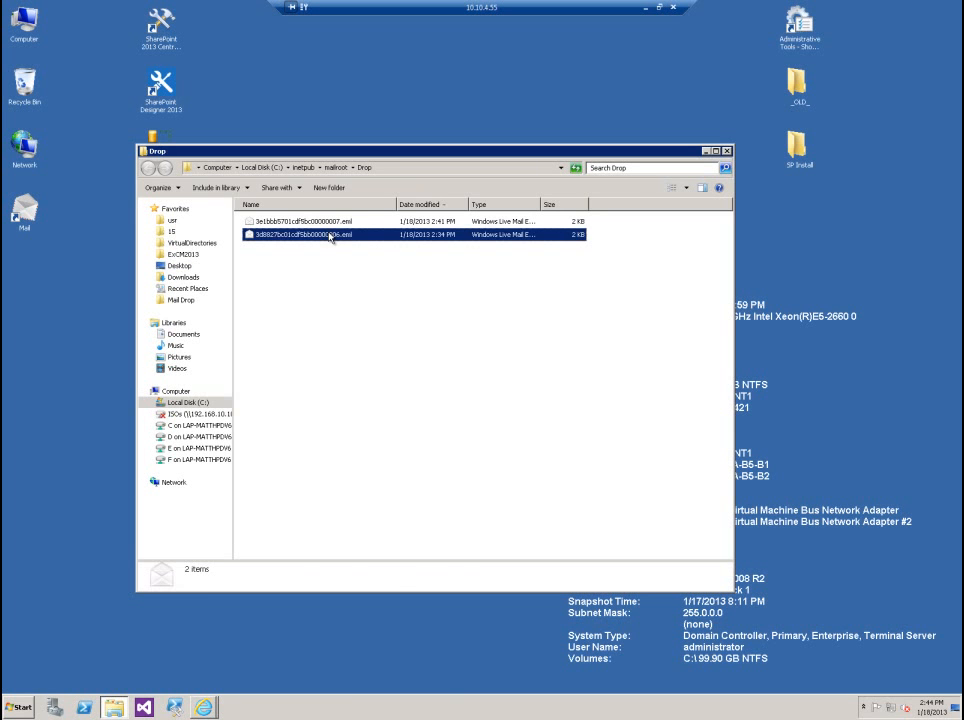
{"action": "double_click", "coordinate": [320, 234]}
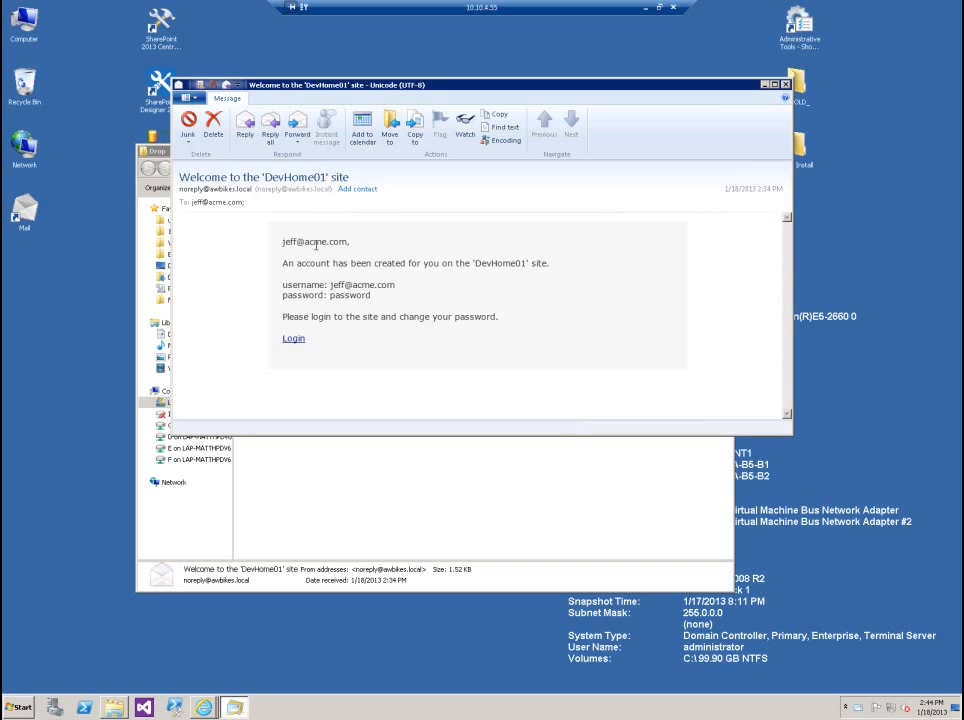
{"action": "mouse_move", "coordinate": [471, 268]}
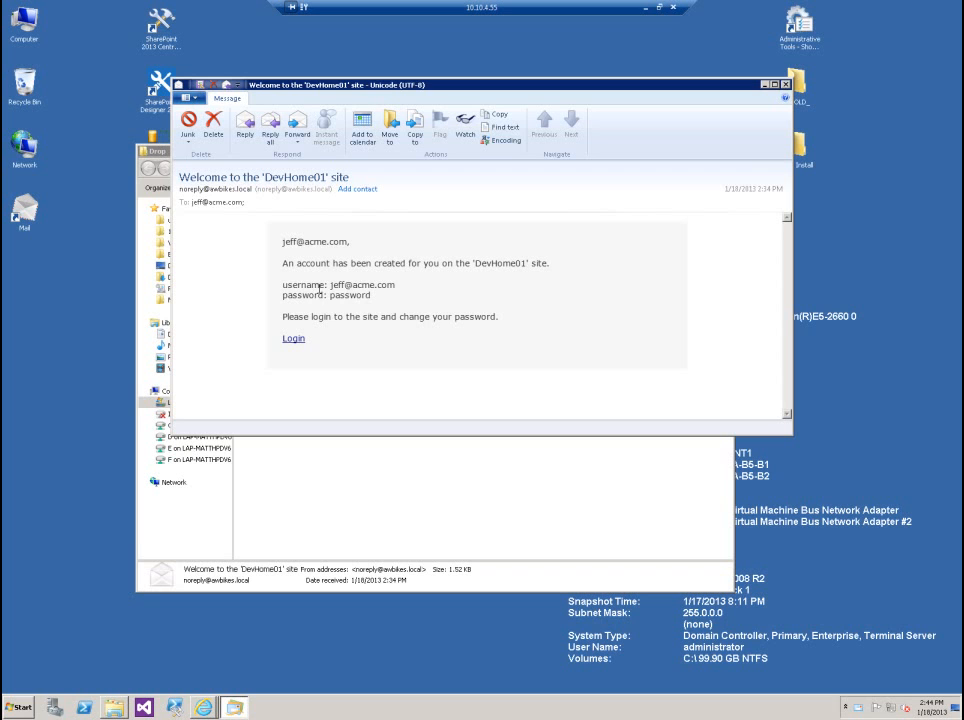
{"action": "mouse_move", "coordinate": [510, 332]}
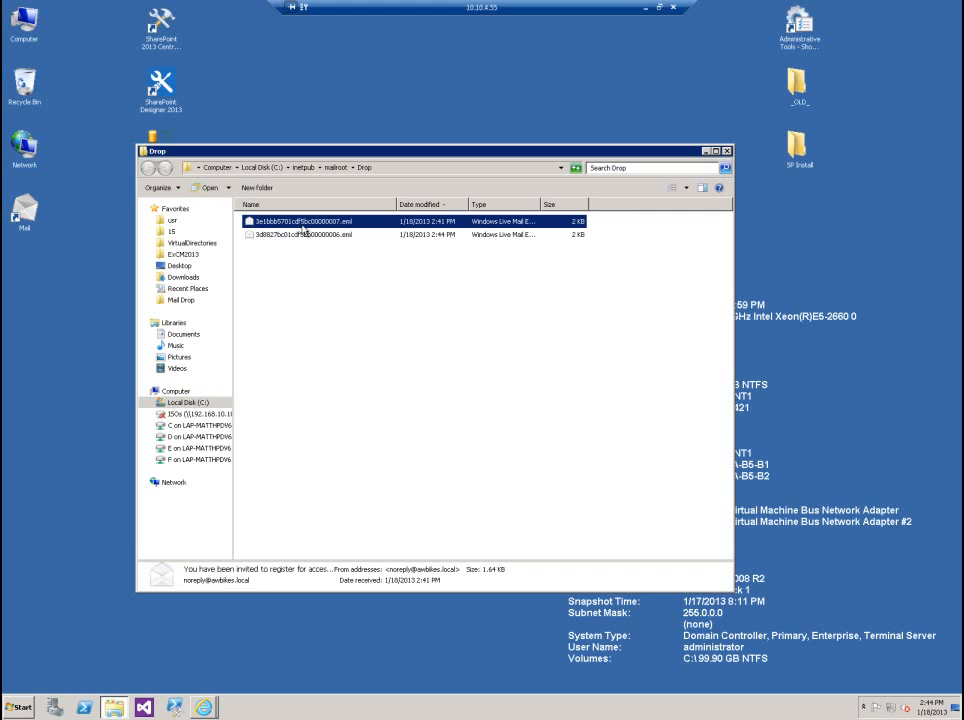
{"action": "double_click", "coordinate": [310, 220]}
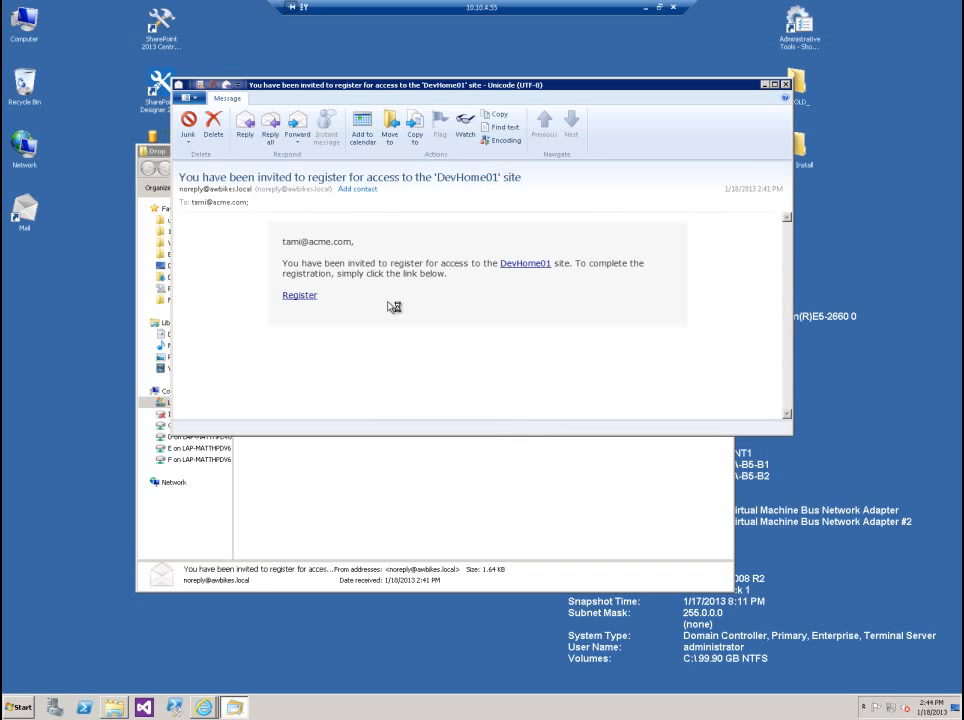
{"action": "mouse_move", "coordinate": [421, 290]}
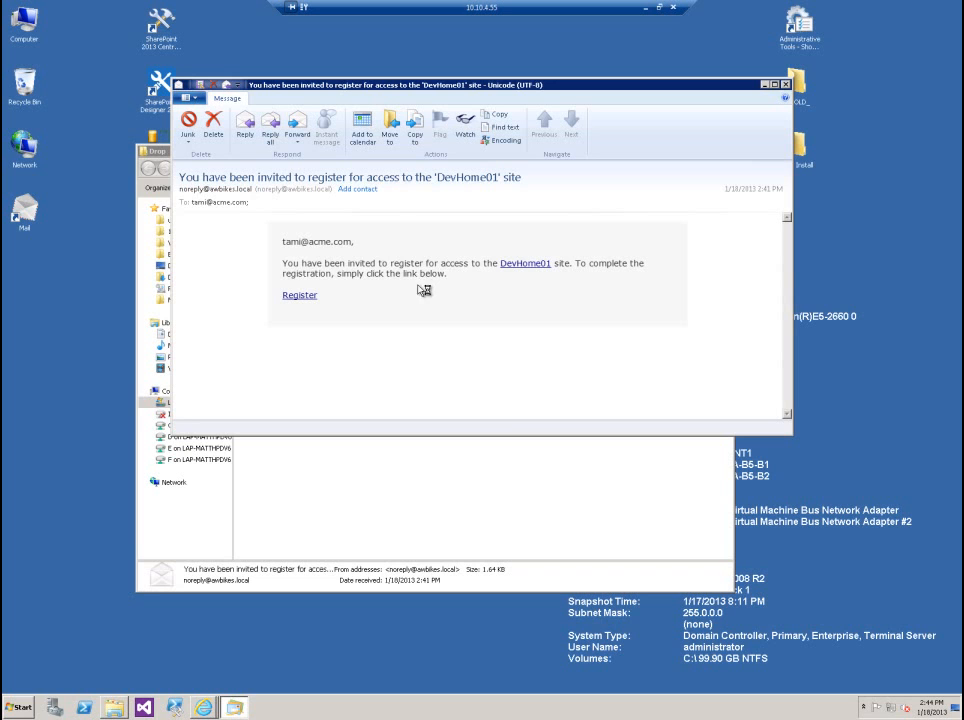
{"action": "mouse_move", "coordinate": [543, 273]}
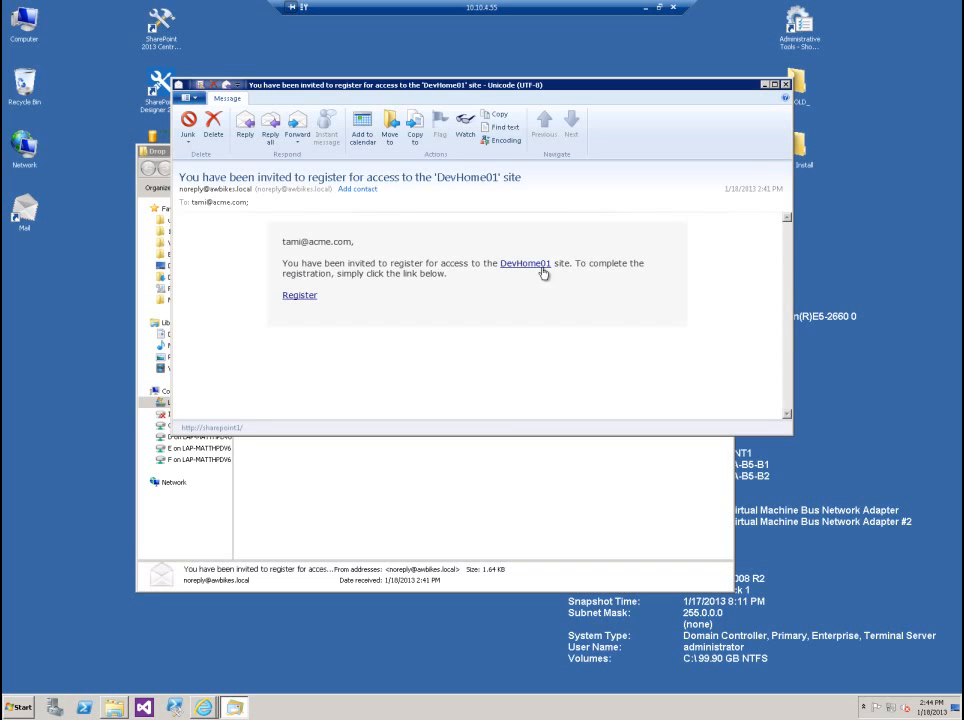
{"action": "mouse_move", "coordinate": [652, 300]}
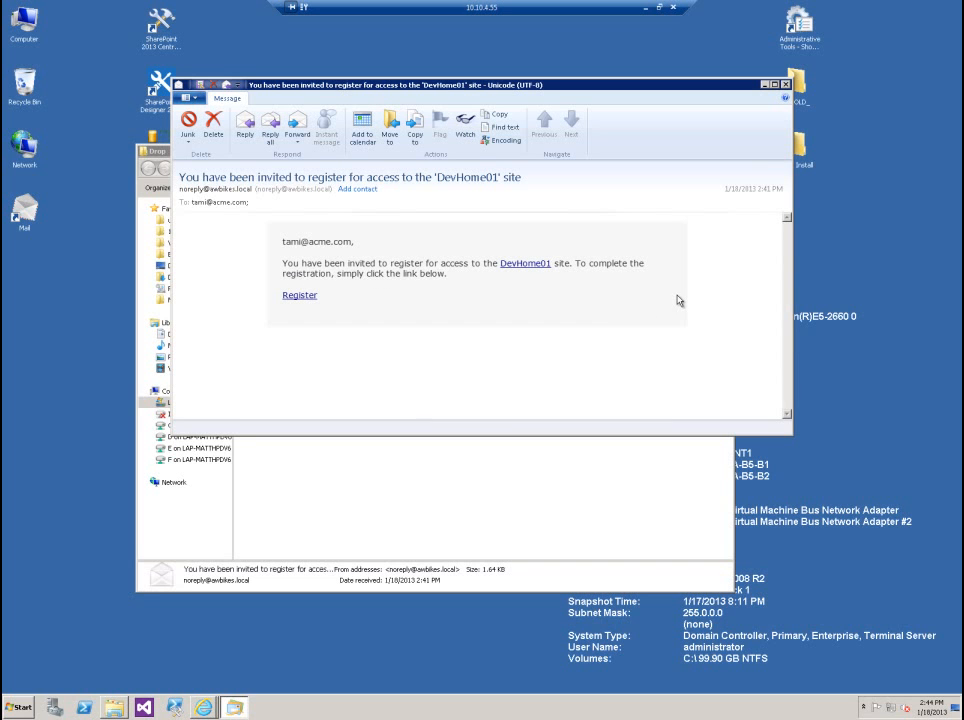
{"action": "mouse_move", "coordinate": [297, 298]}
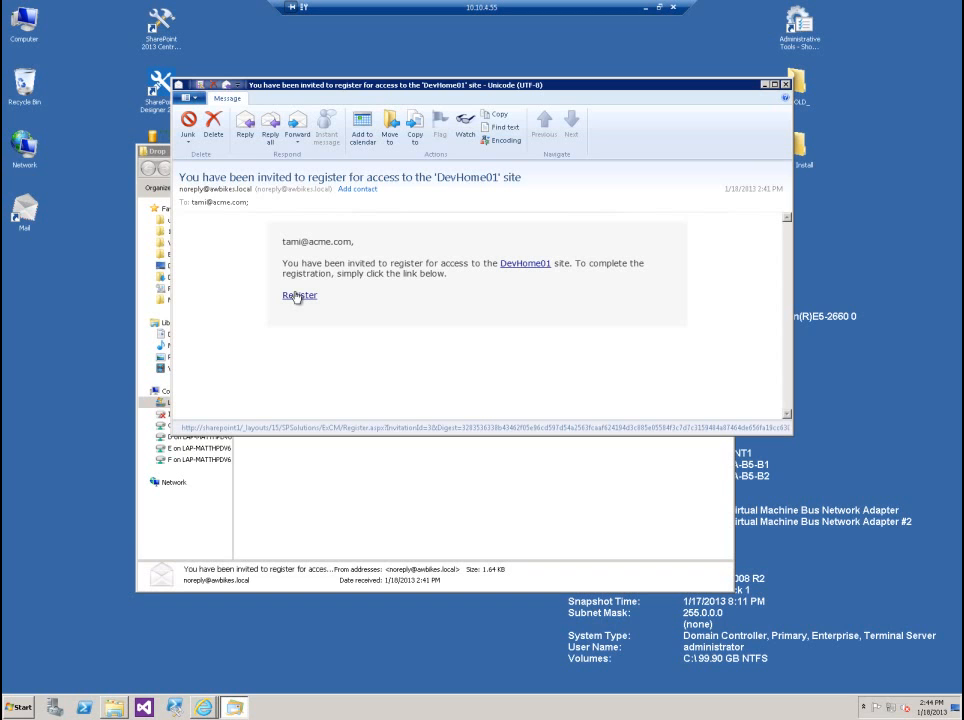
{"action": "mouse_move", "coordinate": [298, 299]}
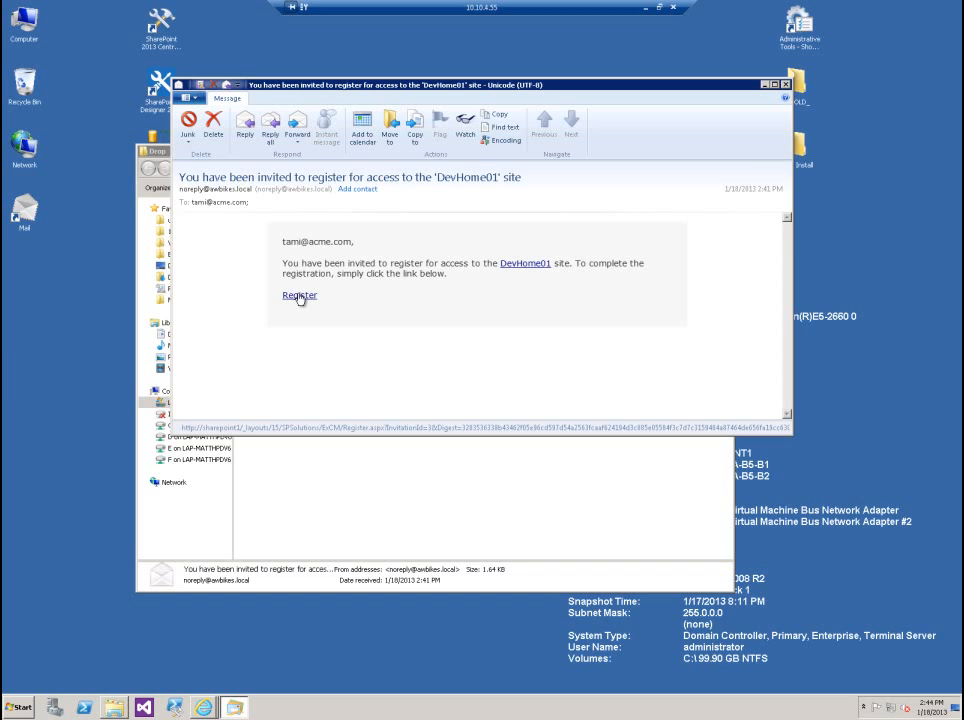